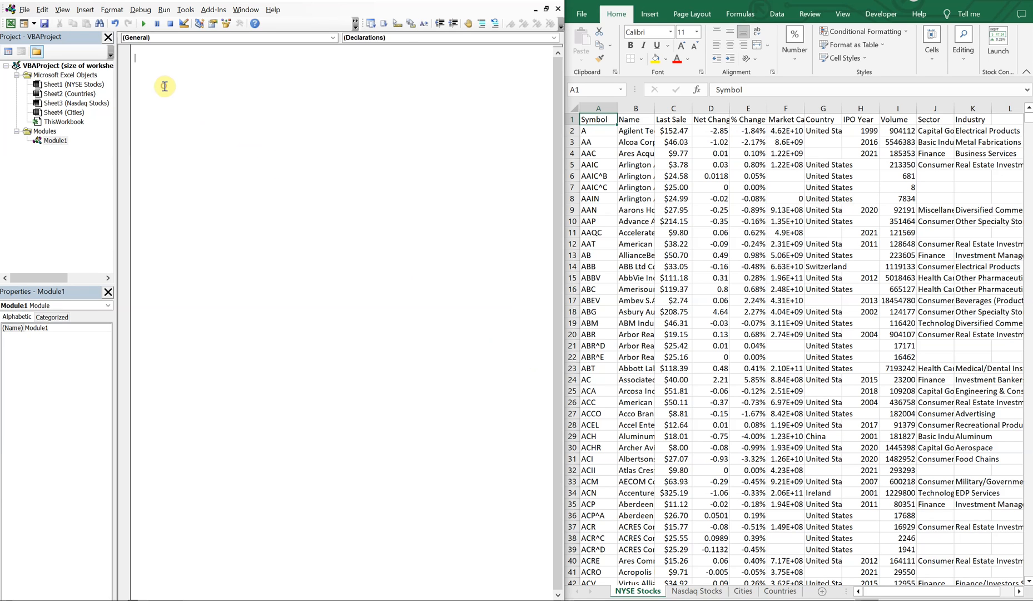
mouse_move(621, 165)
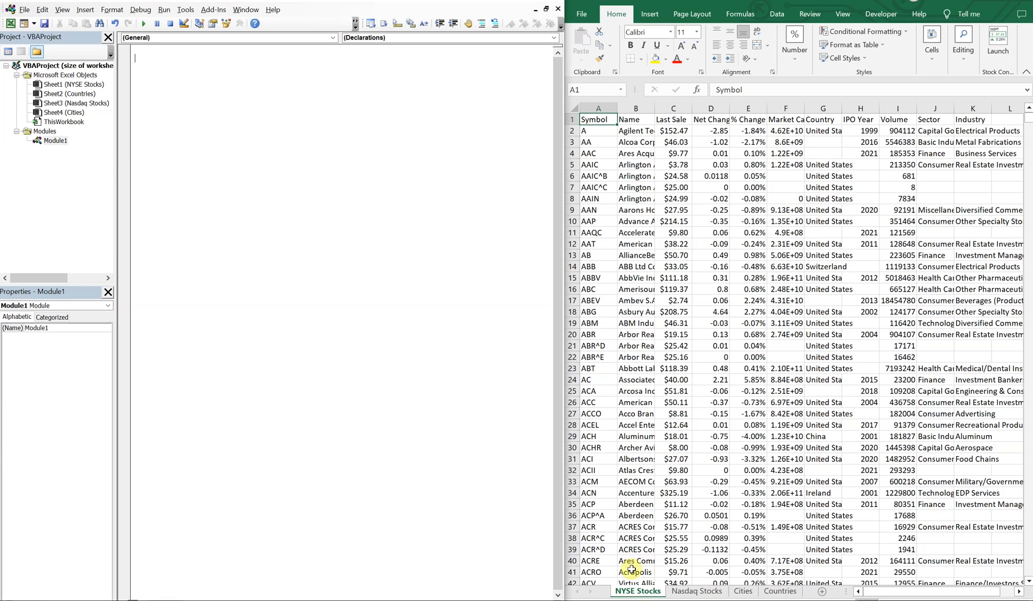
Glance at the Nasdaq Stocks, Cities and Countries sheets, then begin Sub worksheet_sizes() in Module1
left_click(696, 590)
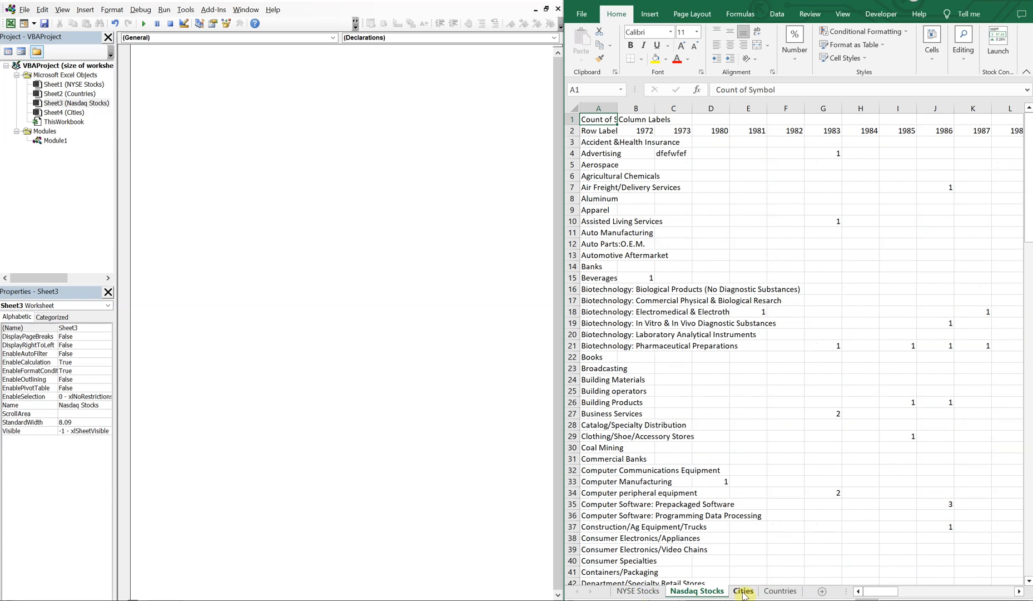
left_click(742, 591)
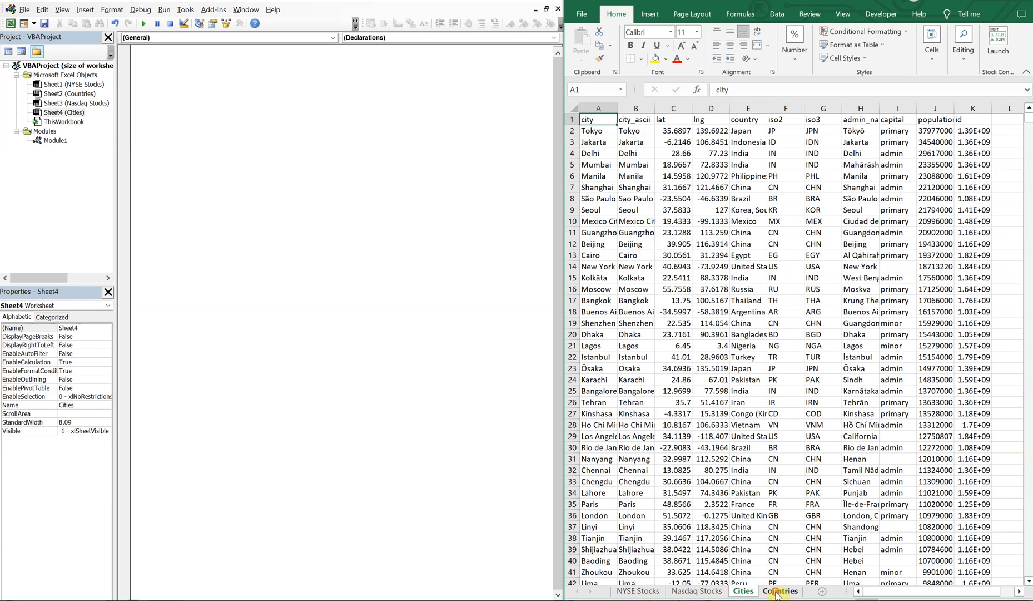
left_click(636, 590)
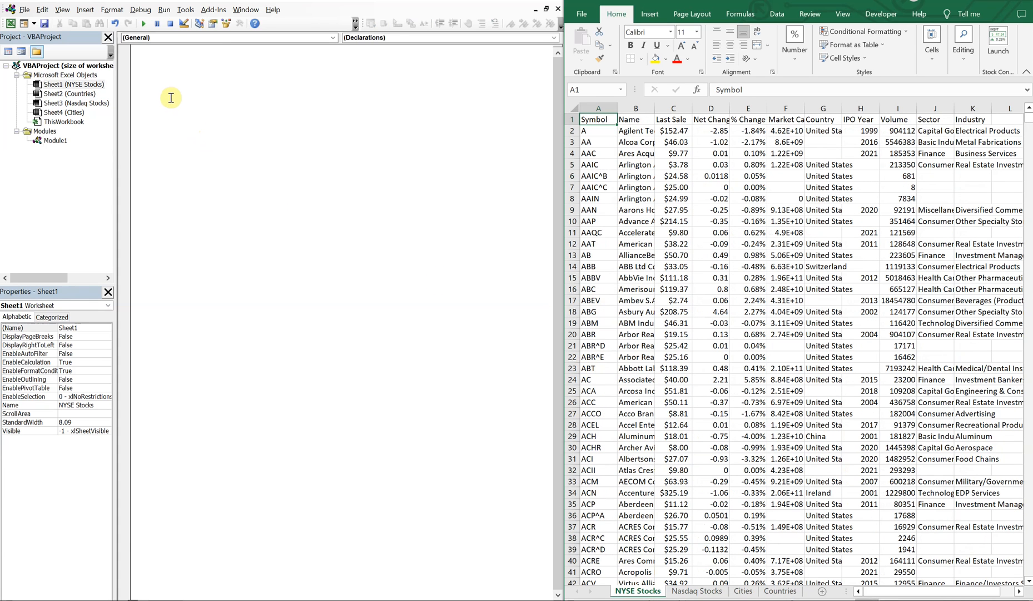
mouse_move(159, 89)
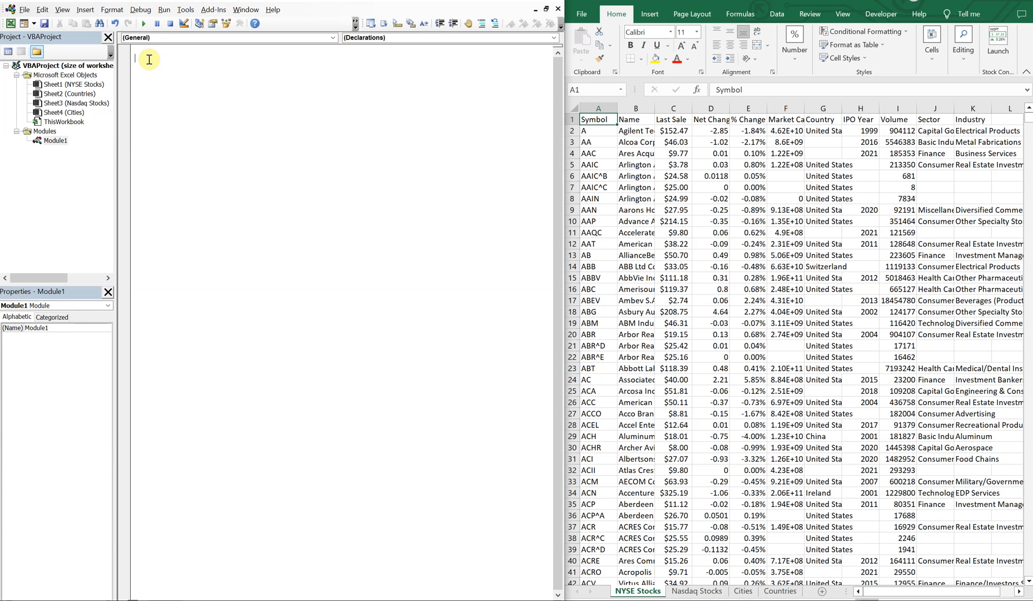
type("sub")
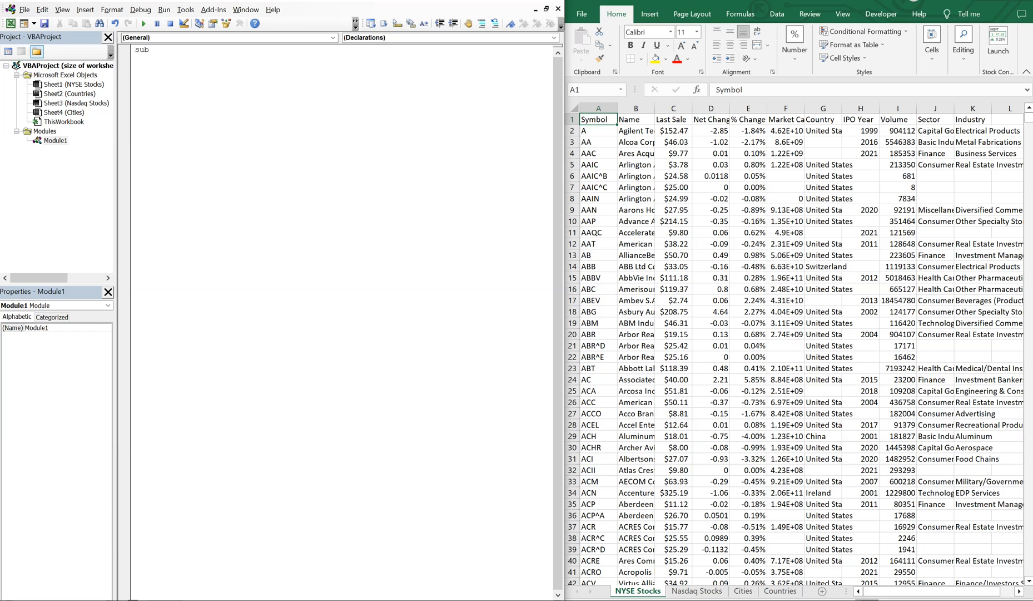
type("worksheet")
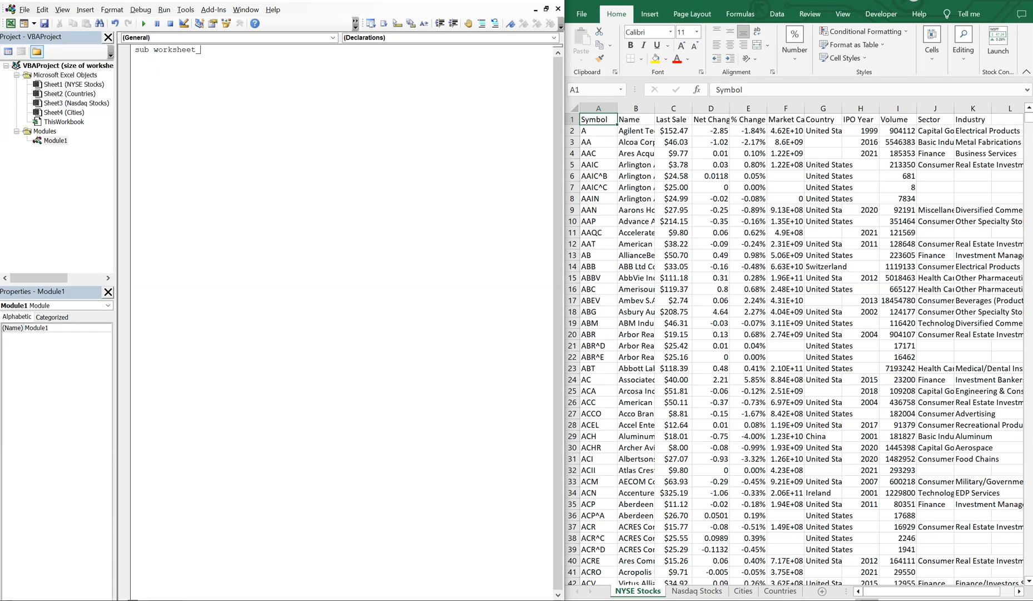
type("sizes(")
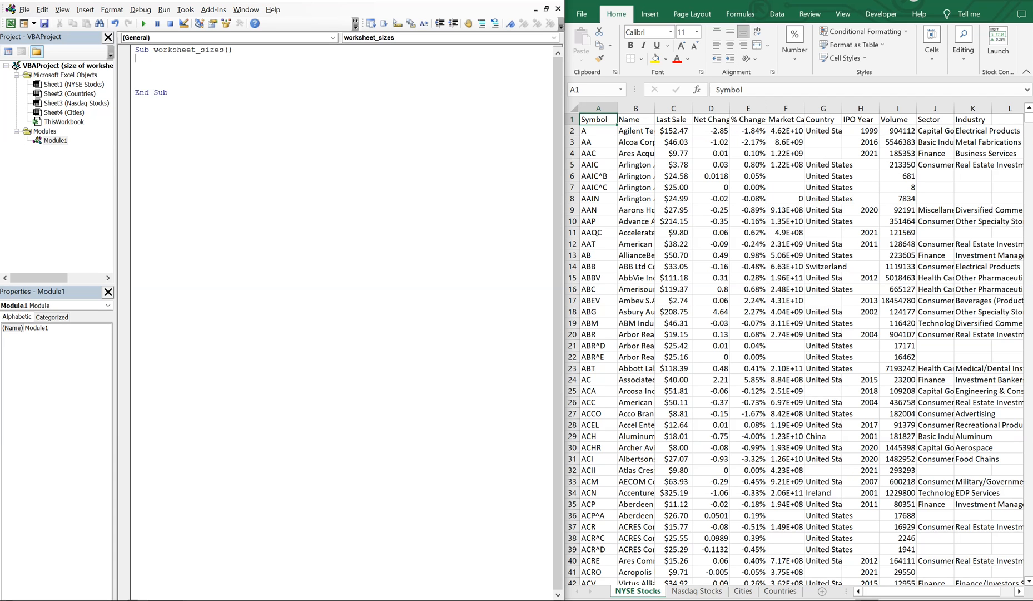
Declare i, row_count, tab_check and tab_count As Integer
type("Dim i")
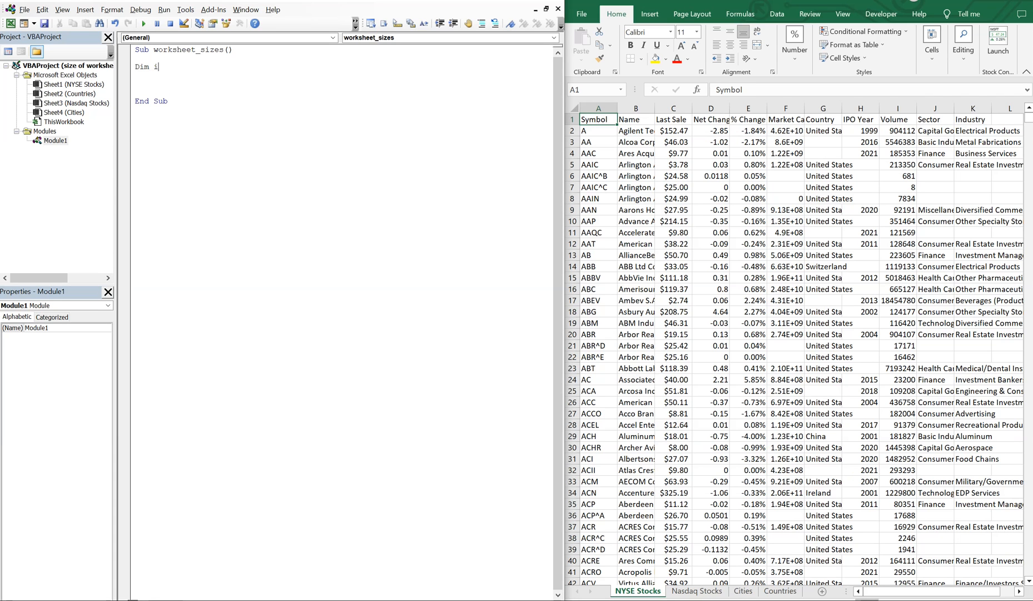
type("As Integer")
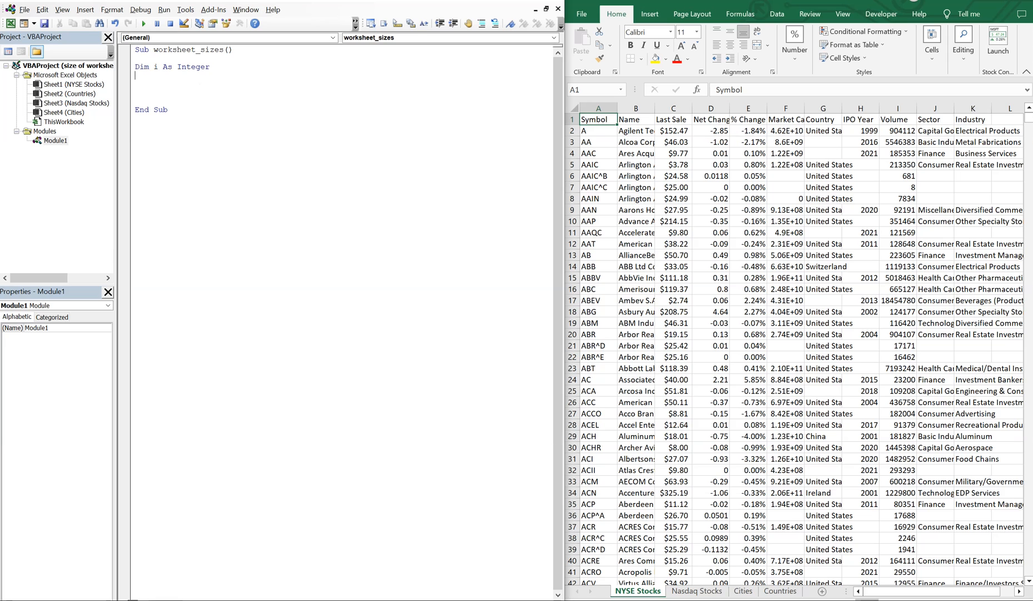
type("Dim row_count As Integer")
type("Dim tab_c")
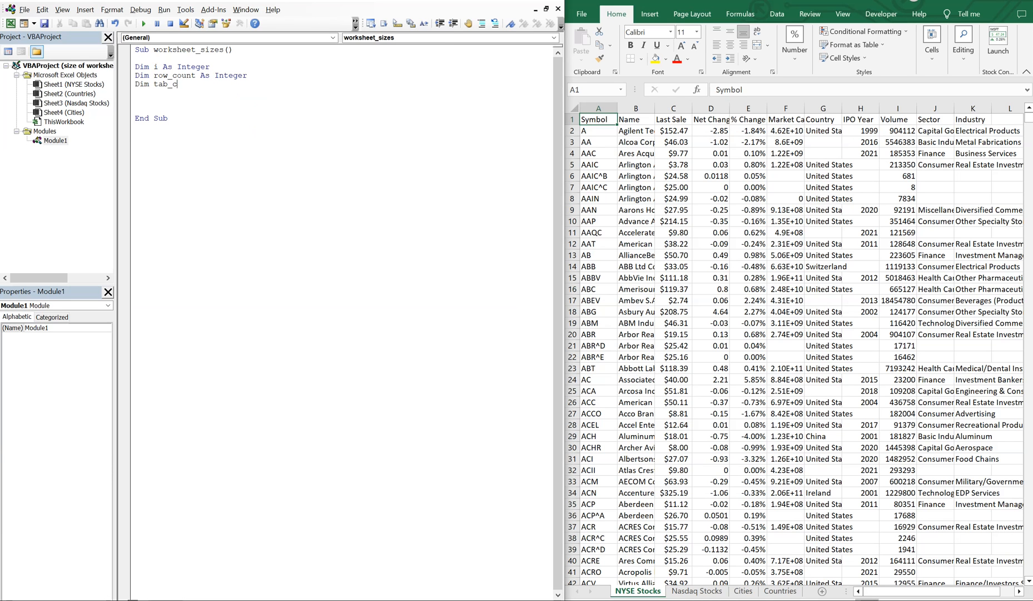
type("heck")
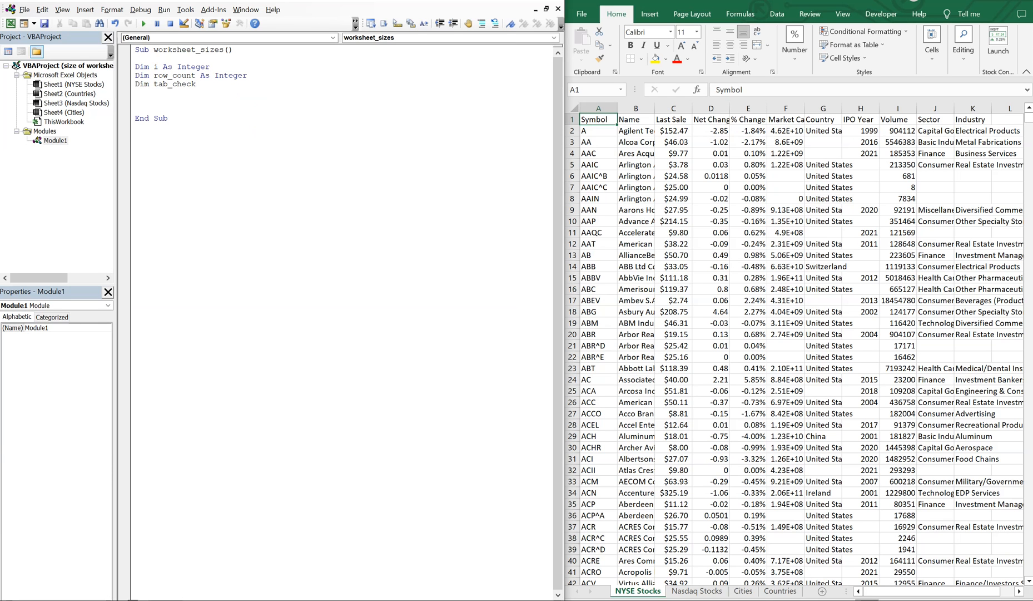
left_click(200, 83)
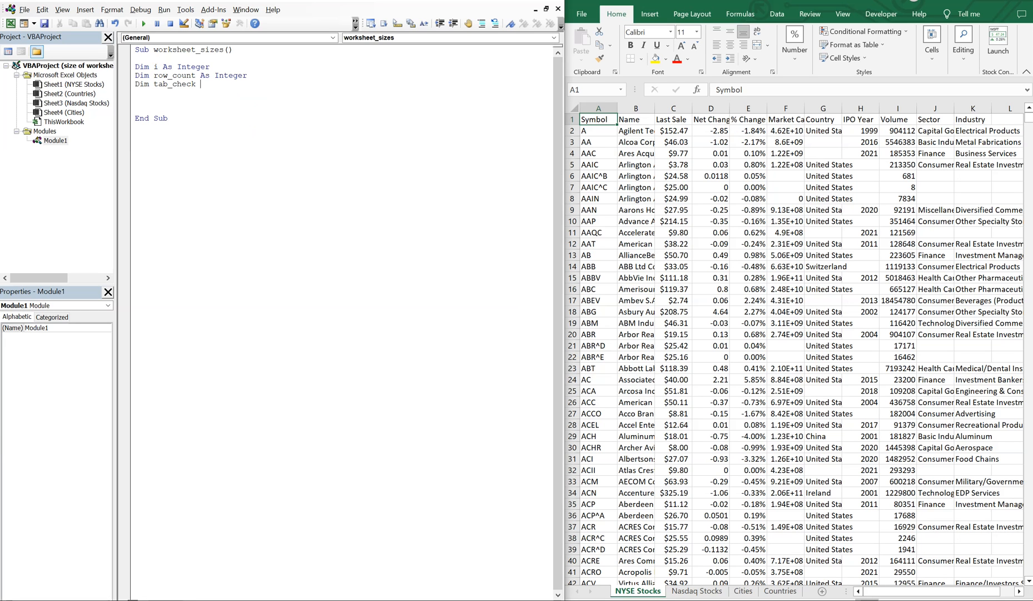
type("as")
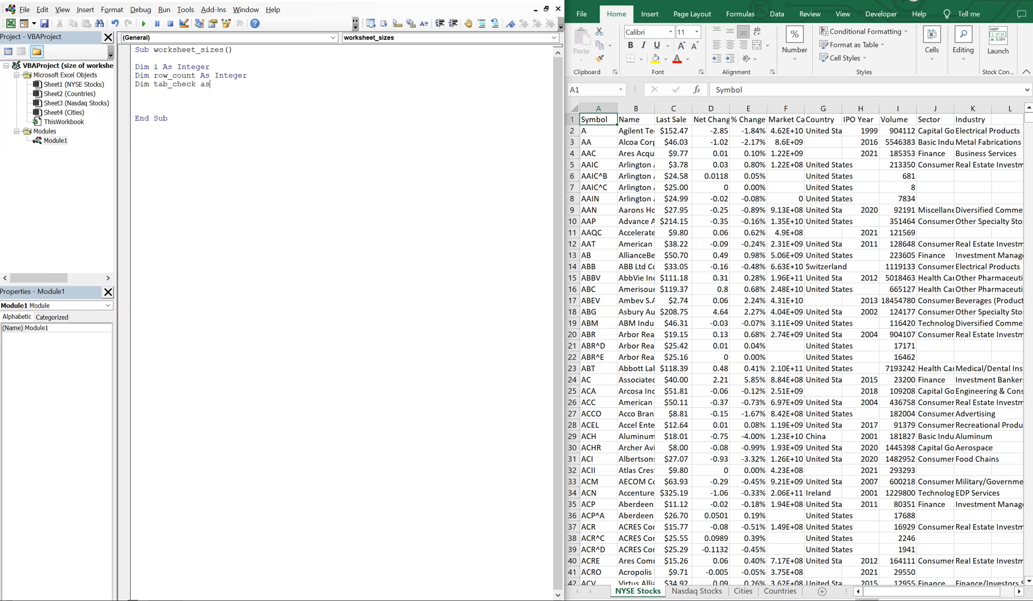
type("Integer")
type("Dim tab_count a")
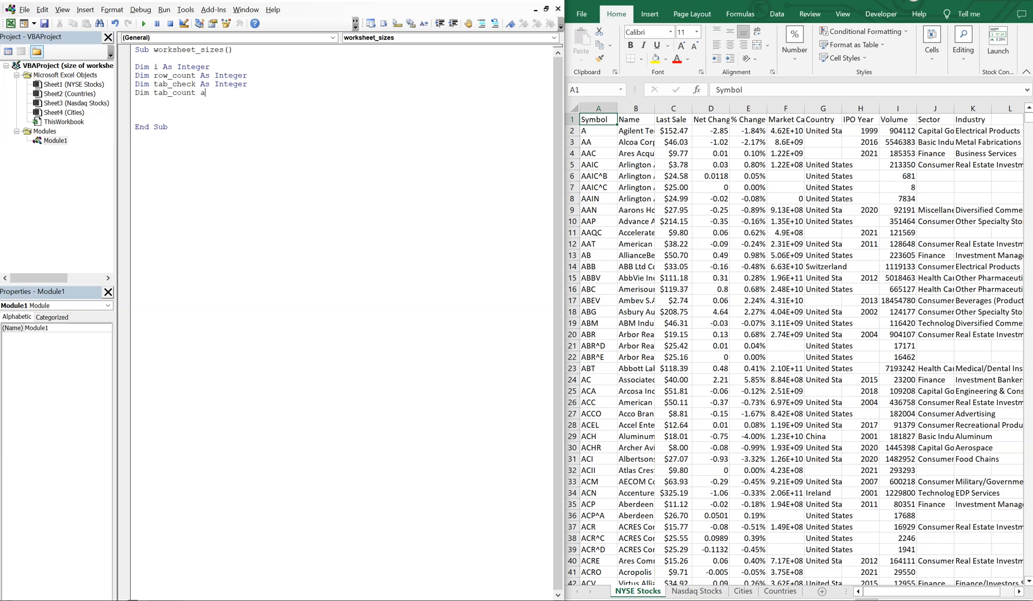
type("intq")
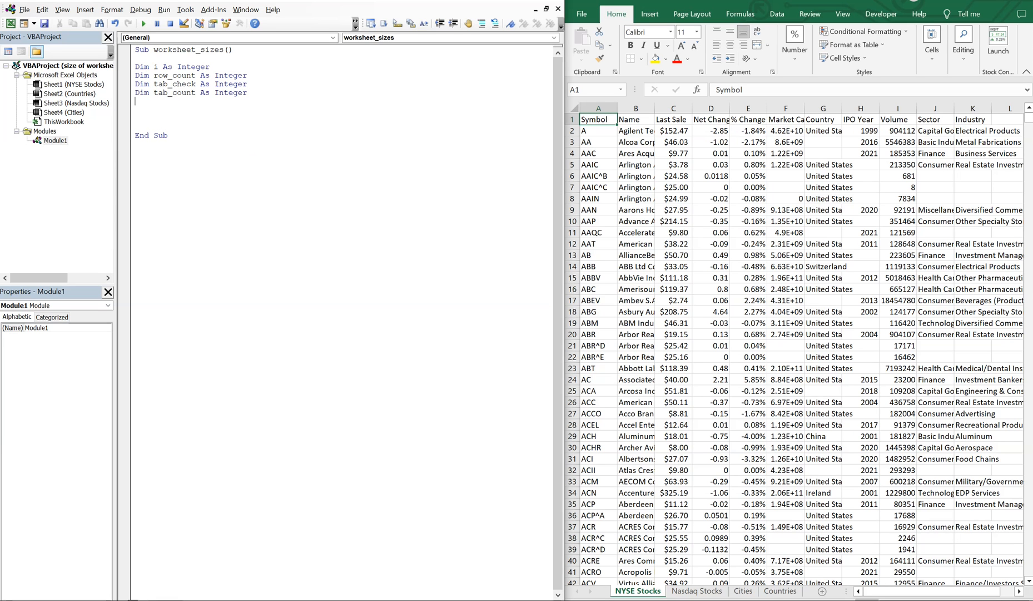
Declare tab_name, sh and temp_book As String and start the worksheet variable declarations
type("D1")
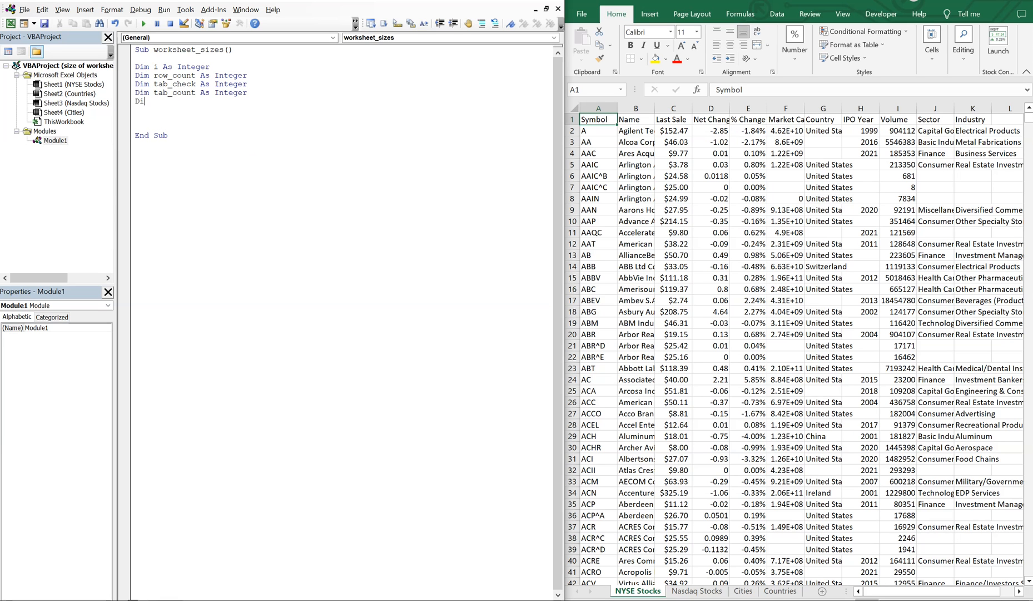
type("im tab_name")
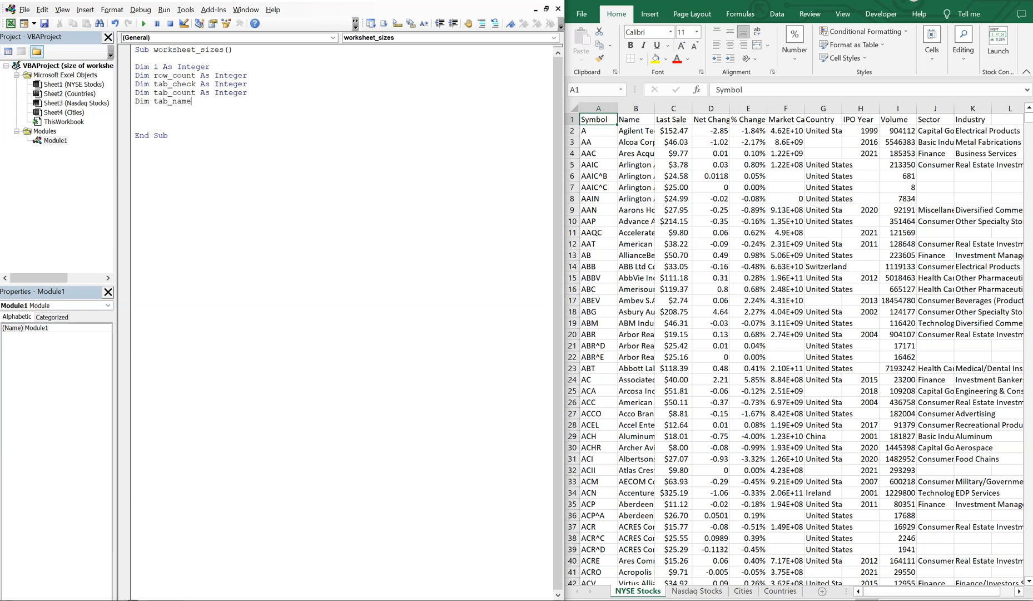
type("str")
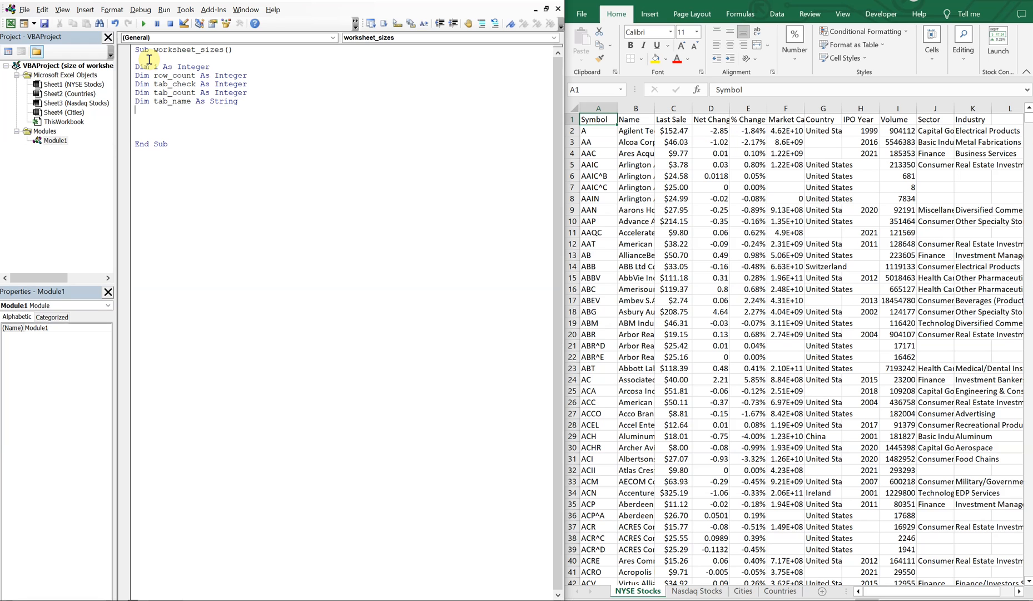
type("Dim sh As String")
type("Dim temp_")
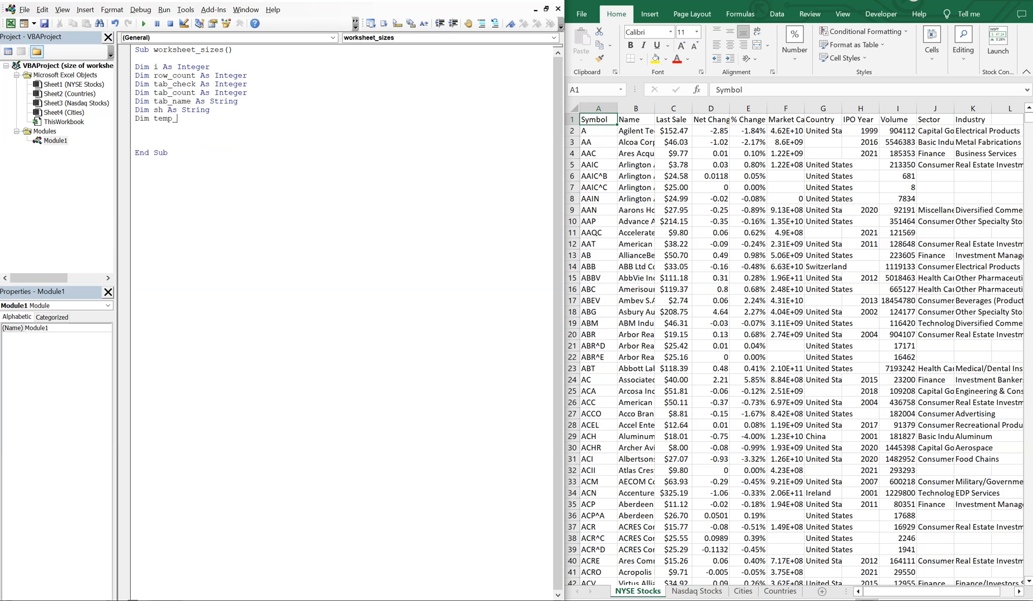
type("book")
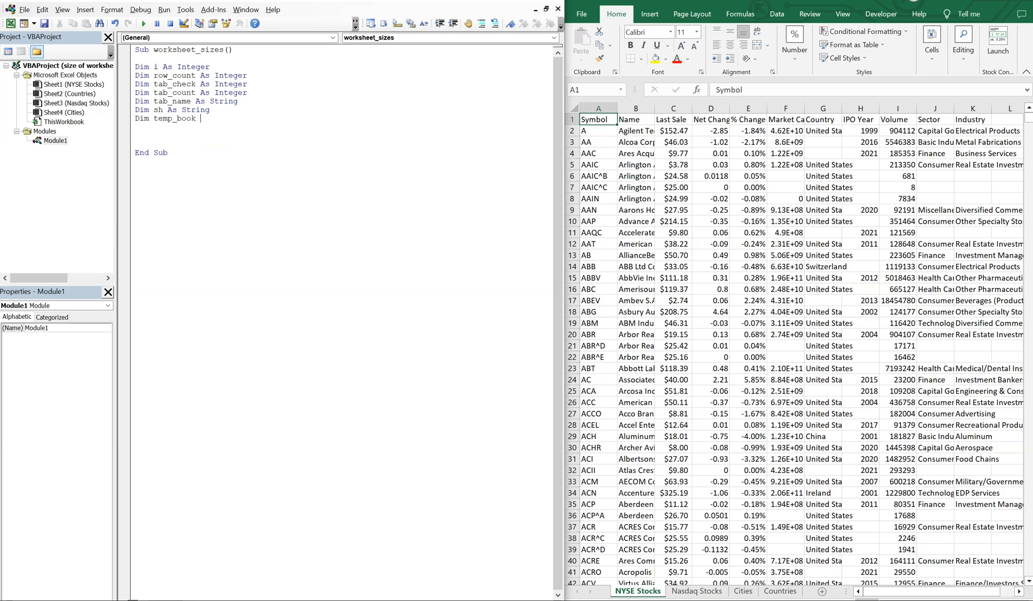
type("As String")
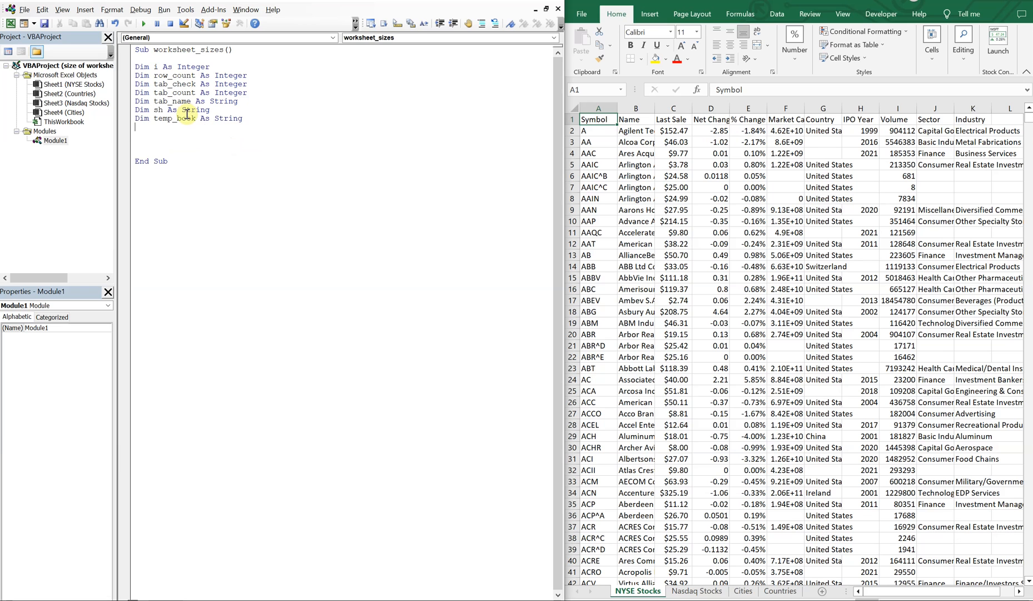
type("Dim ws As Workshee")
type("Dim new_tab As Workshee")
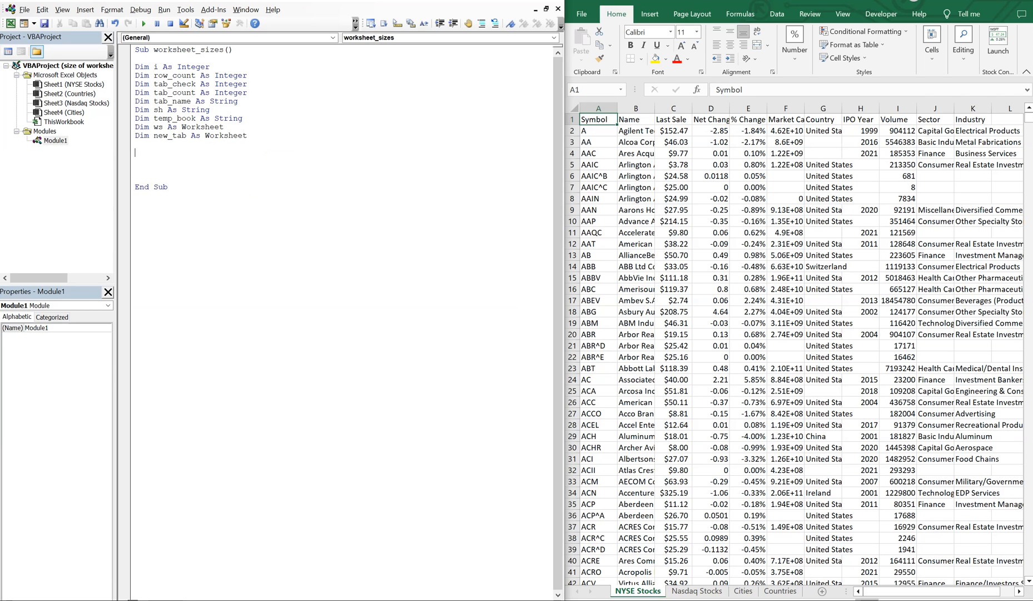
Initialise tab_check = 0 and tab_count = Sheets.Count
type("tab_ch")
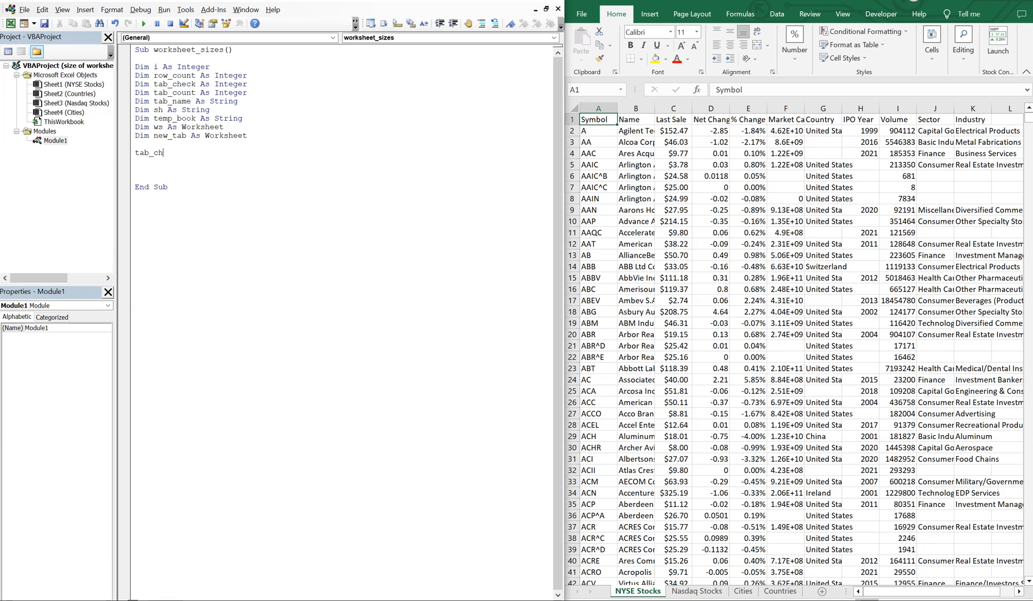
type("eck = 0")
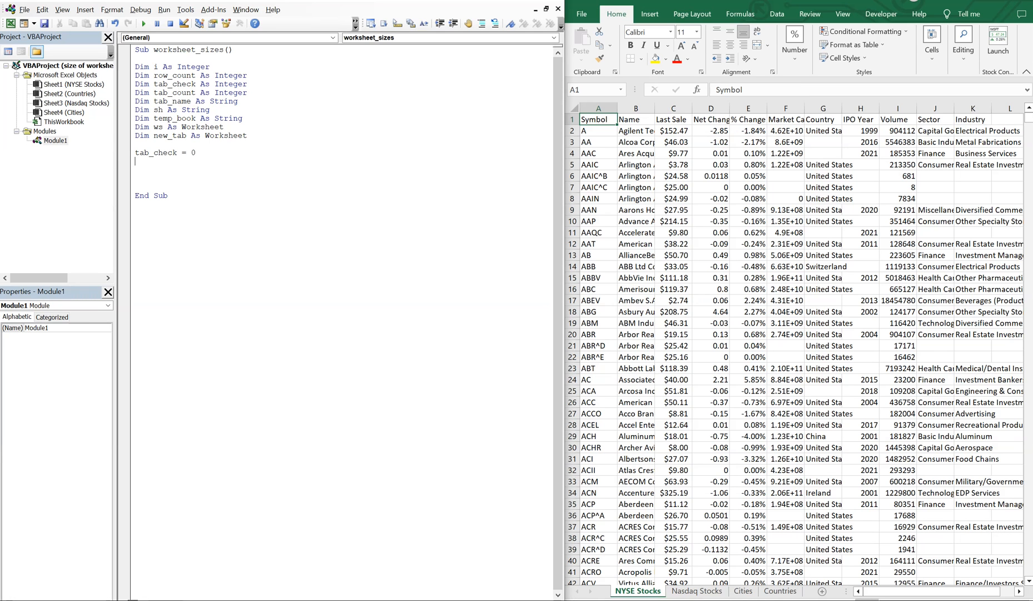
type("tab_count = Sheets")
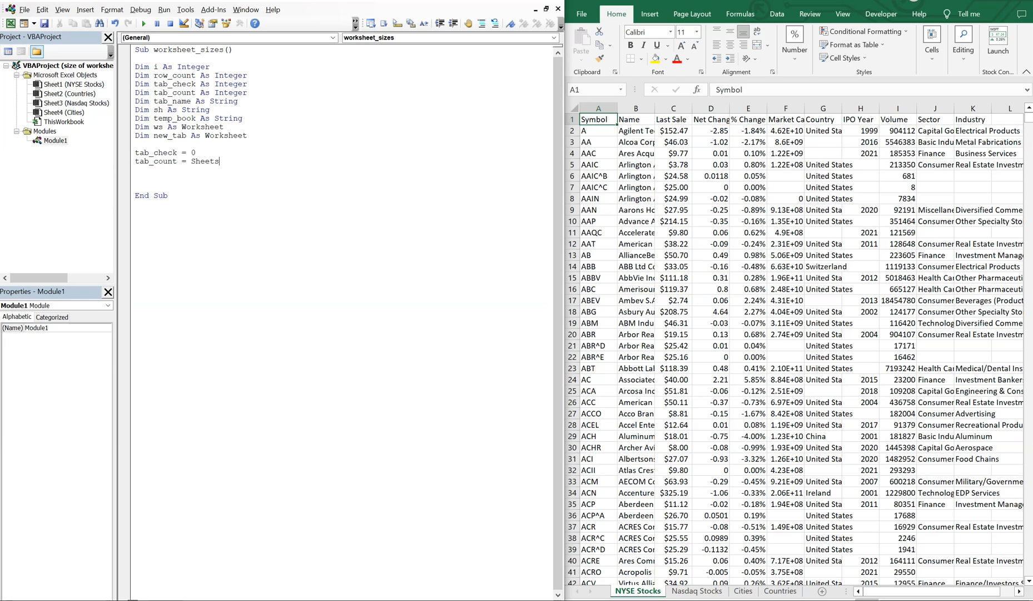
type(".count")
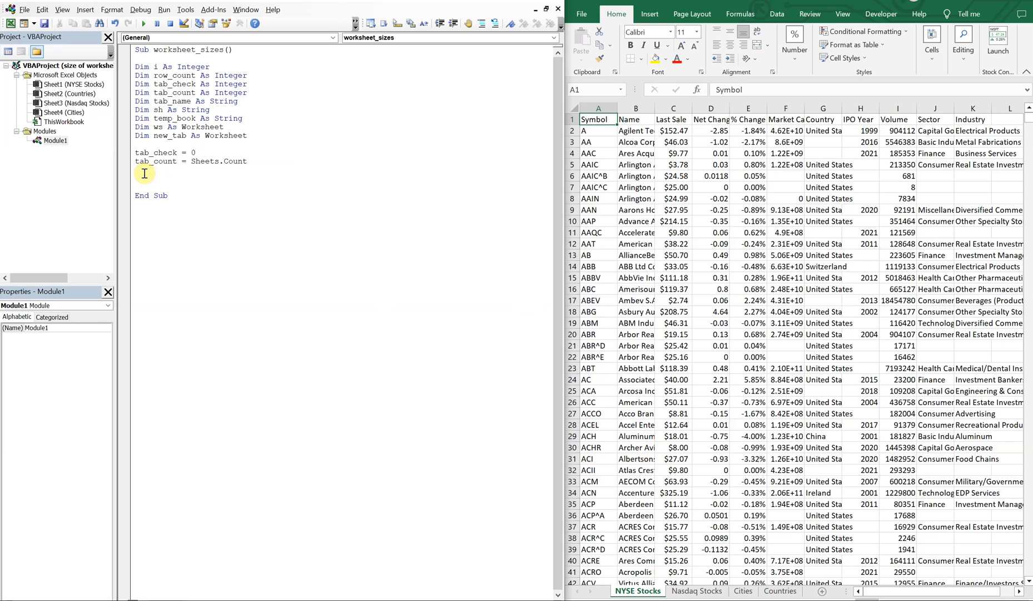
Assign tab_name = "Worksheet Sizes" and move to a new line
type("t")
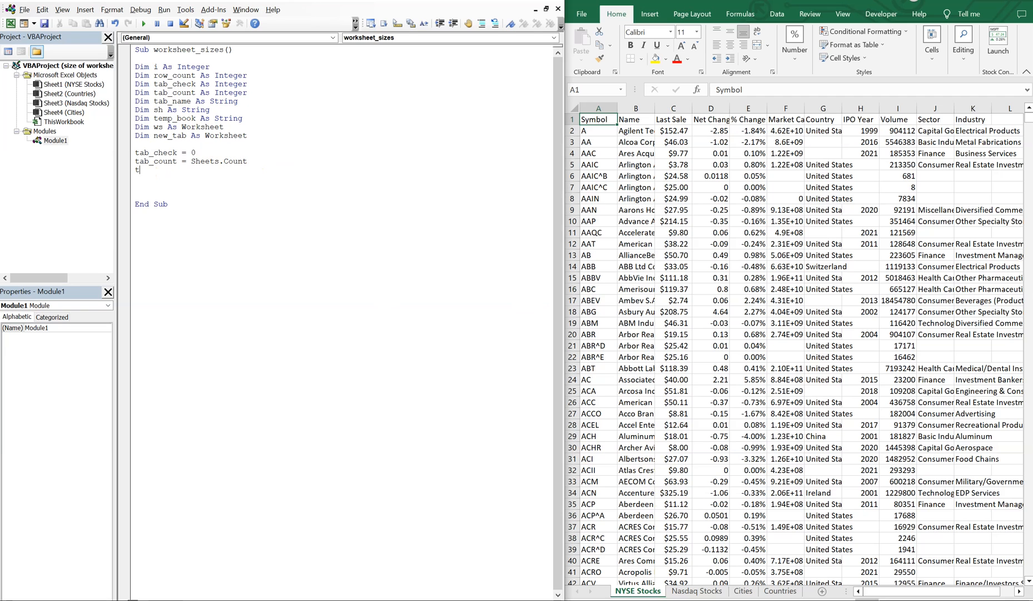
type("ab_name")
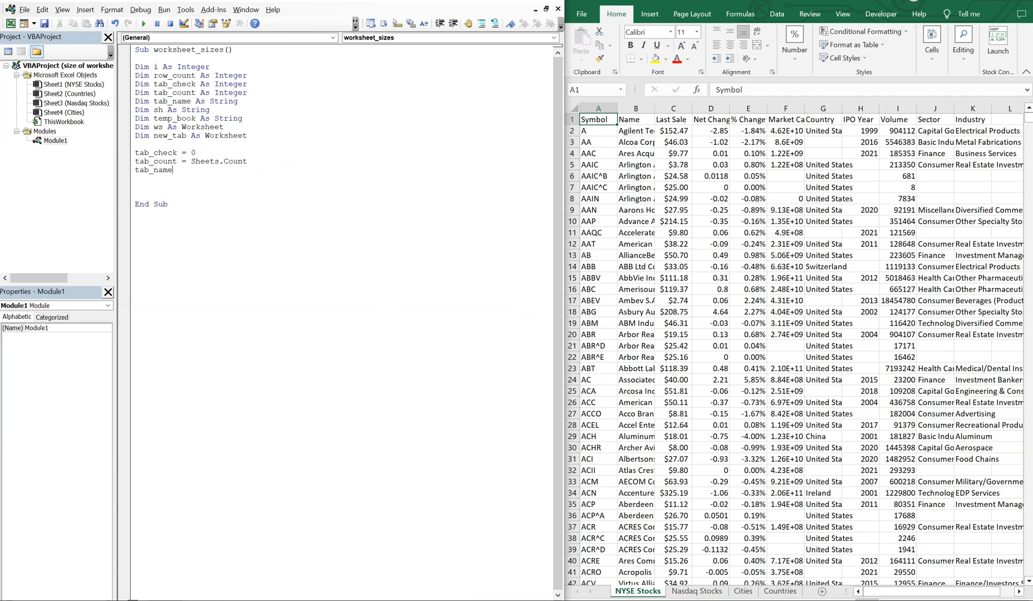
type("=")
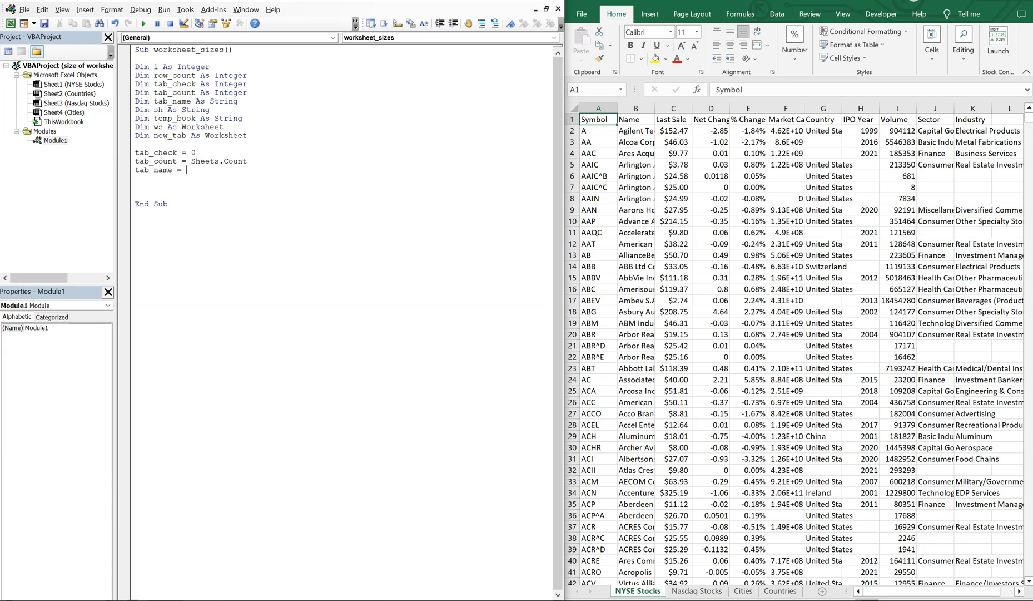
type("\"")
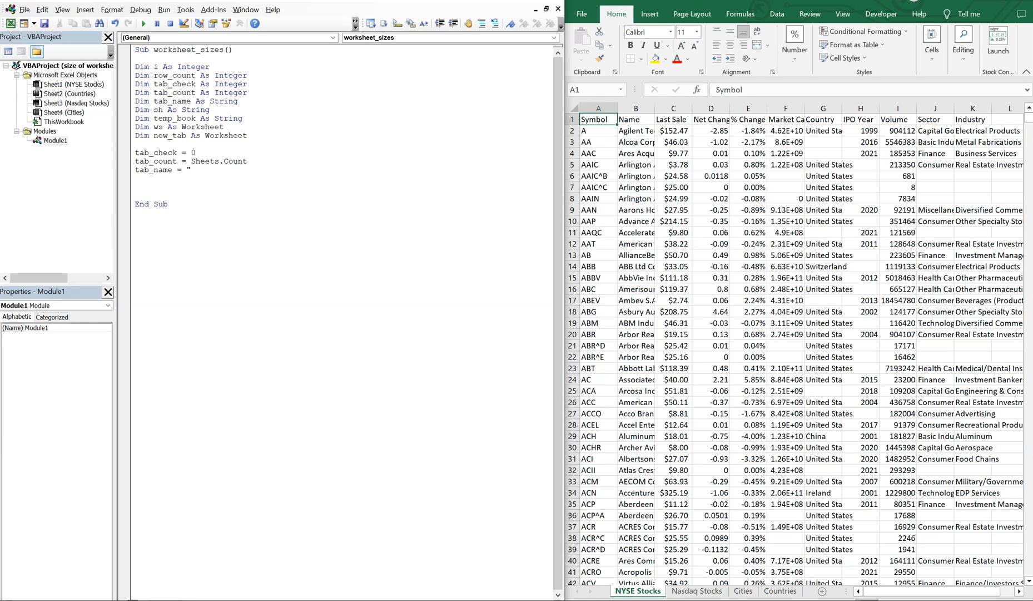
type("Worksheet Sizes")
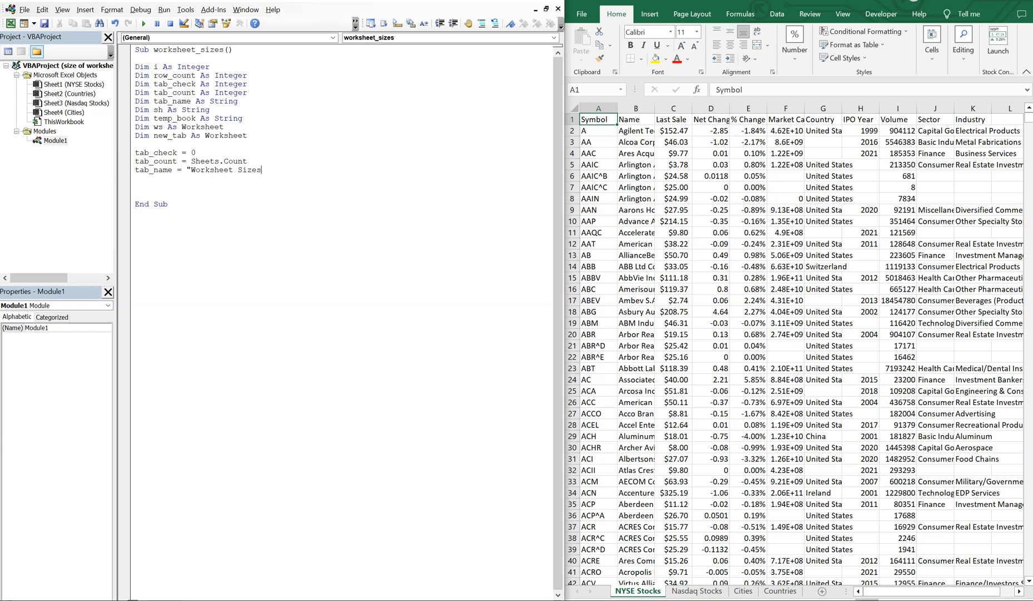
type("\"")
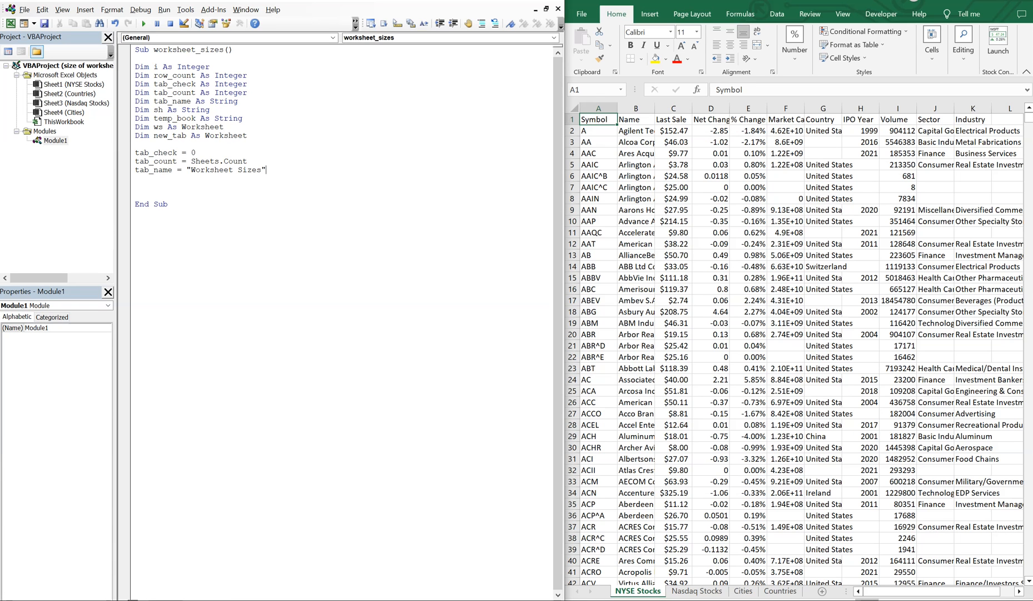
key("Return")
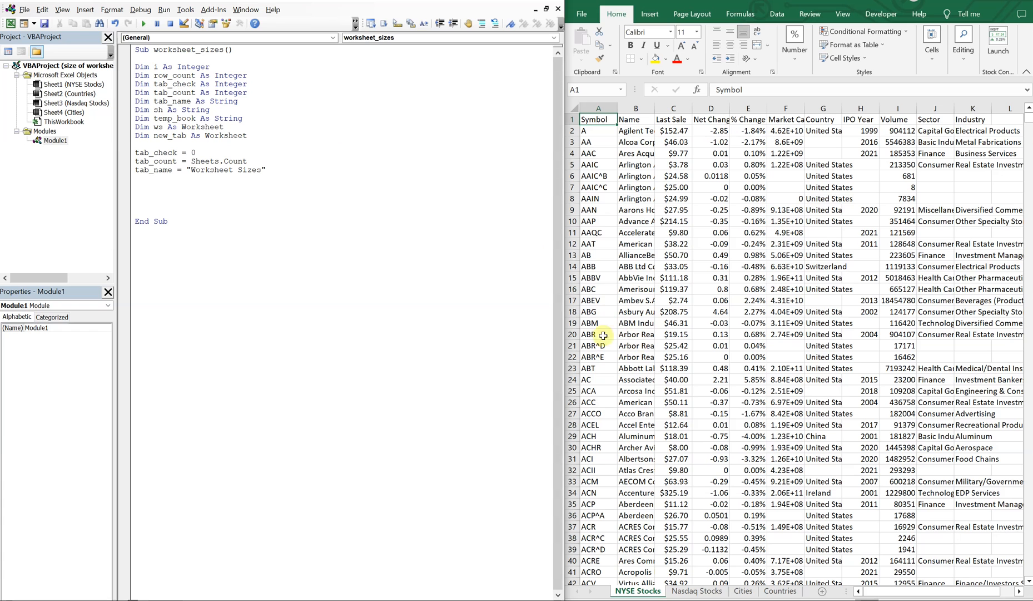
mouse_move(641, 345)
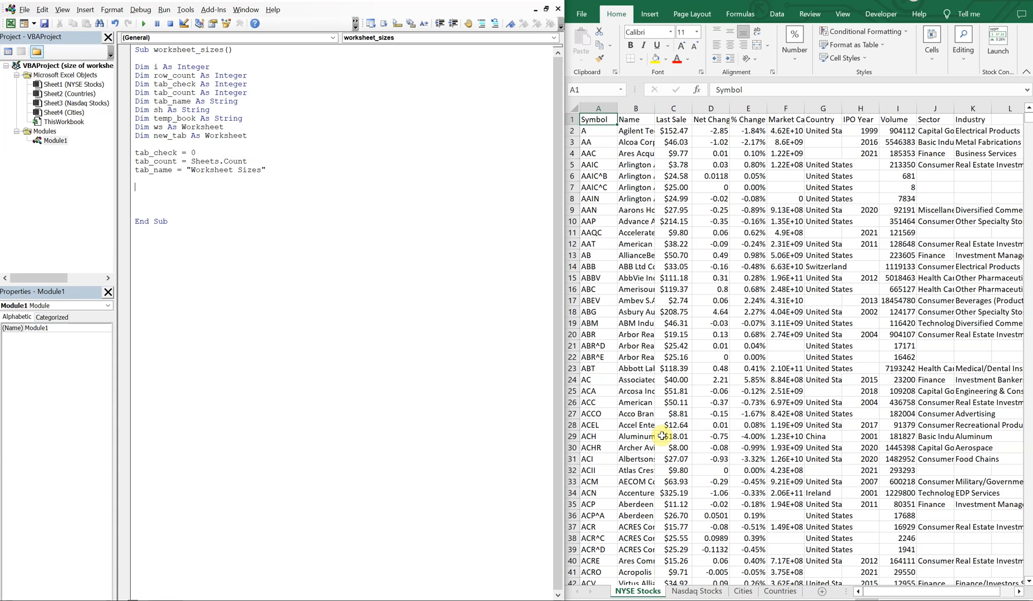
mouse_move(382, 388)
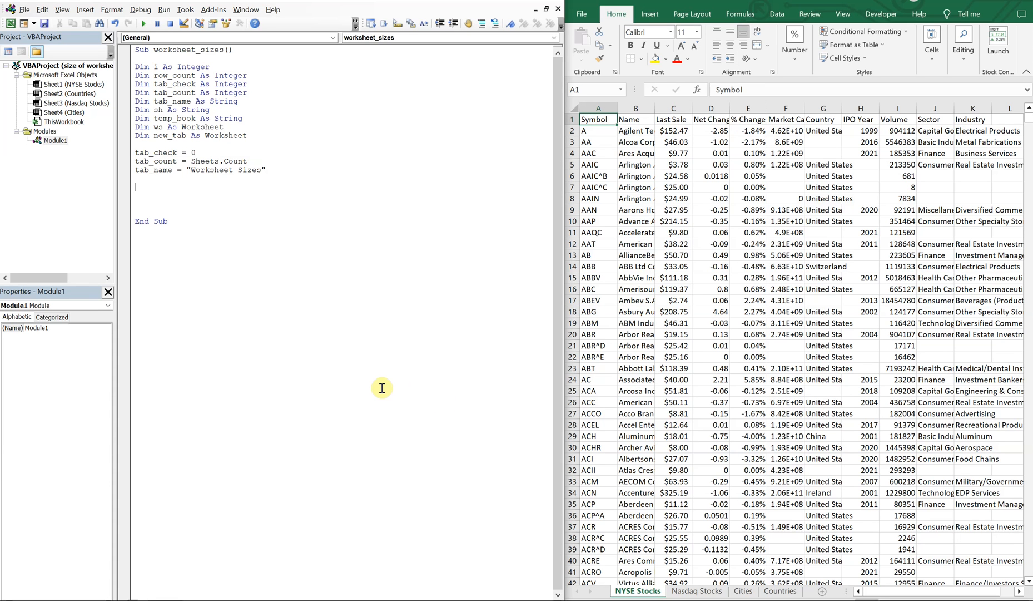
Write the For i = 1 To tab_count … Next i loop skeleton
type("for")
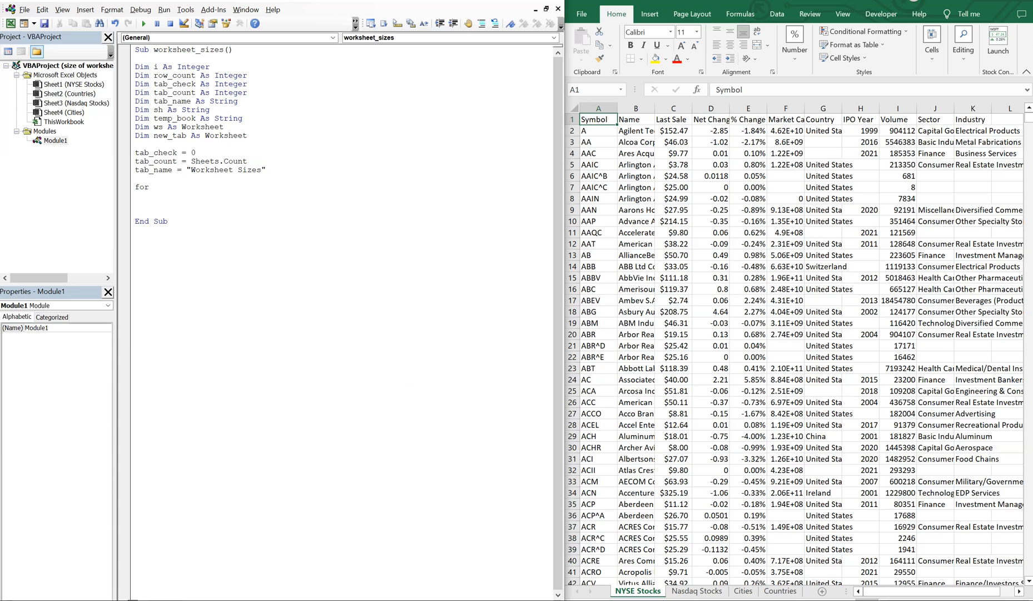
type("i =1")
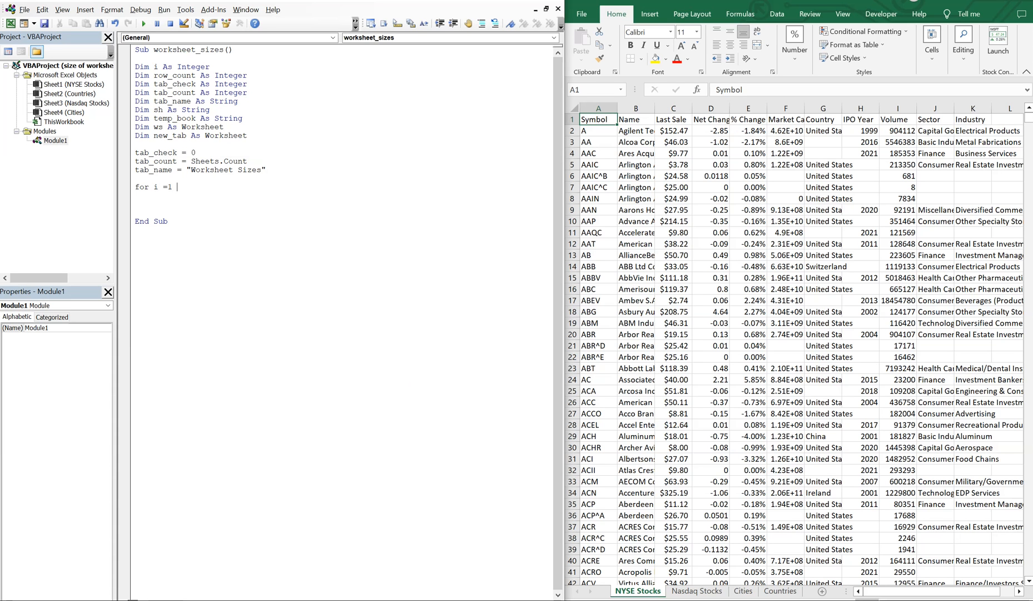
type("to tab_c")
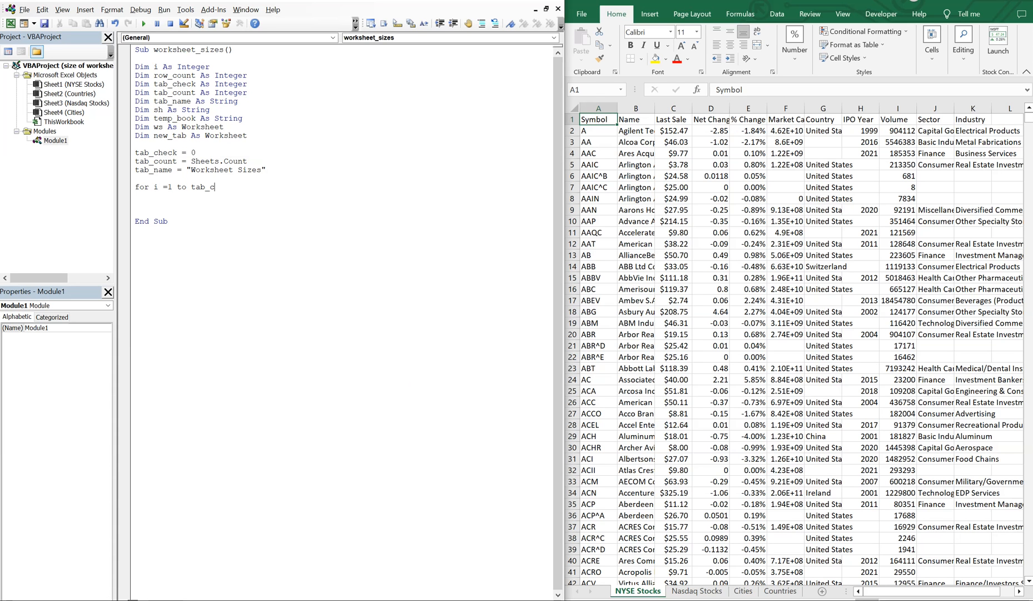
type("ount")
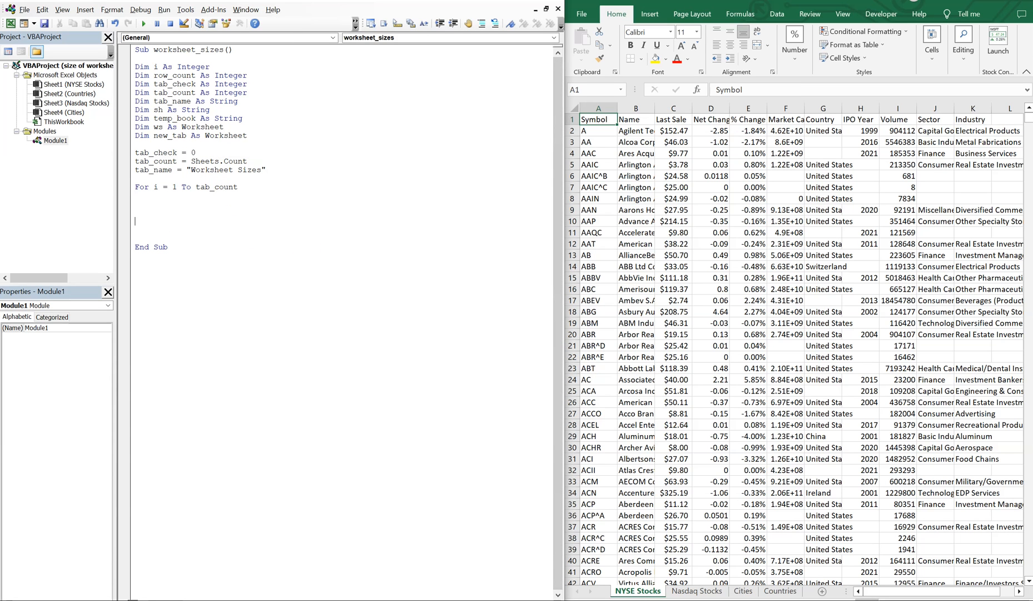
type("Next i")
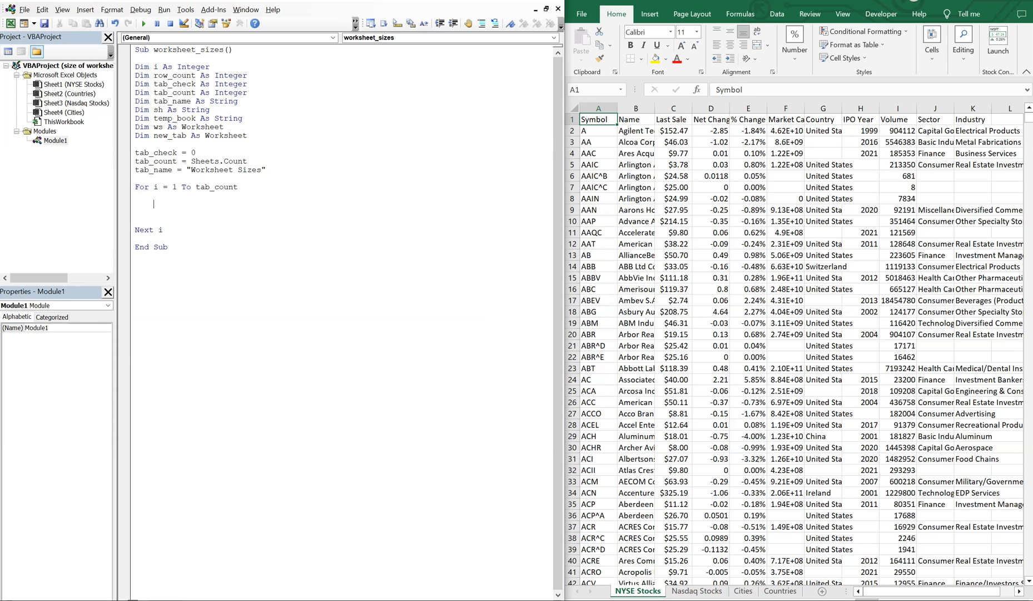
Inside the loop, test If Sheets(i).Name = tab_name Then tab_check = 1
type("if sheets")
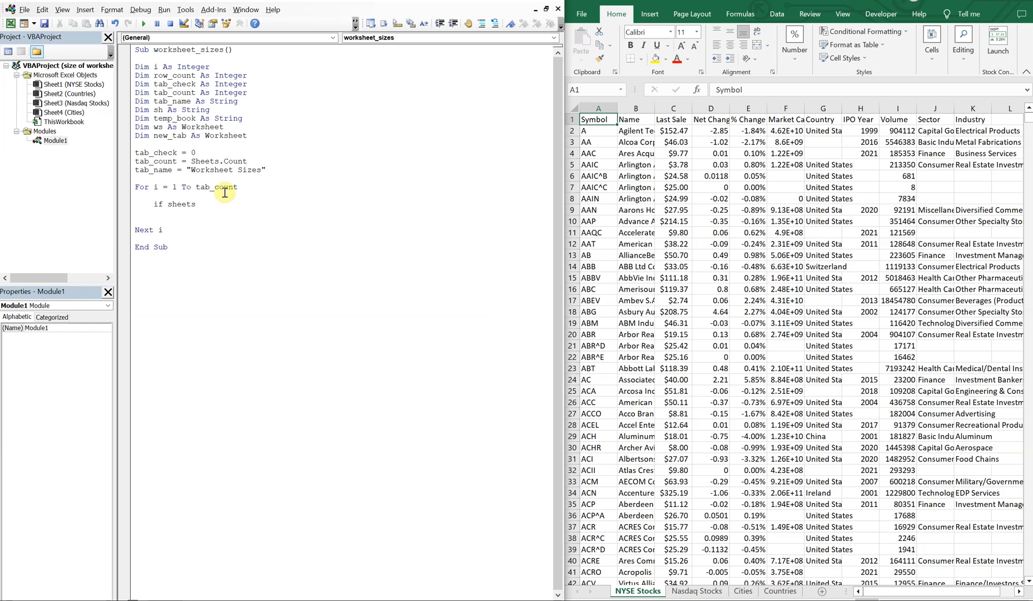
type("(i).Name")
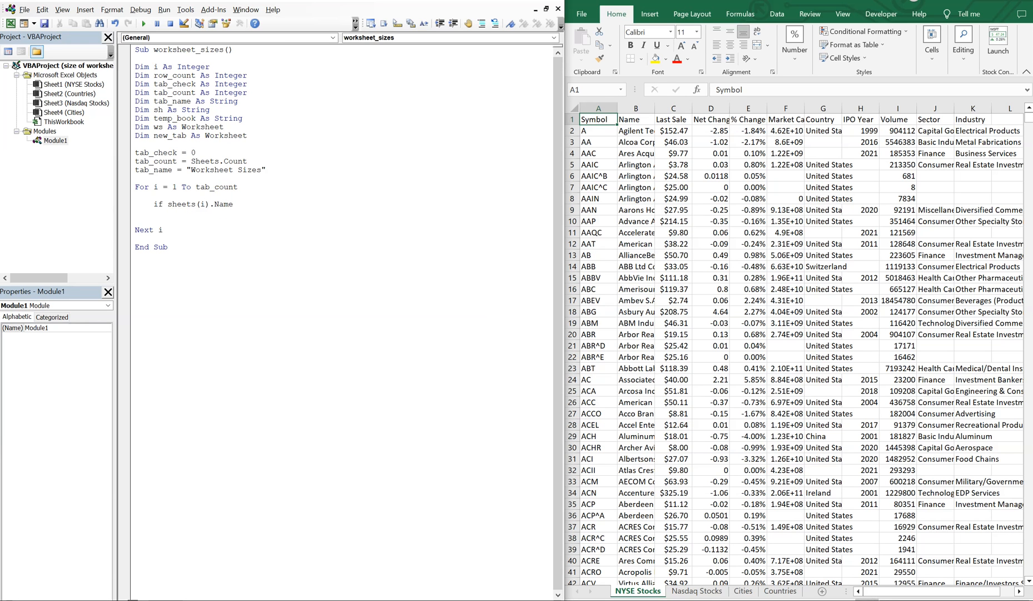
type("= tab_name")
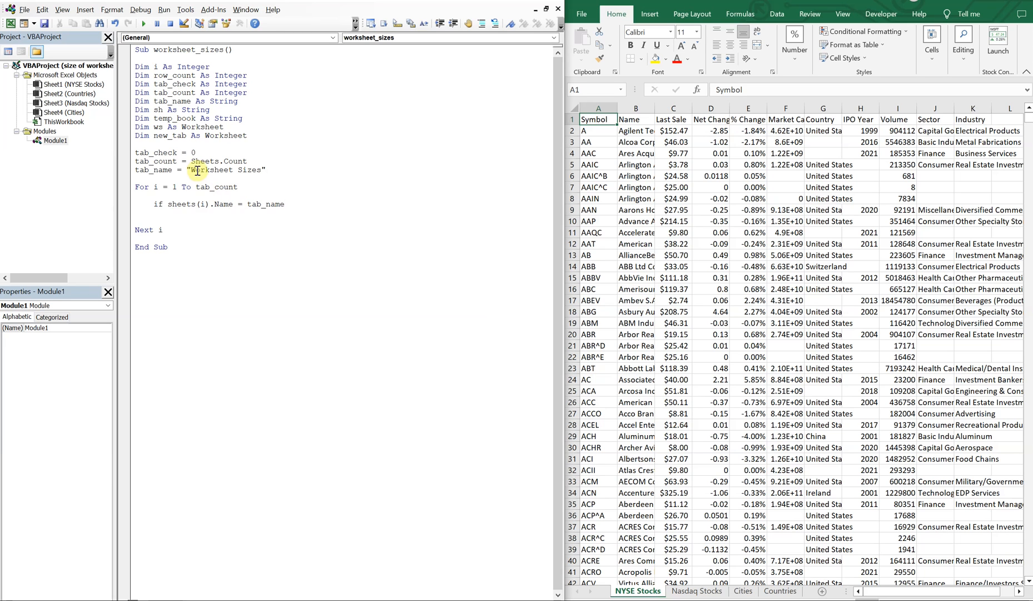
type("th")
type("tab")
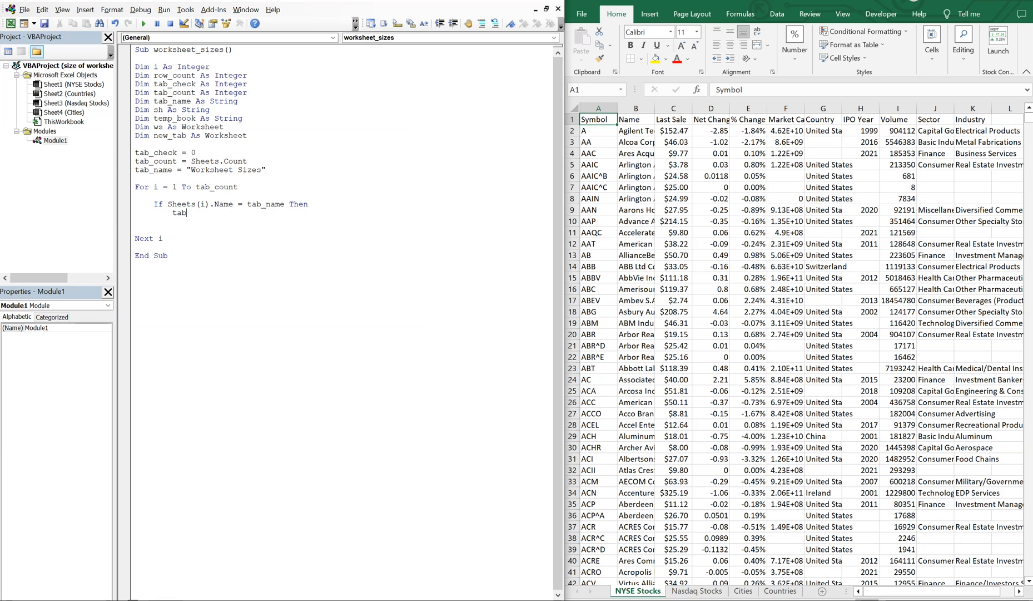
type("_check")
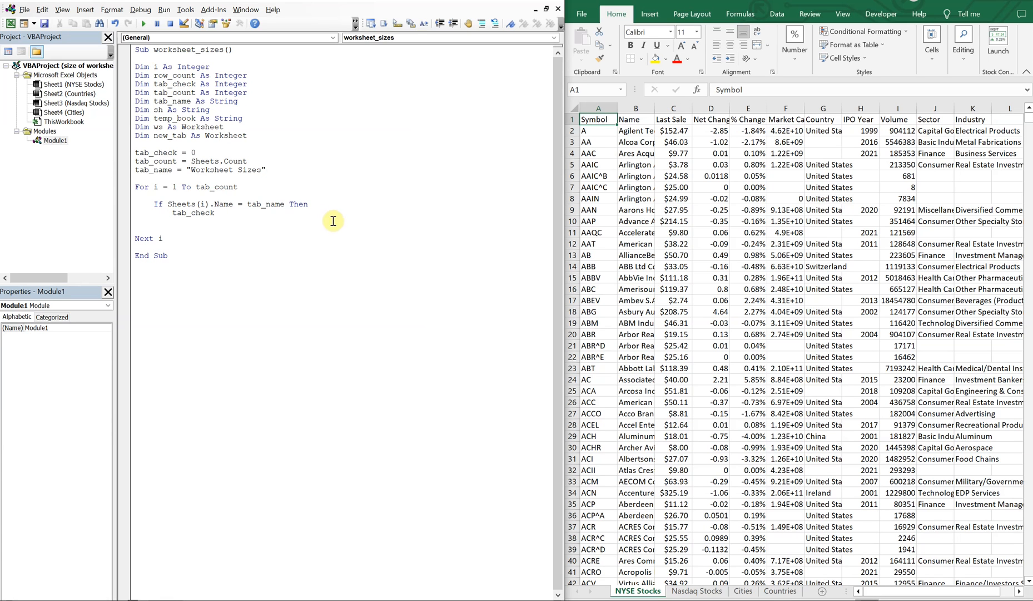
mouse_move(221, 197)
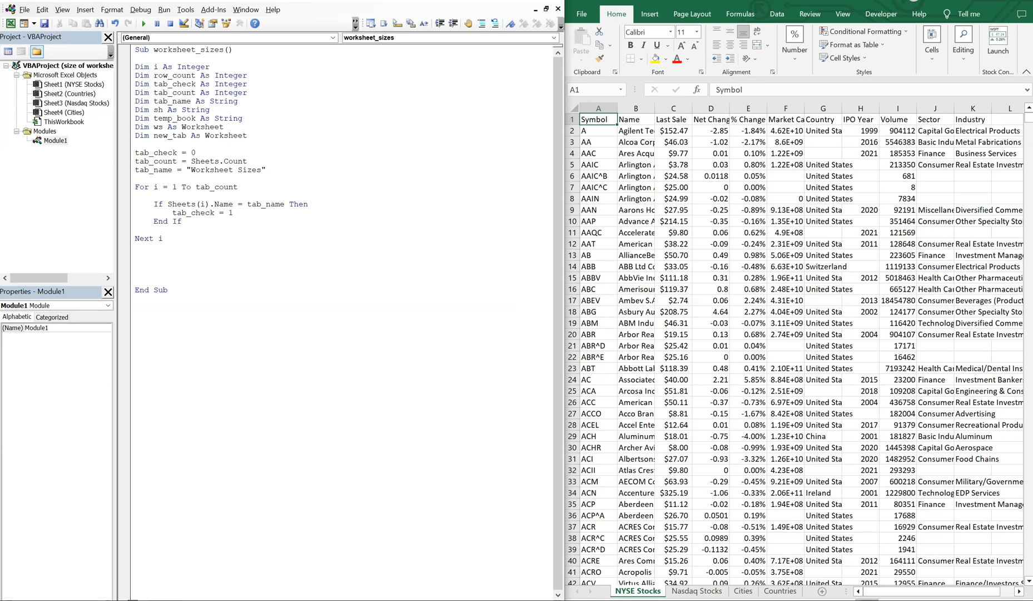
mouse_move(213, 203)
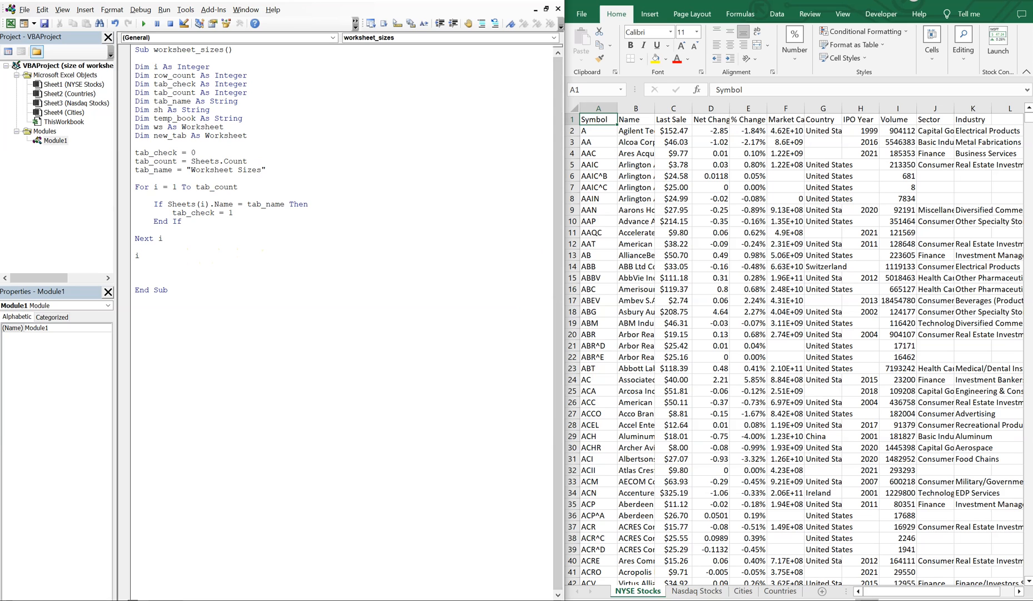
Add an If tab_check = 0 Then … End If block after the loop
type("if tab_c")
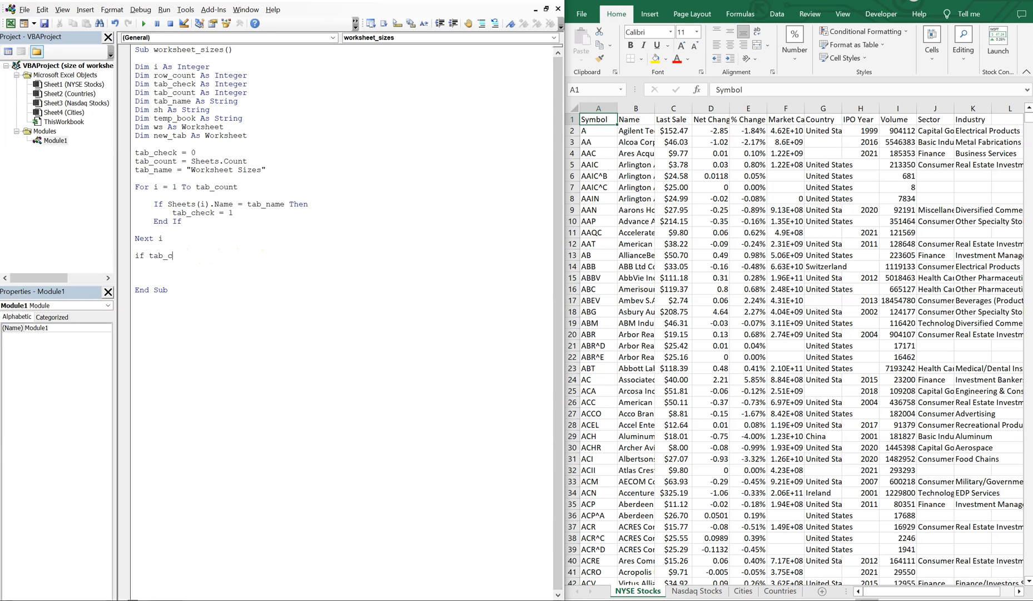
type("heck = 0 Then")
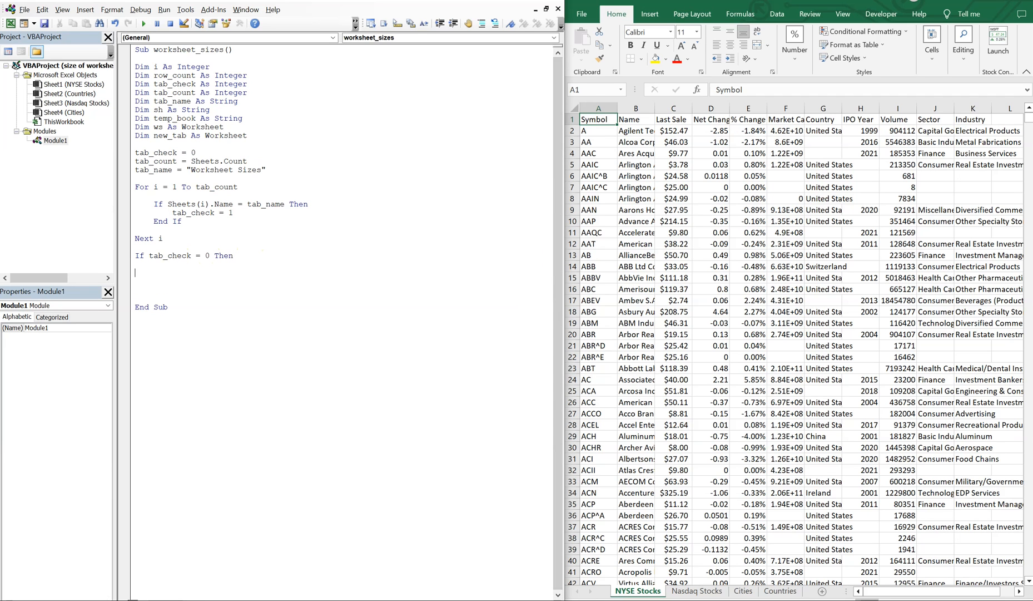
type("End If")
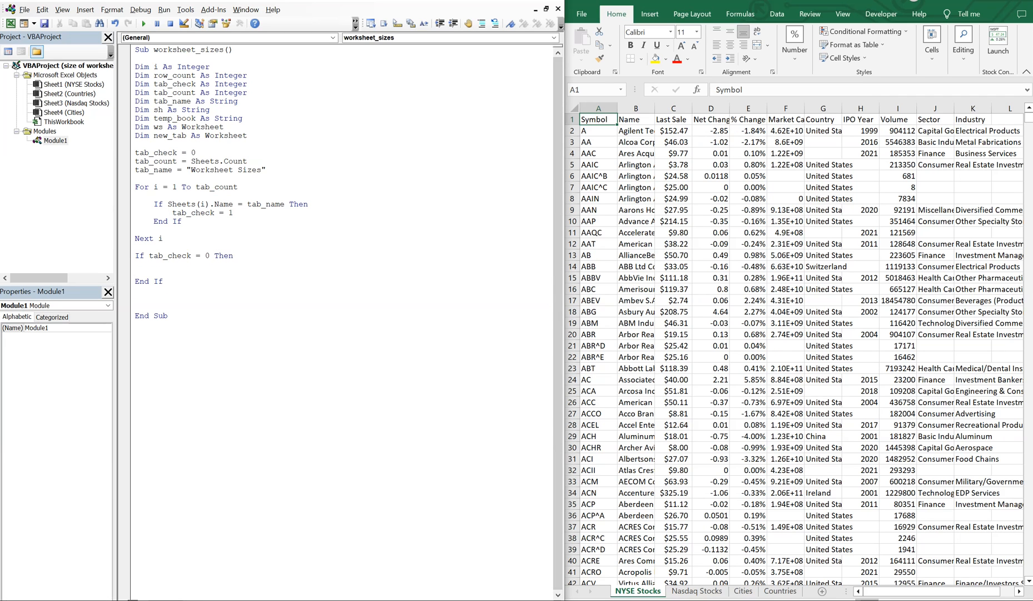
left_click(134, 265)
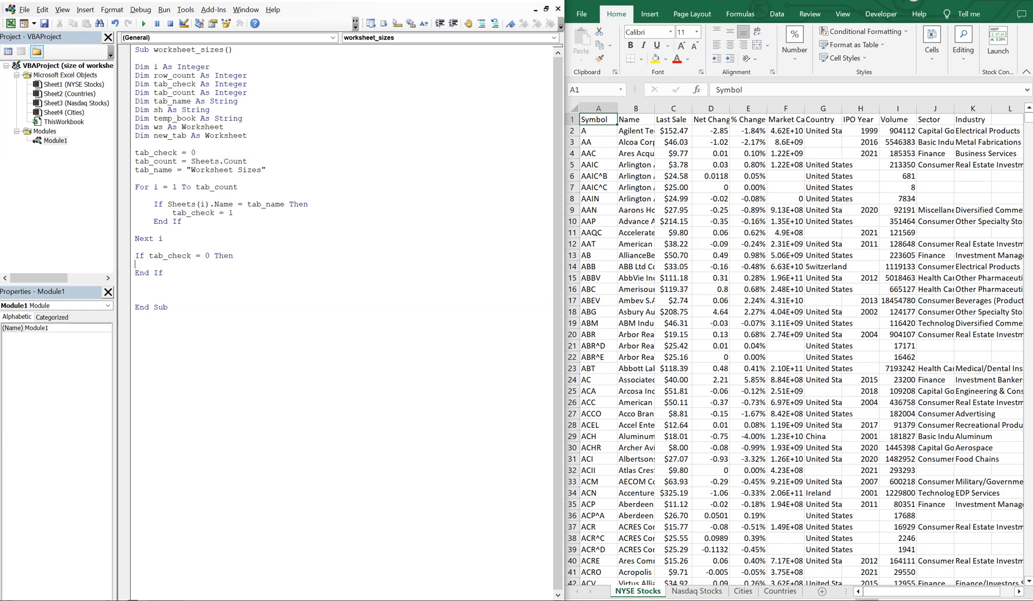
Inside it write ThisWorkbook.Worksheets.Add(before:=Application.Worksheets(1)).Name = tab_name
type("This")
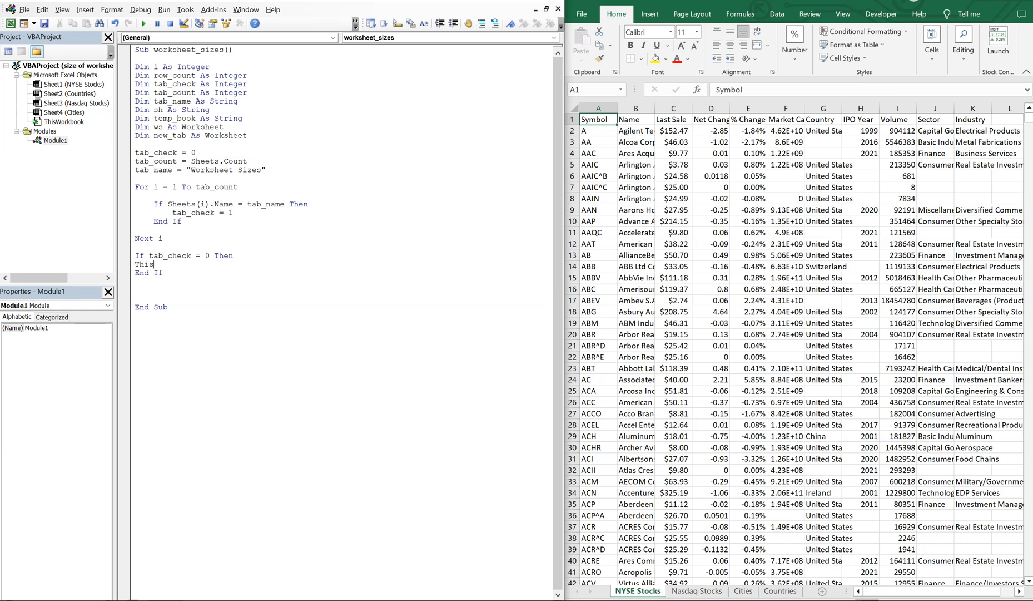
type("workbook")
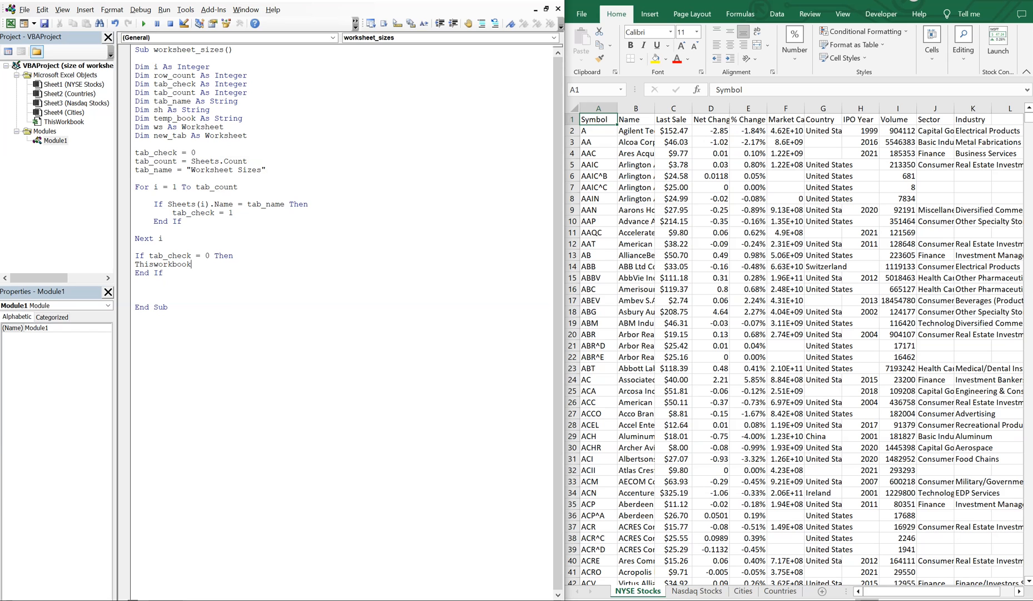
type(".worksheets.Add(before:")
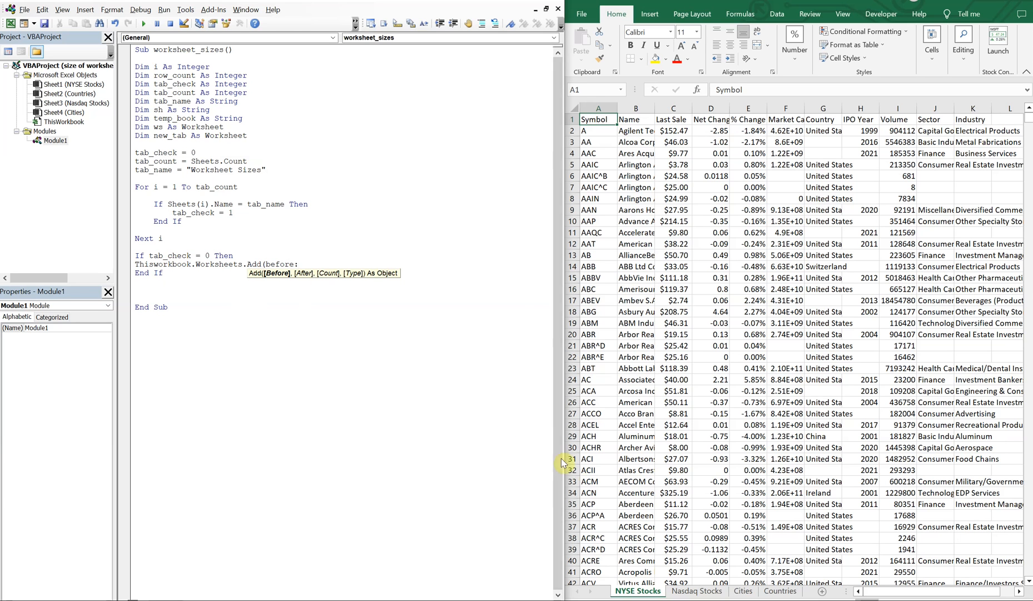
mouse_move(278, 250)
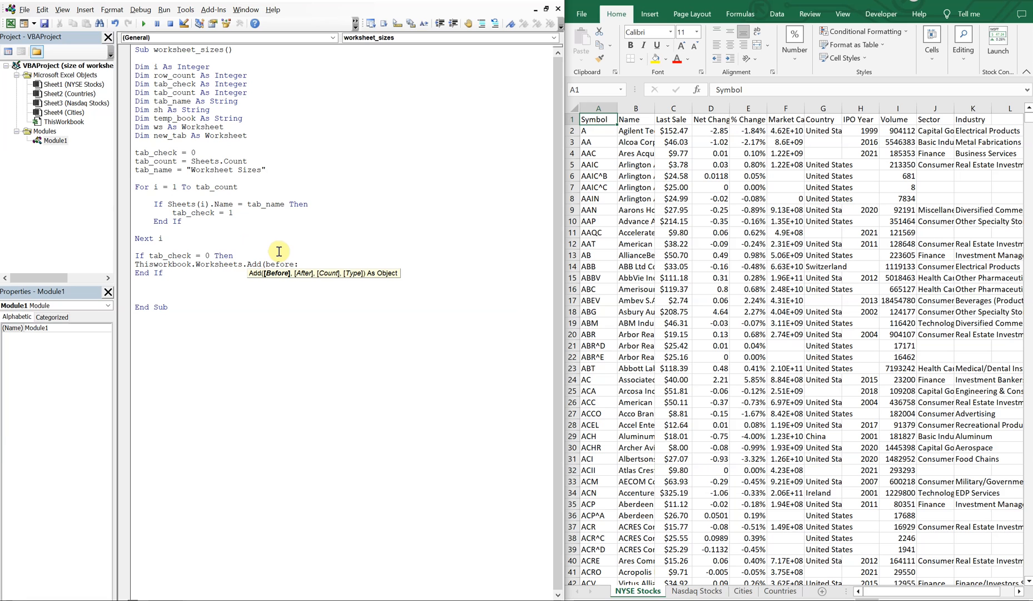
type("application.Worksheets(1)).")
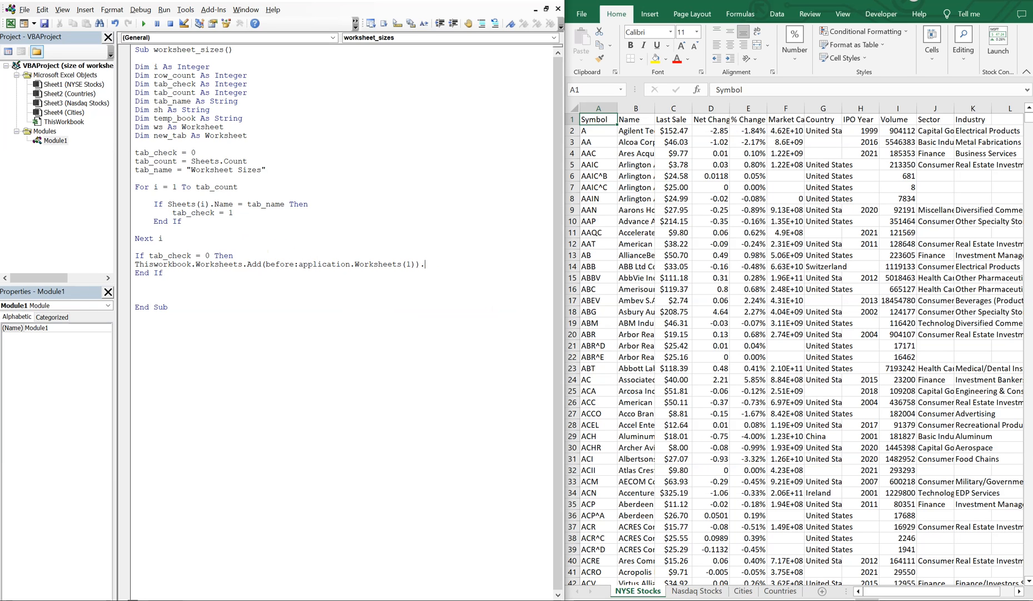
type("name")
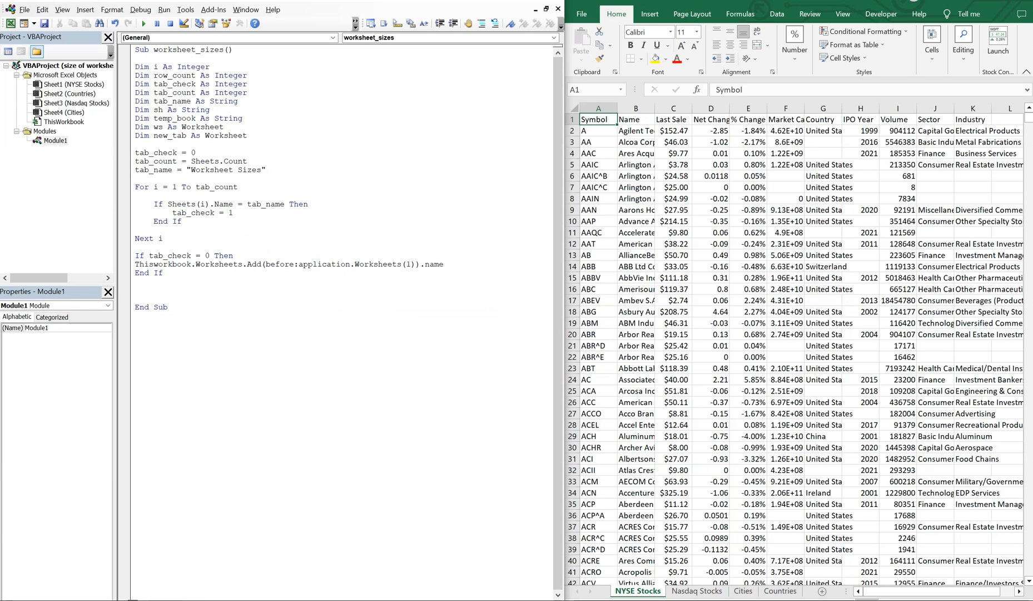
type("= tab_name")
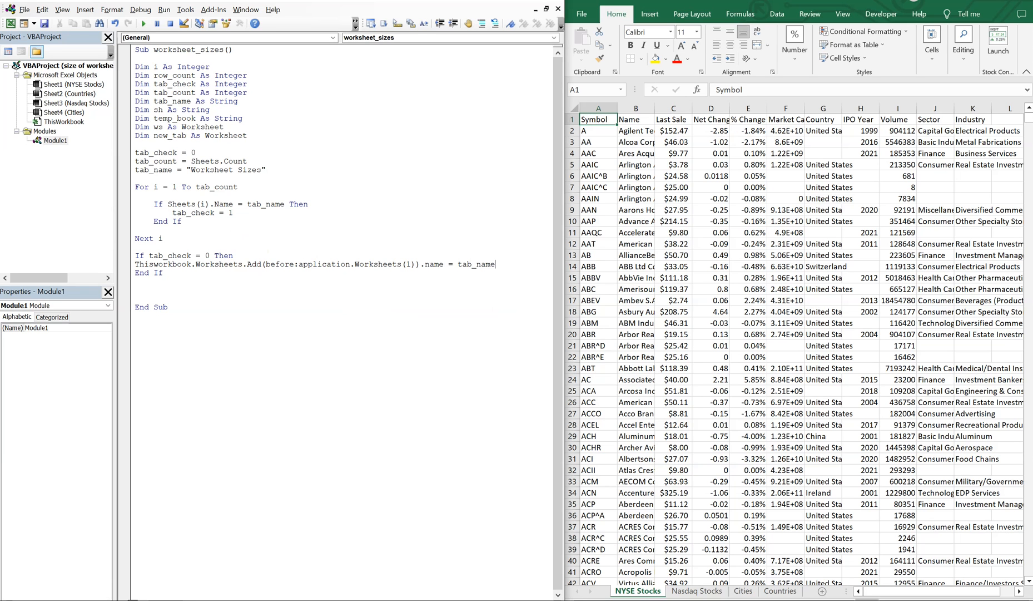
mouse_move(233, 172)
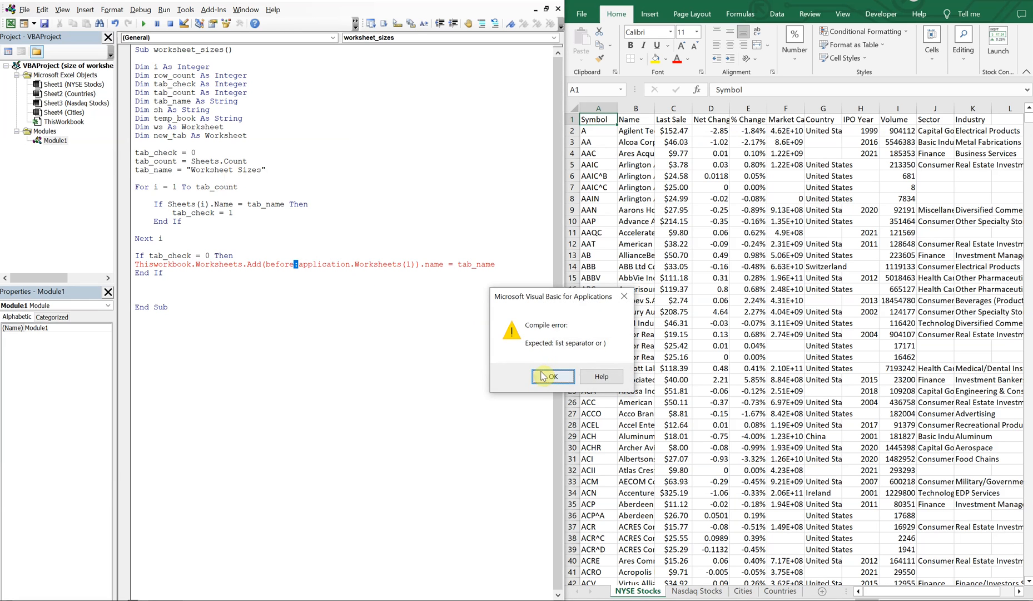
Dismiss the compile error and correct the Worksheets.Add line so it compiles
left_click(552, 375)
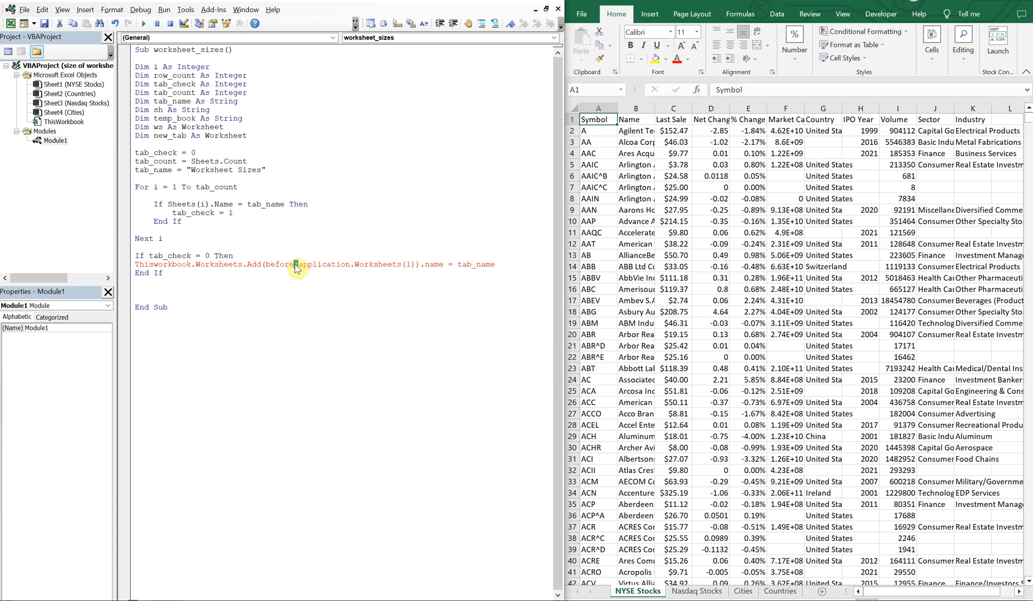
right_click(297, 263)
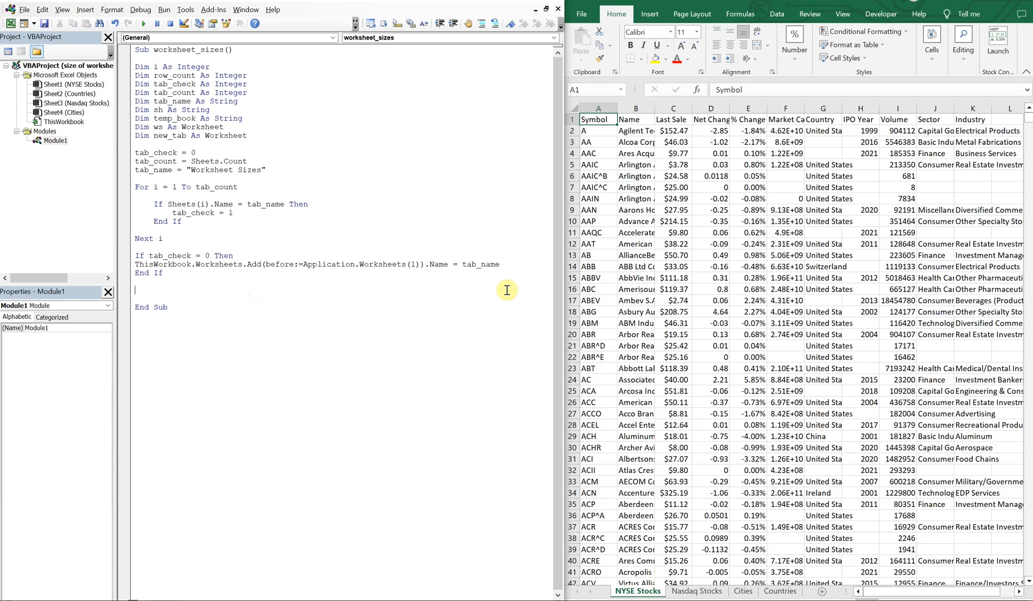
Set temp_book = ThisWorkbook.Path & "Temp.xls"
type("temp_book")
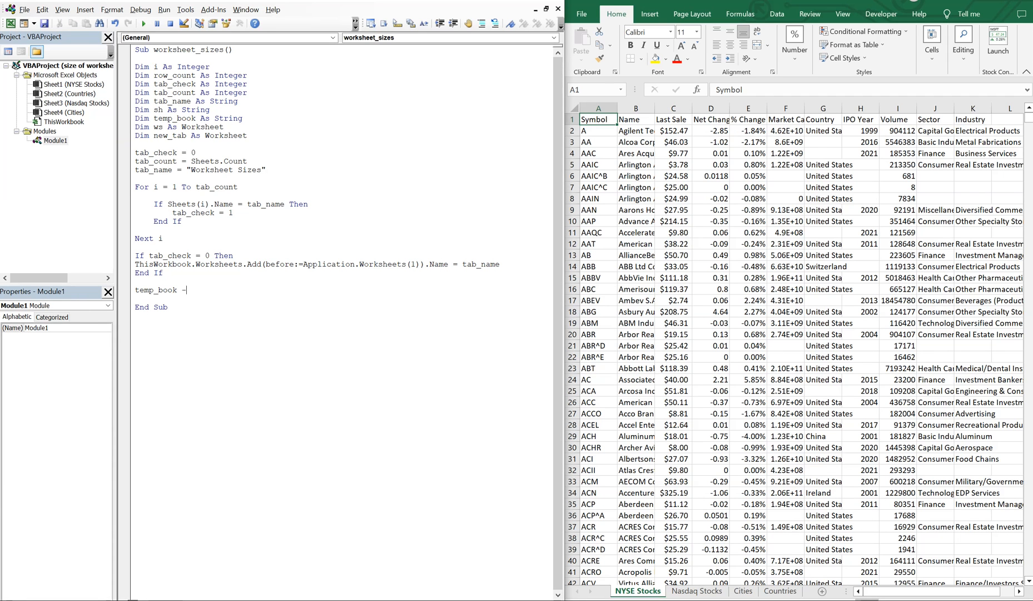
type("= ThisWork")
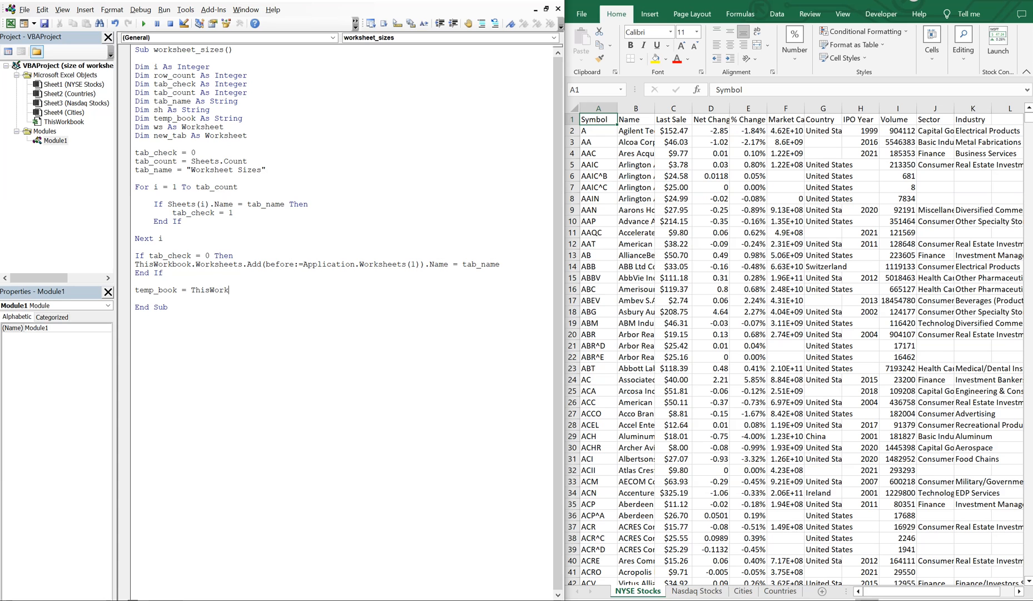
type(".")
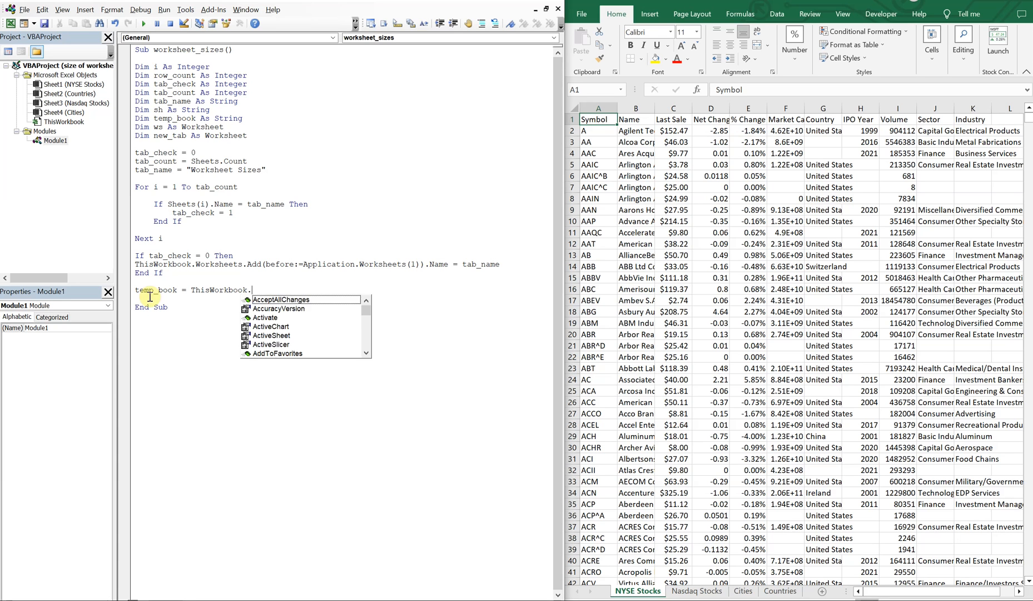
type("Path &")
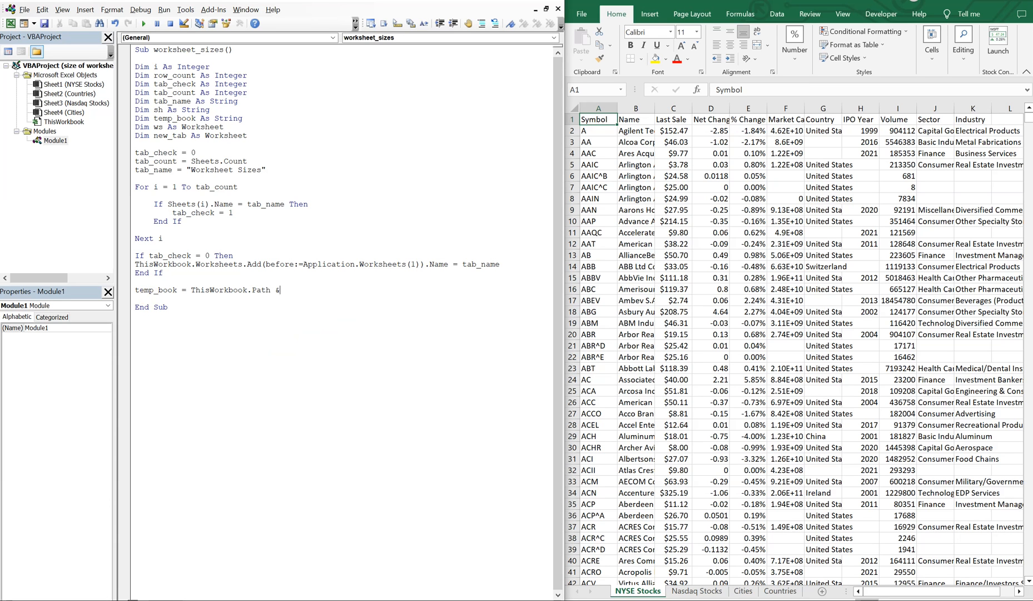
type("\"Te")
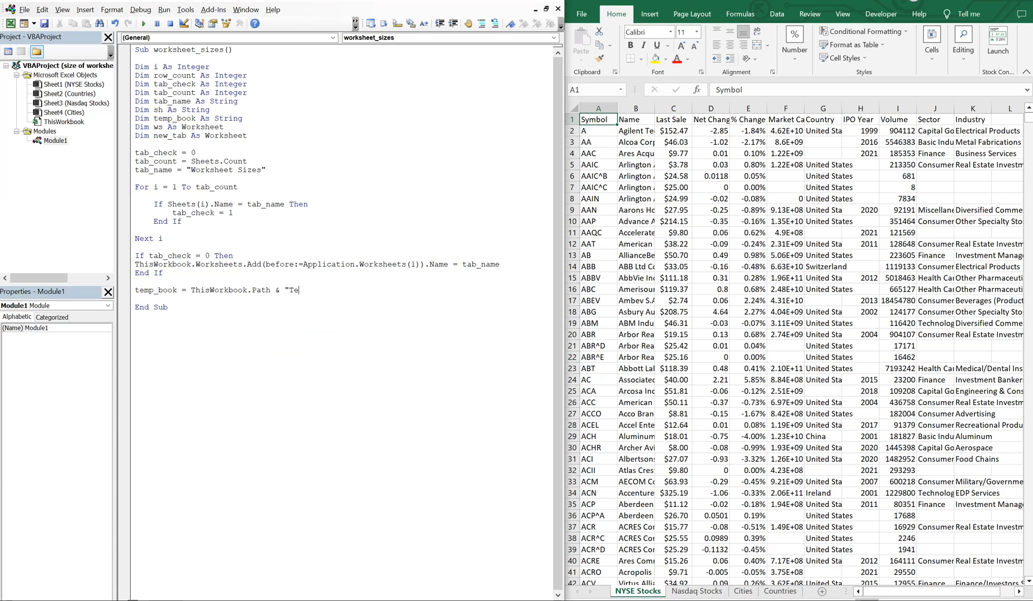
type("mp.xl")
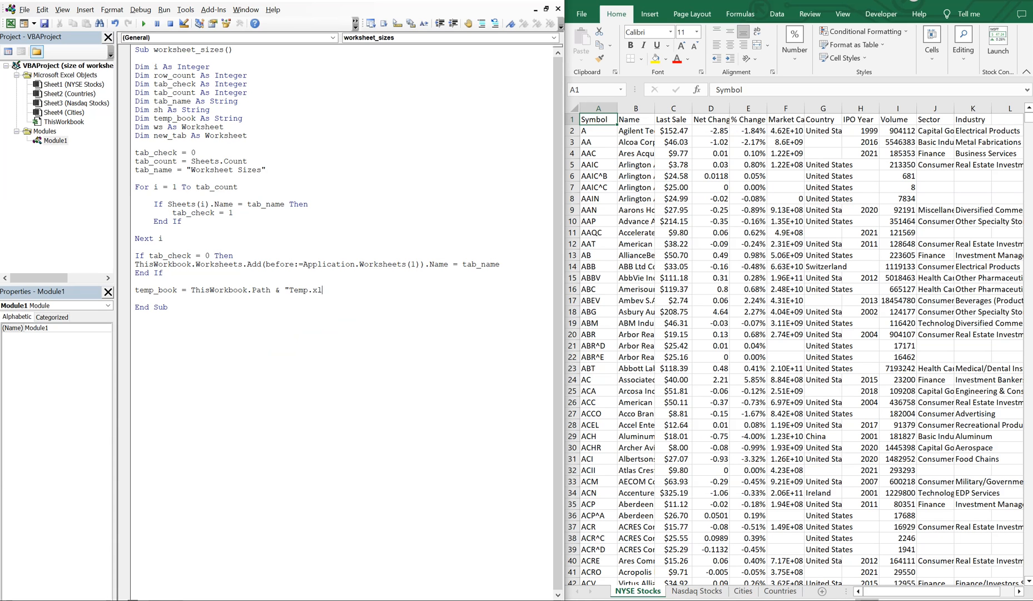
type("s")
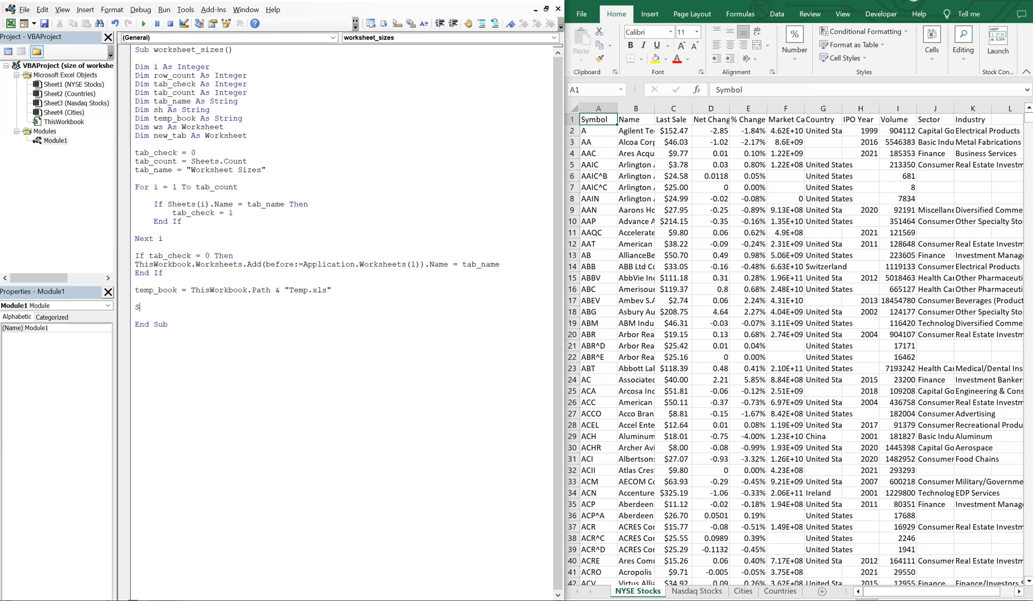
Set new_tab = Application.Worksheets(tab_name)
type("et new")
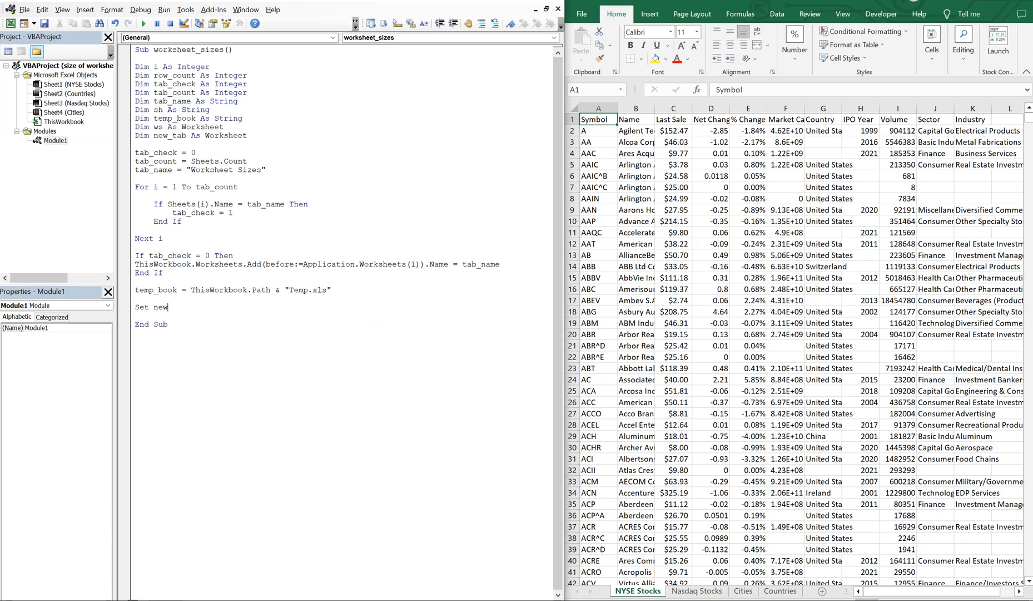
type("_tab =")
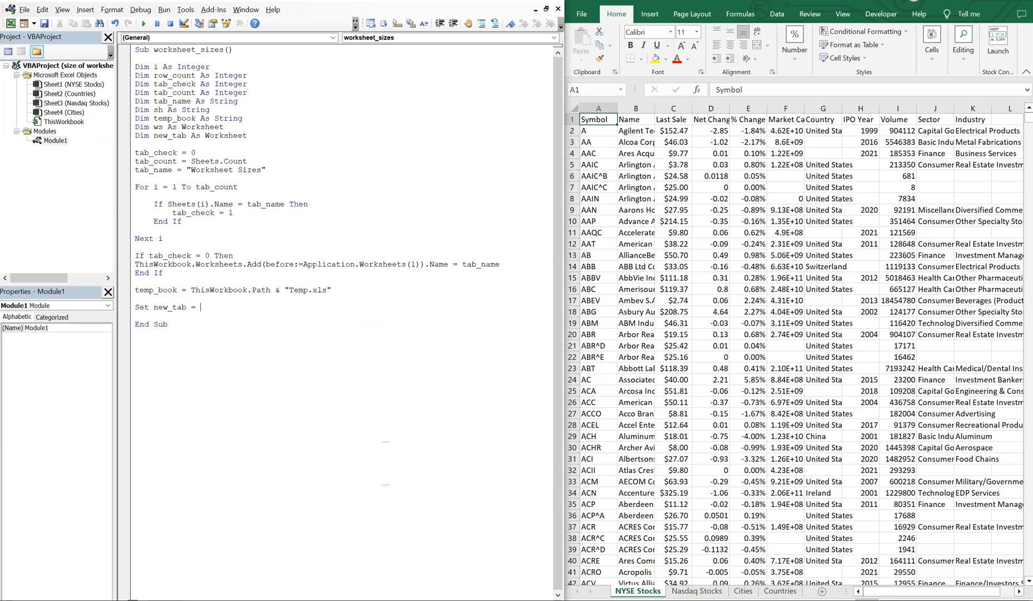
type("Appl")
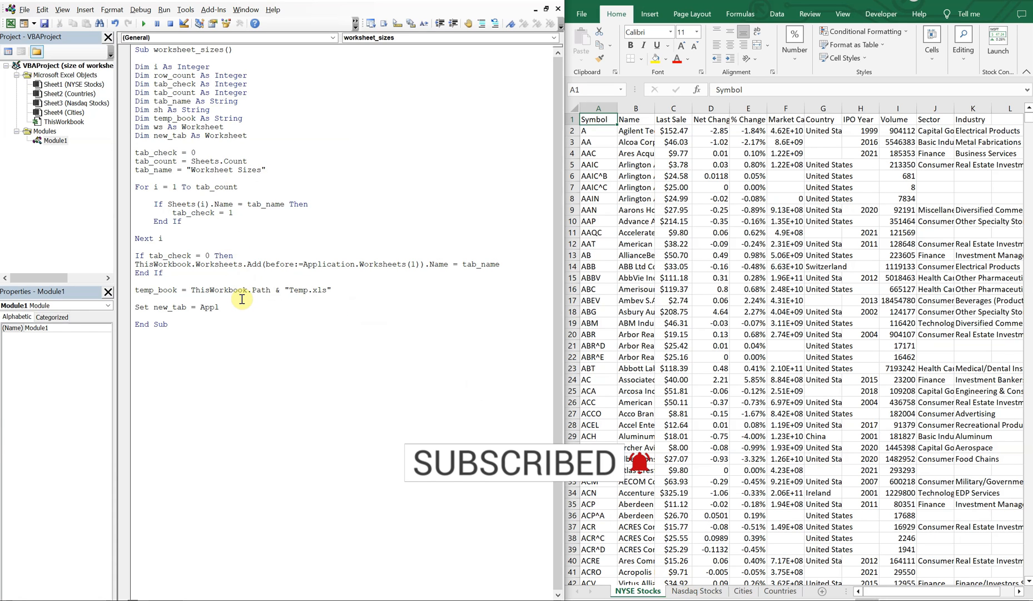
type("icatio")
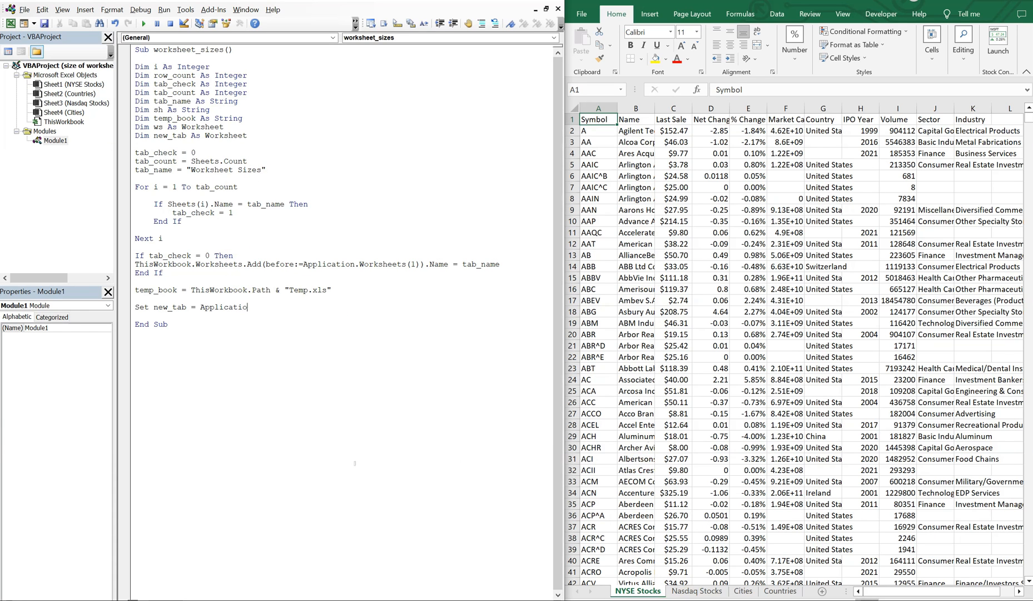
type("worksheets(tab_")
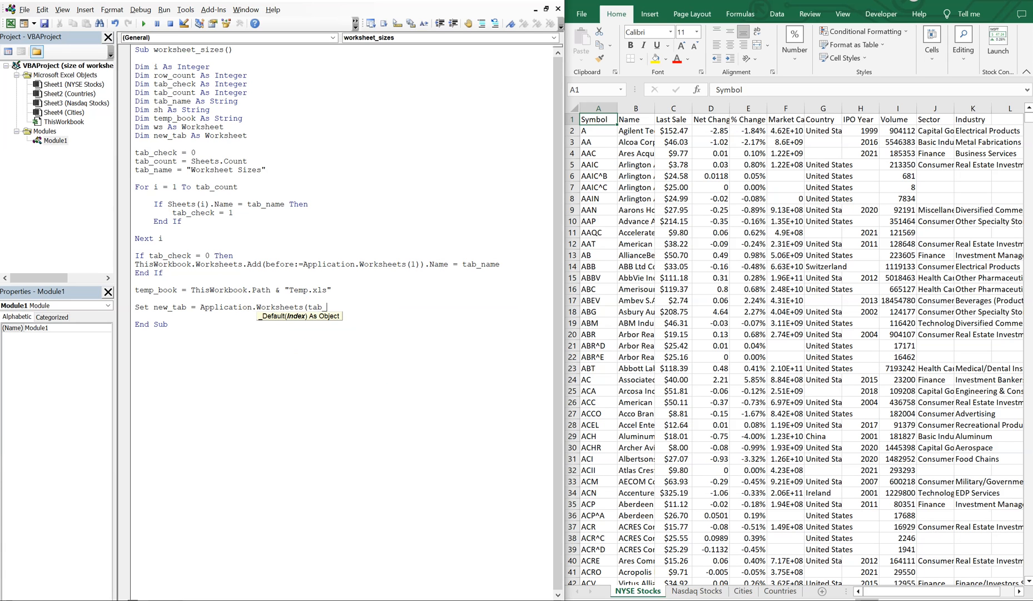
type("name)")
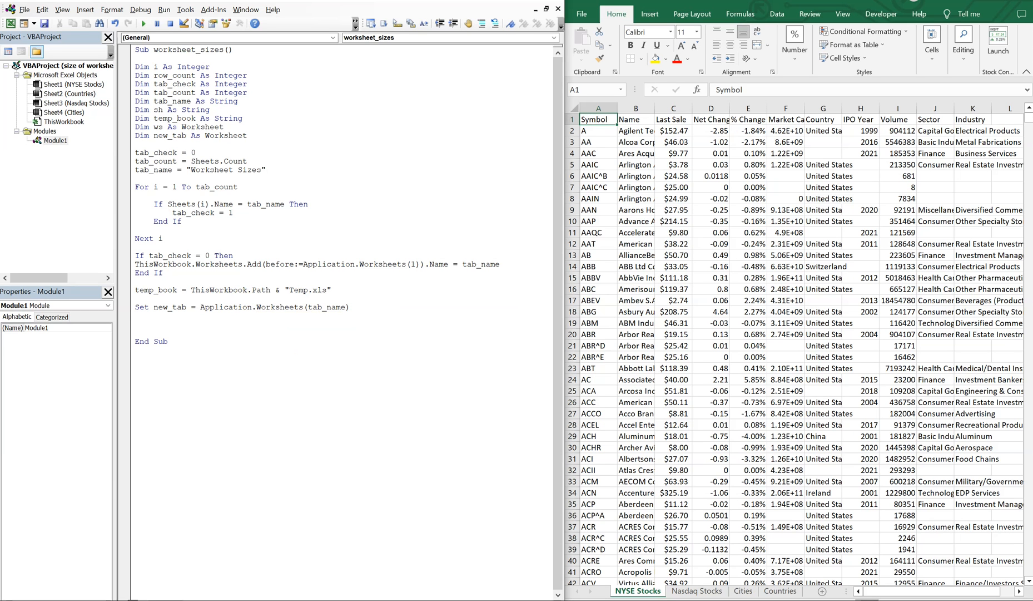
Open a With new_tab block whose first statement is .Cells.Clear
type("with ne")
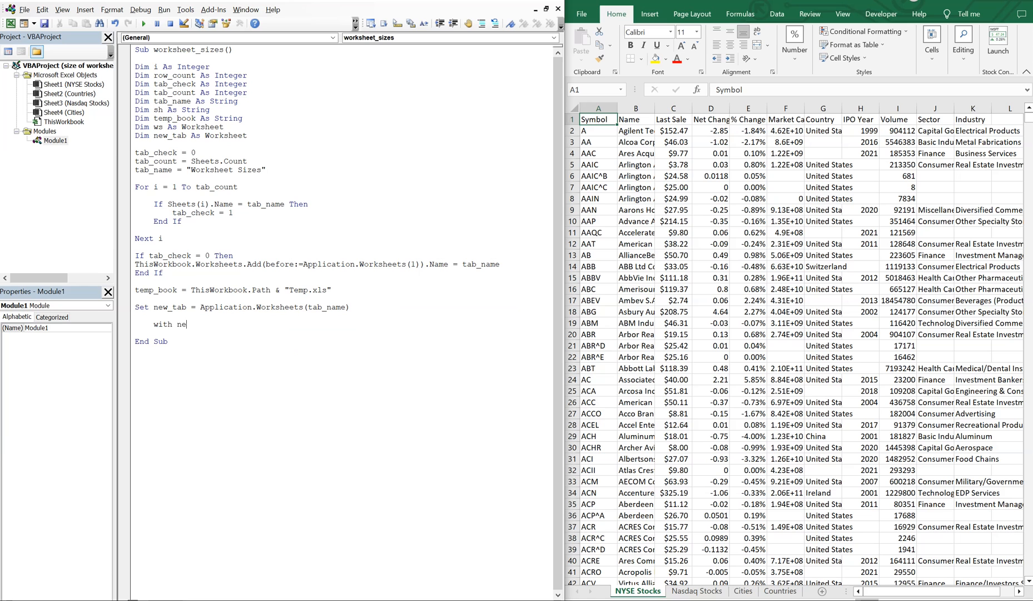
type("w_tab")
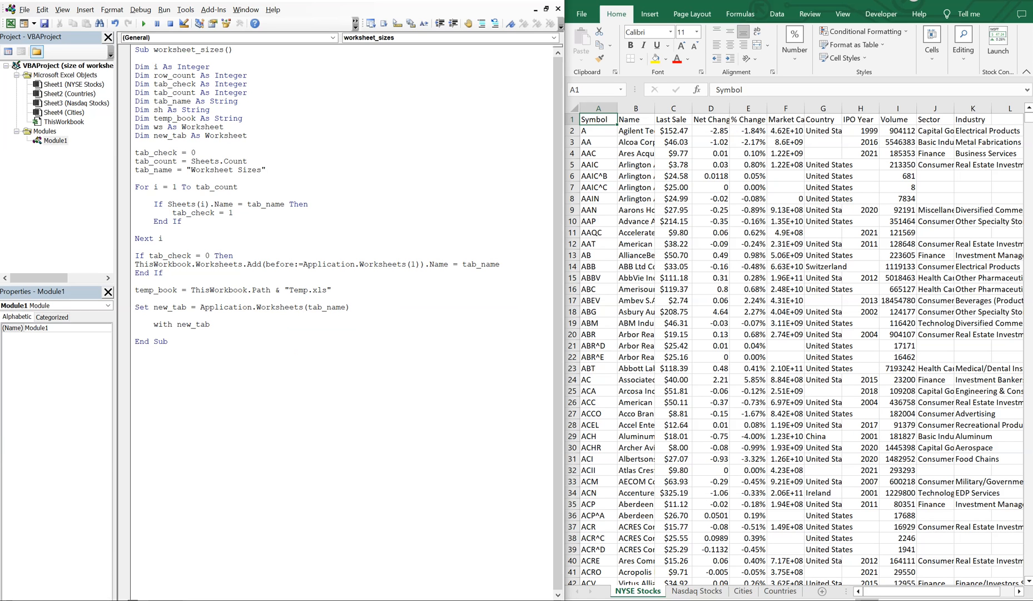
type("= a")
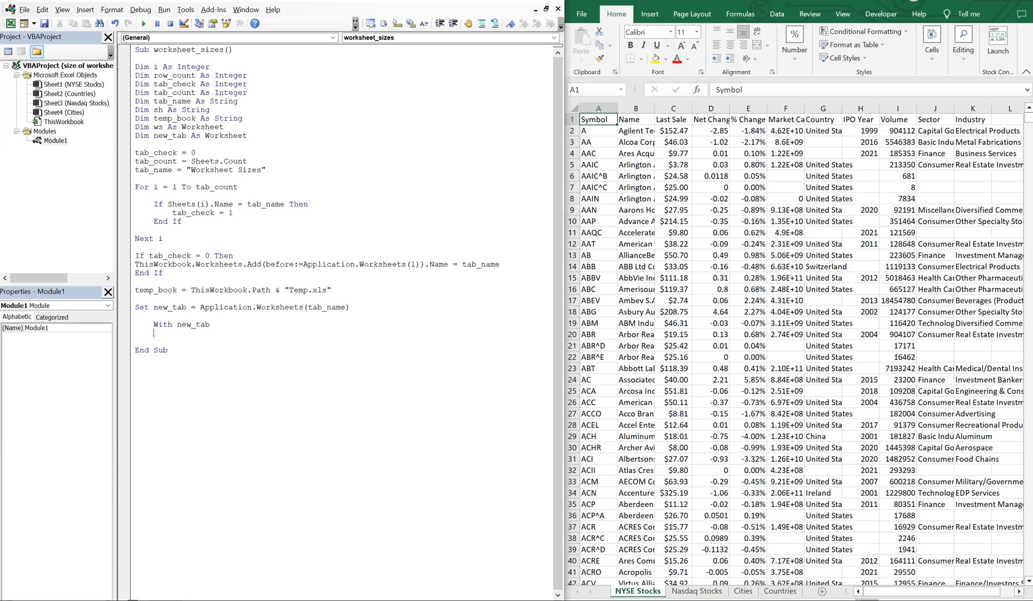
type(".Cells,clea")
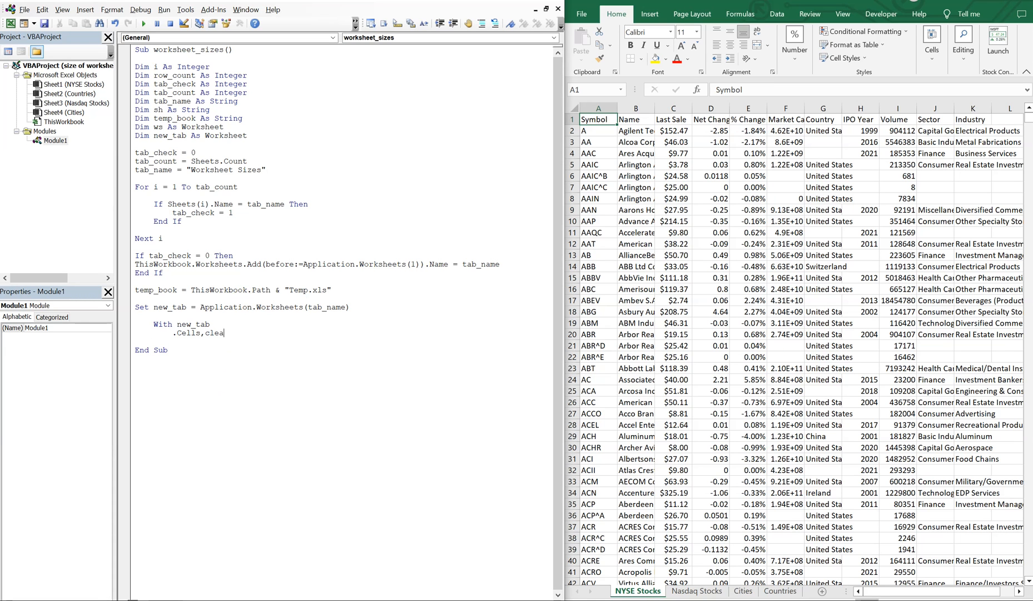
key("BackSpace")
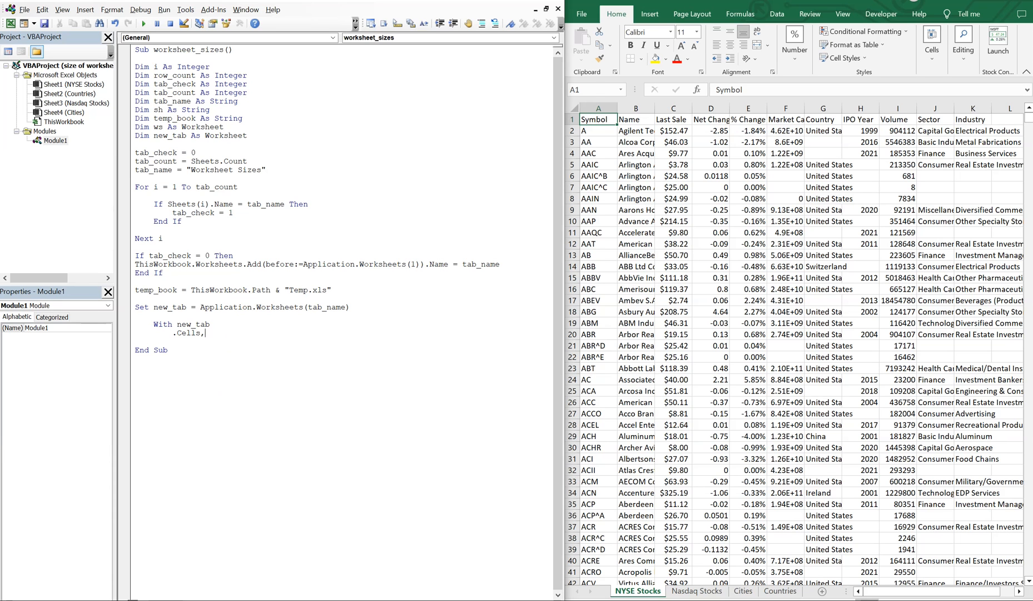
type("clear")
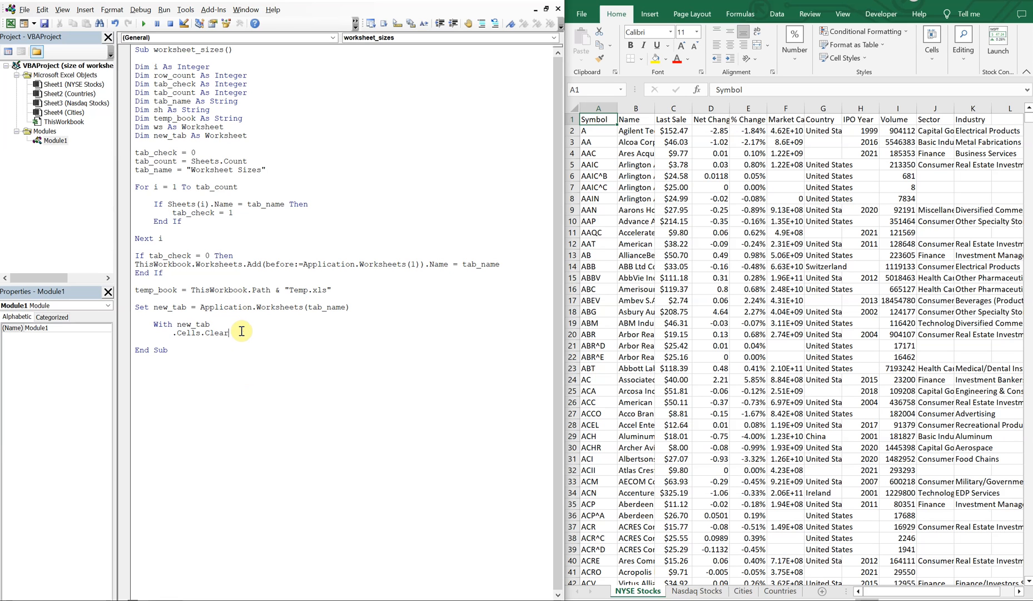
mouse_move(284, 402)
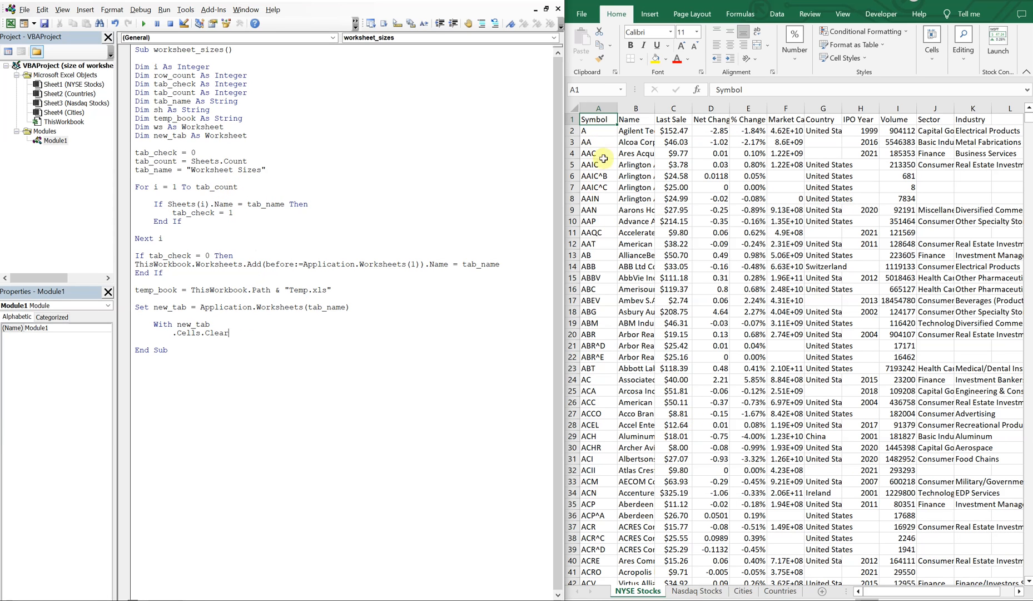
mouse_move(668, 208)
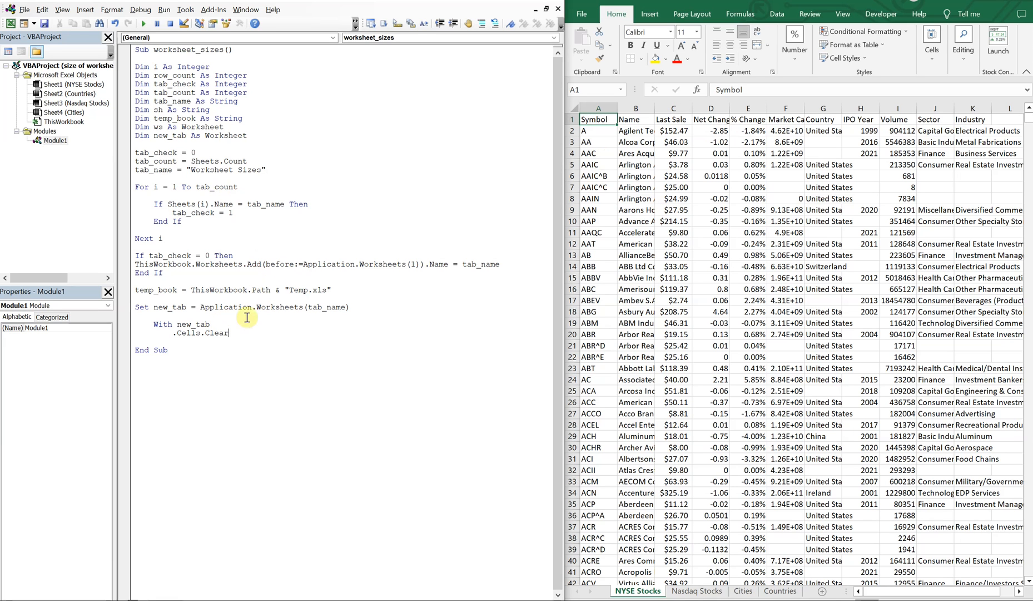
mouse_move(247, 343)
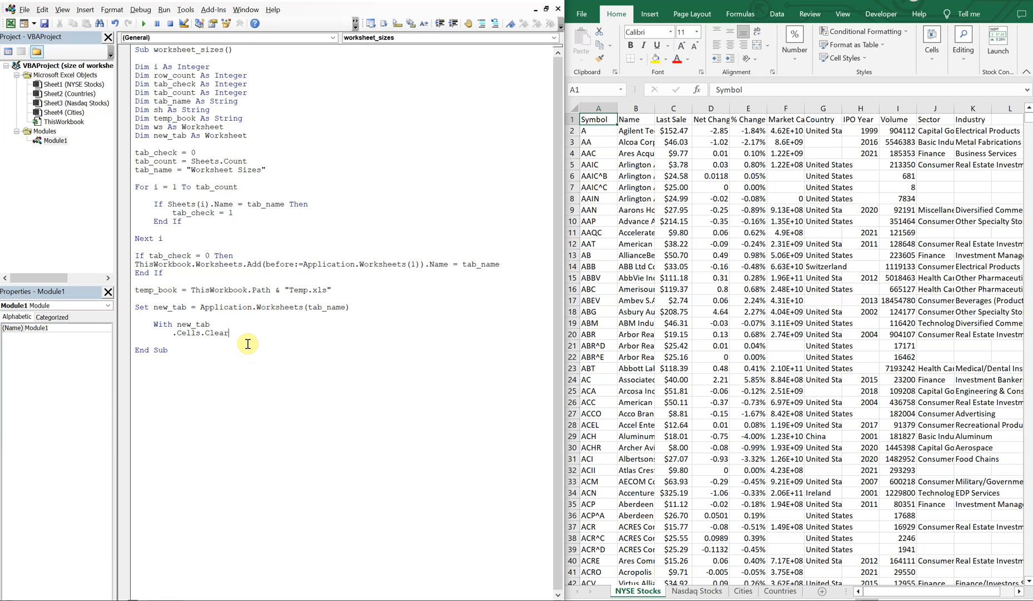
mouse_move(244, 337)
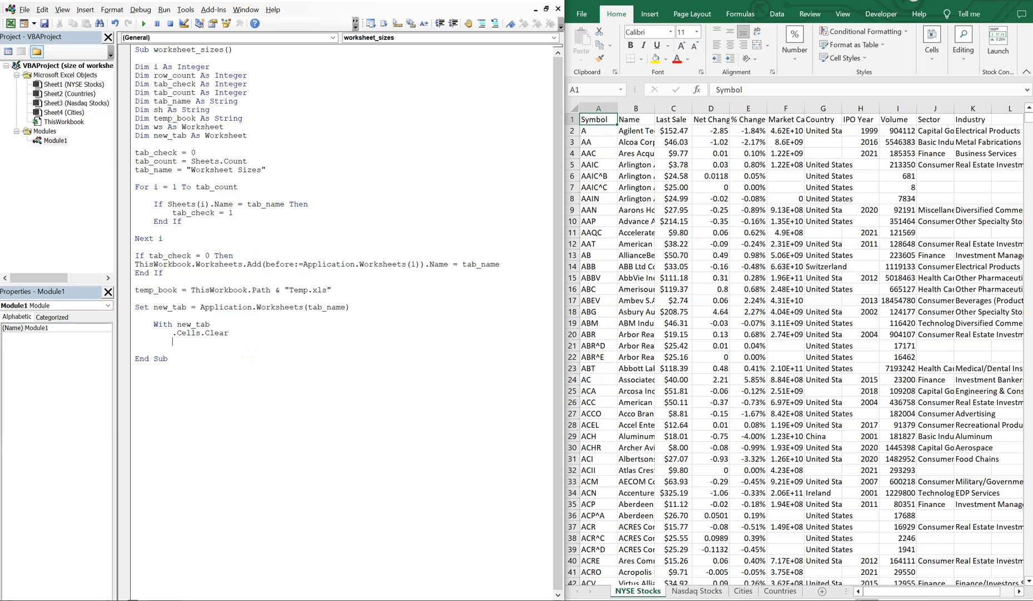
Write the header .Cells(1, 1) = "Name"
type(".Cells")
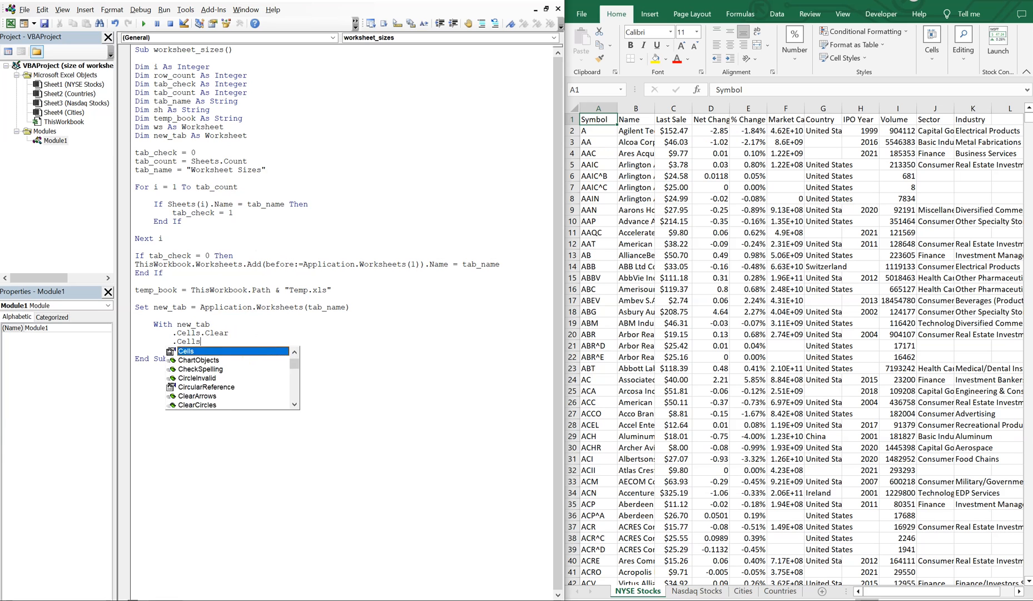
type("(1,1)")
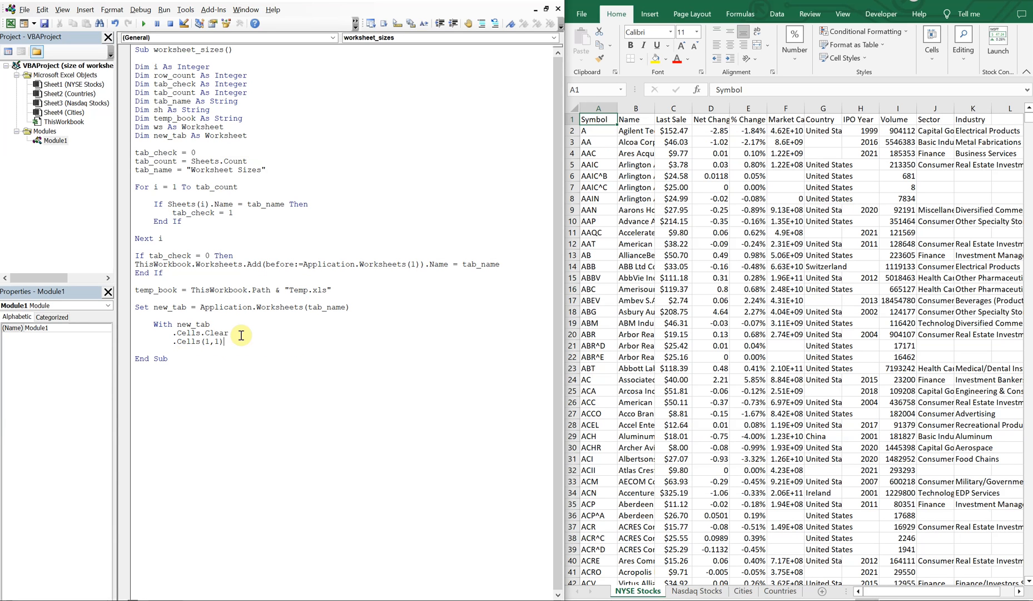
type("= \"N")
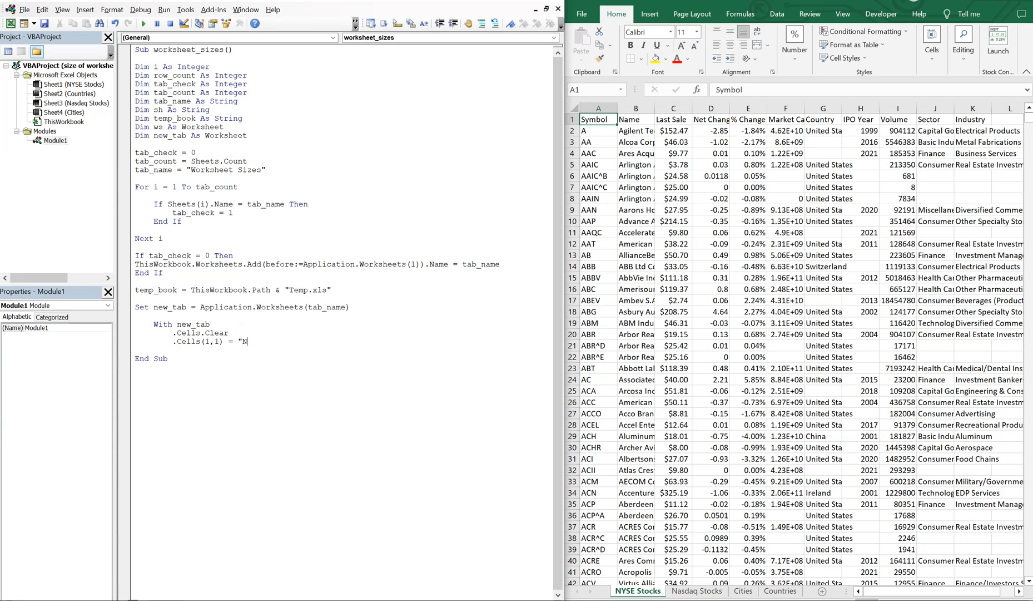
type("ame\"")
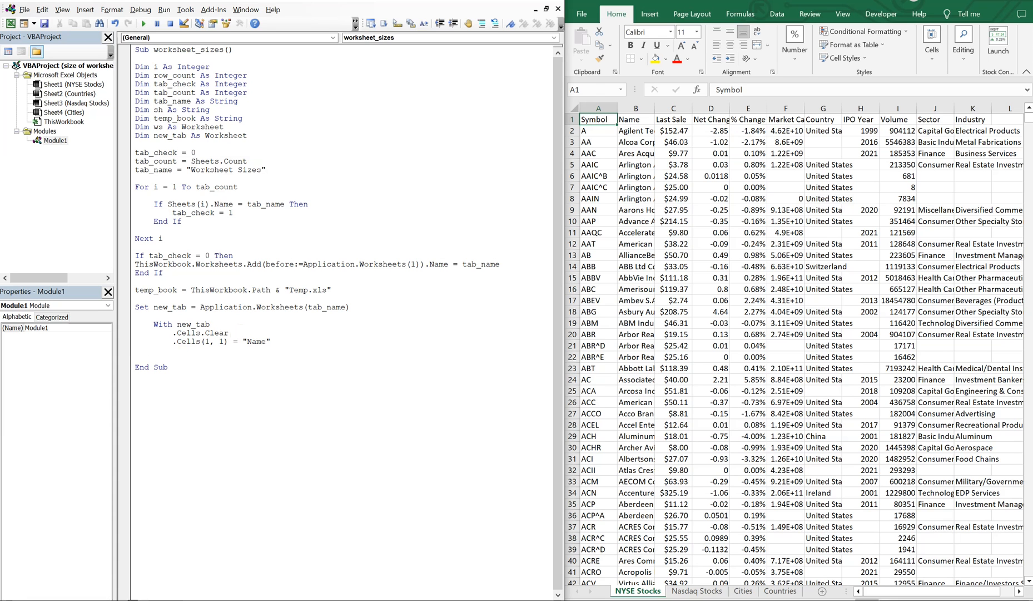
Write .Cells(1, 2) = "Size (Bytes)" and close the block with End With
type(".Cells(1,2) =")
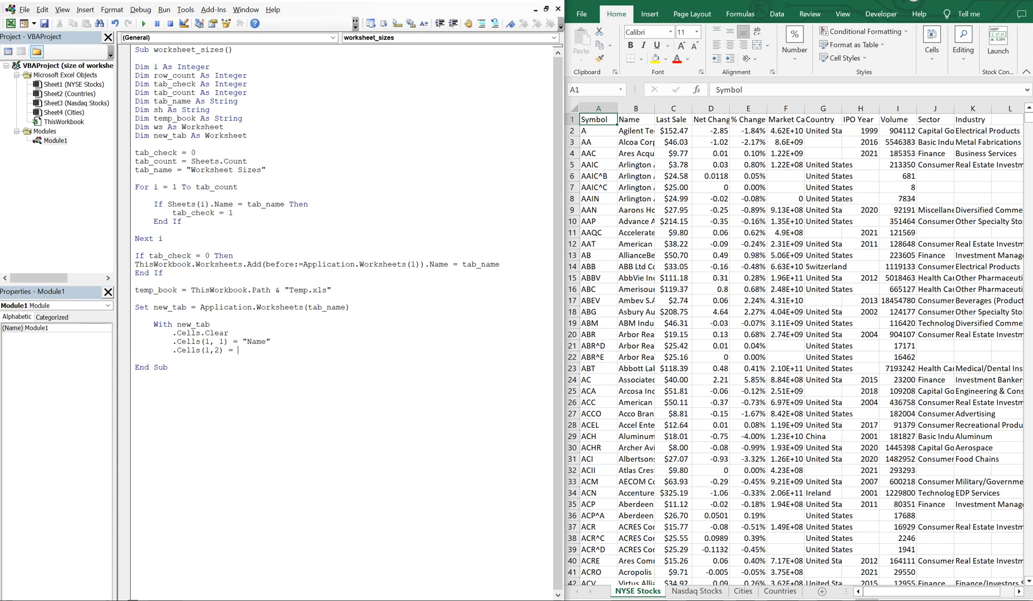
type("\"S")
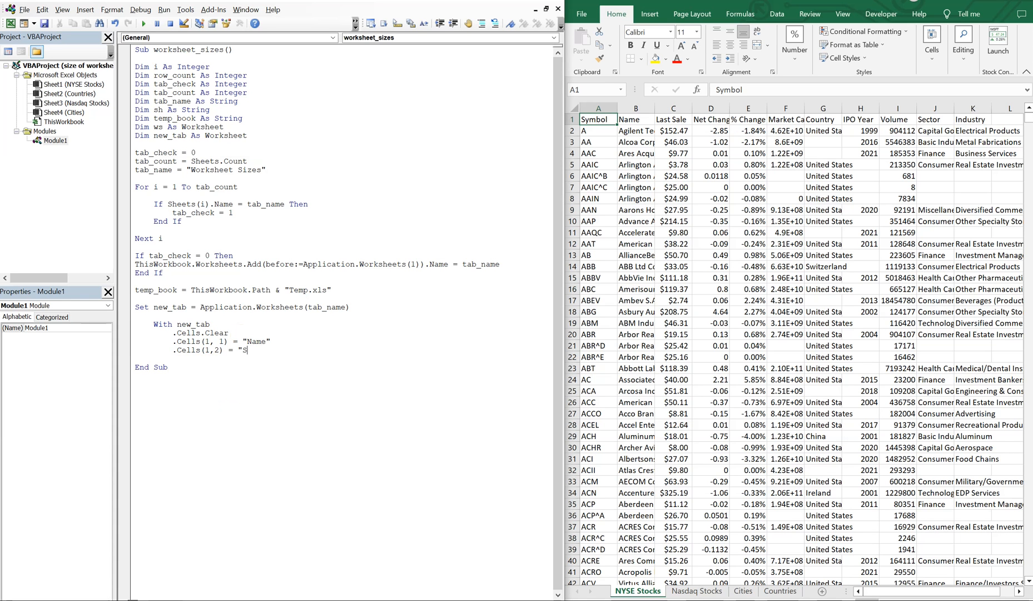
type("ize (Byet")
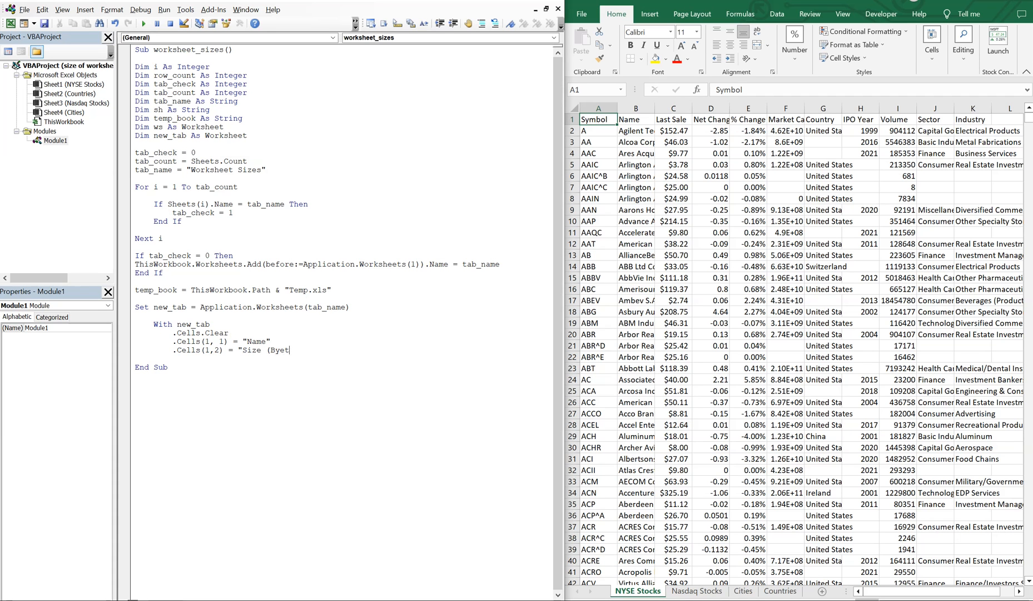
key("BackSpace")
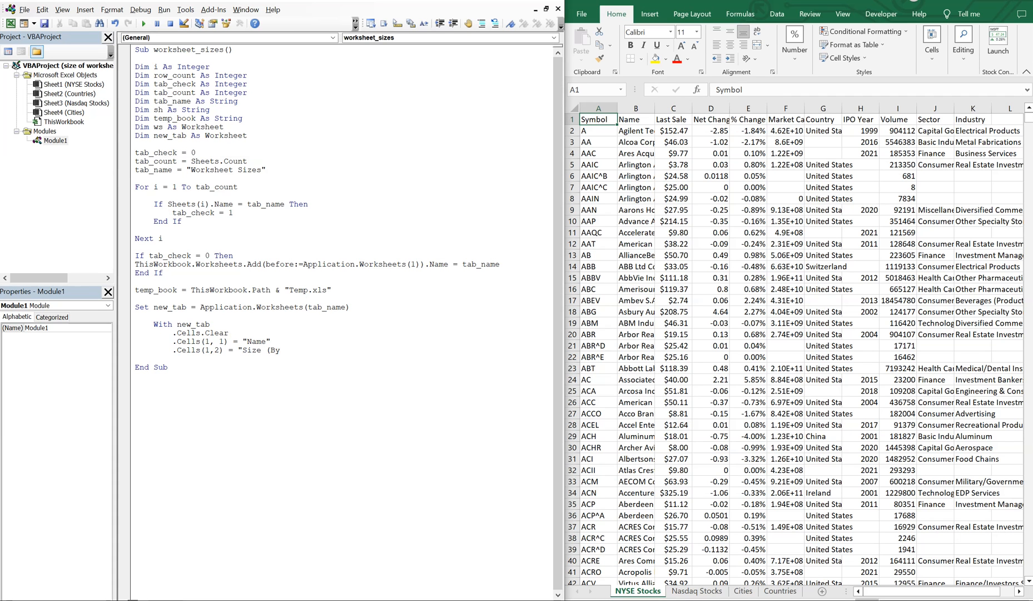
type("tes)\"")
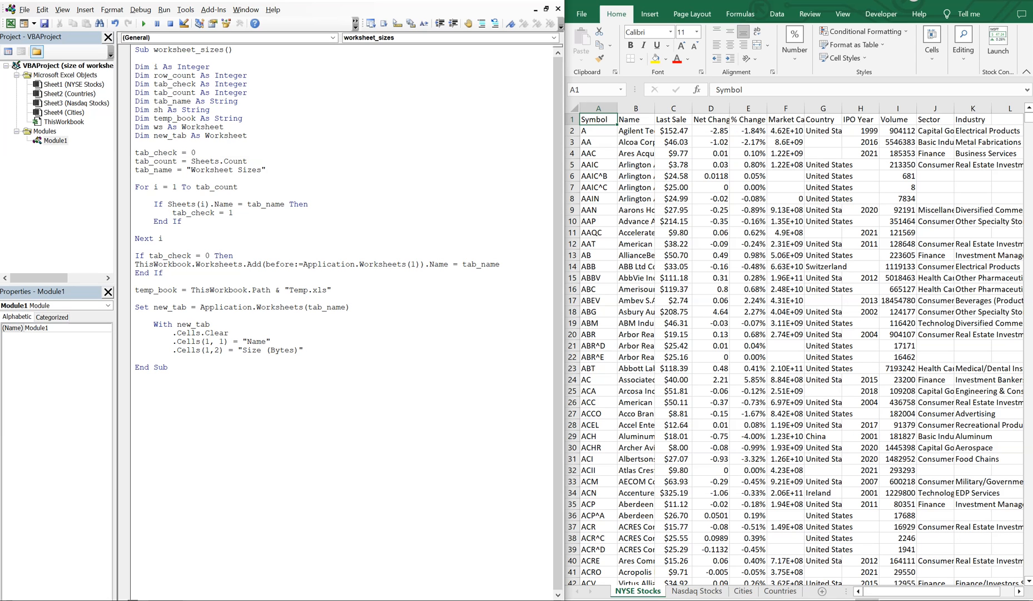
type("en")
type("for")
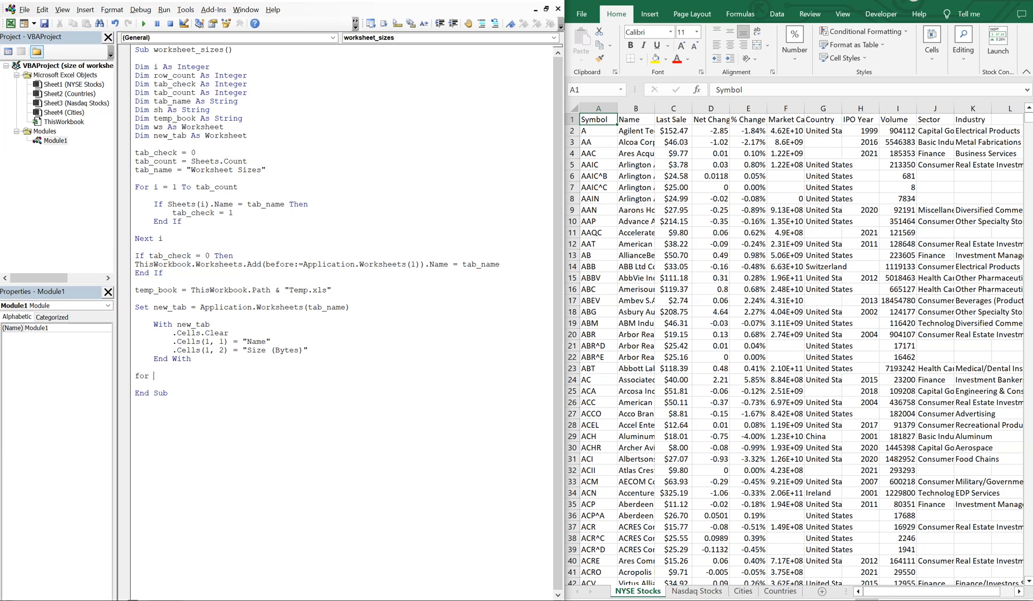
Start a For Each ws In ActiveWorkbook.Worksheets loop
type("each ws")
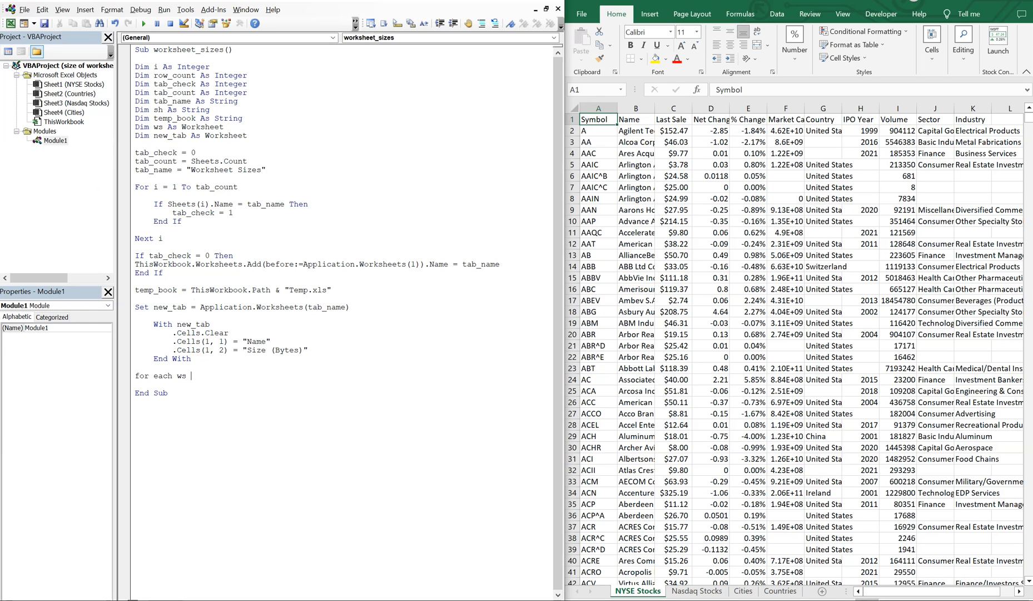
type("in active")
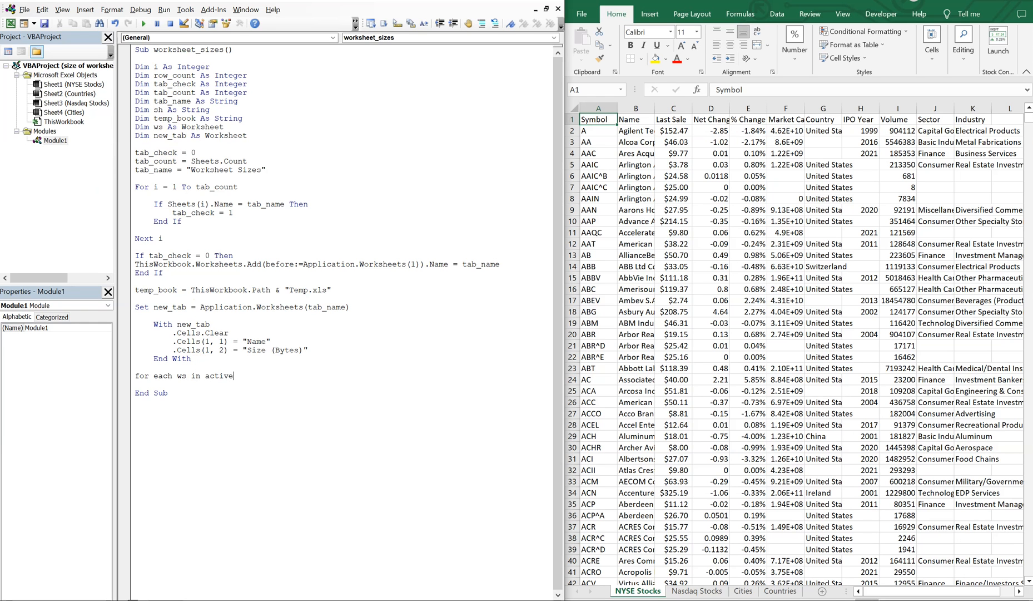
type("workbook")
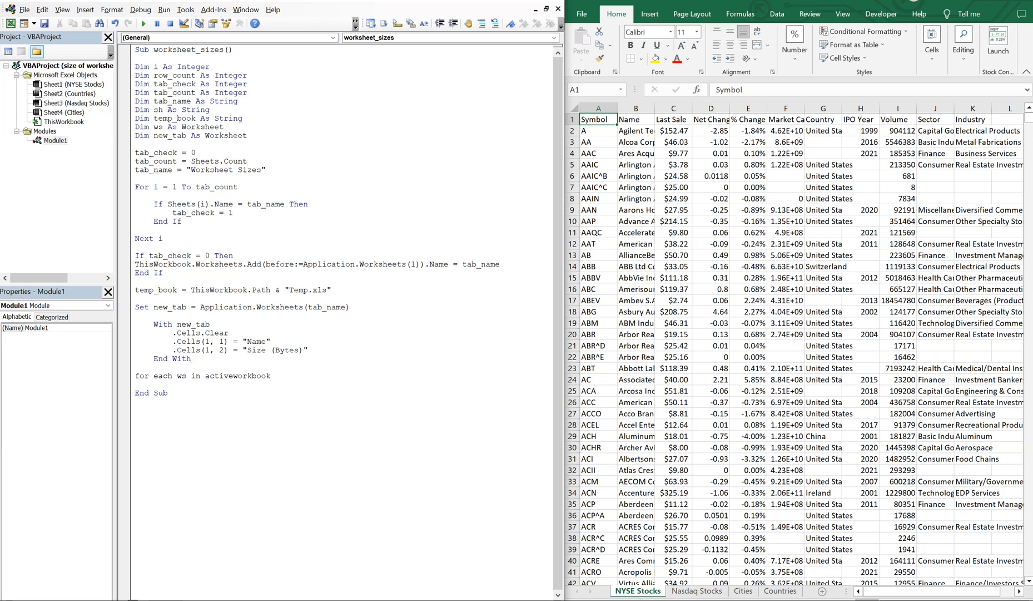
type(".worksheets")
type("if ws.Name <> tab_name then")
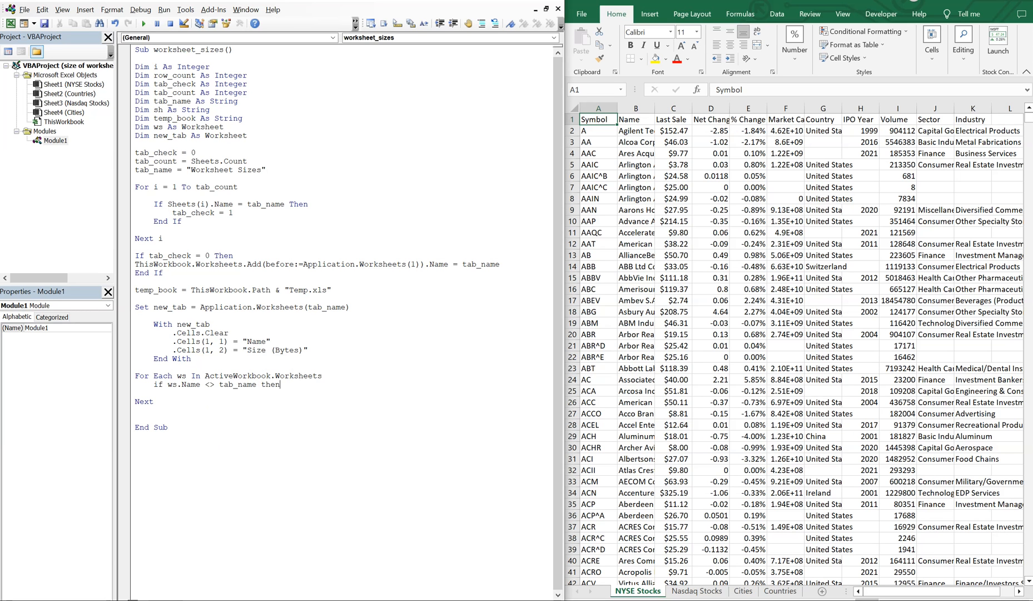
Add an If ws.Name <> tab_name Then … End If block and begin a ws. statement inside
key("enter")
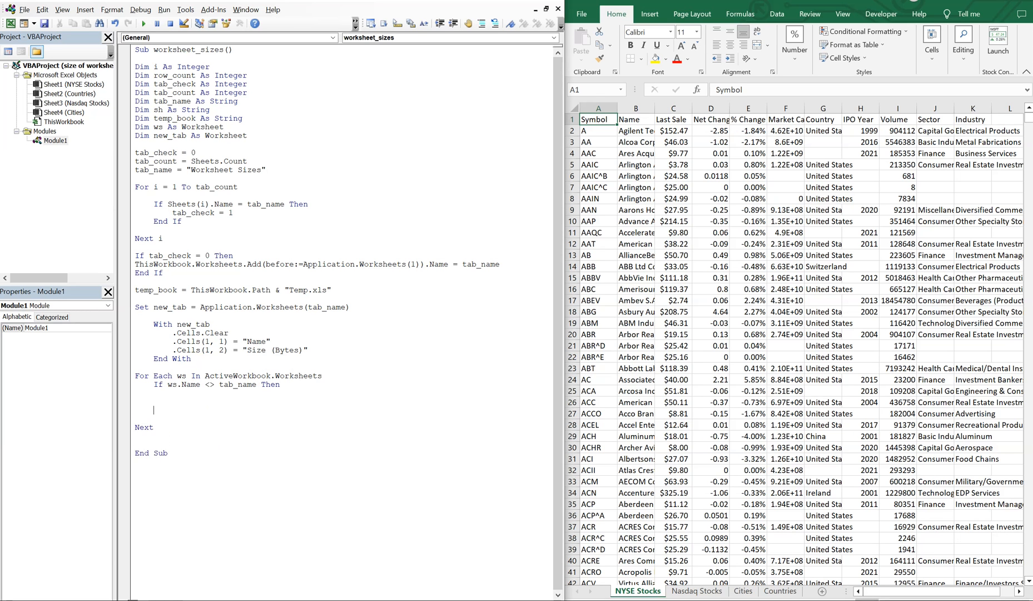
type("End If")
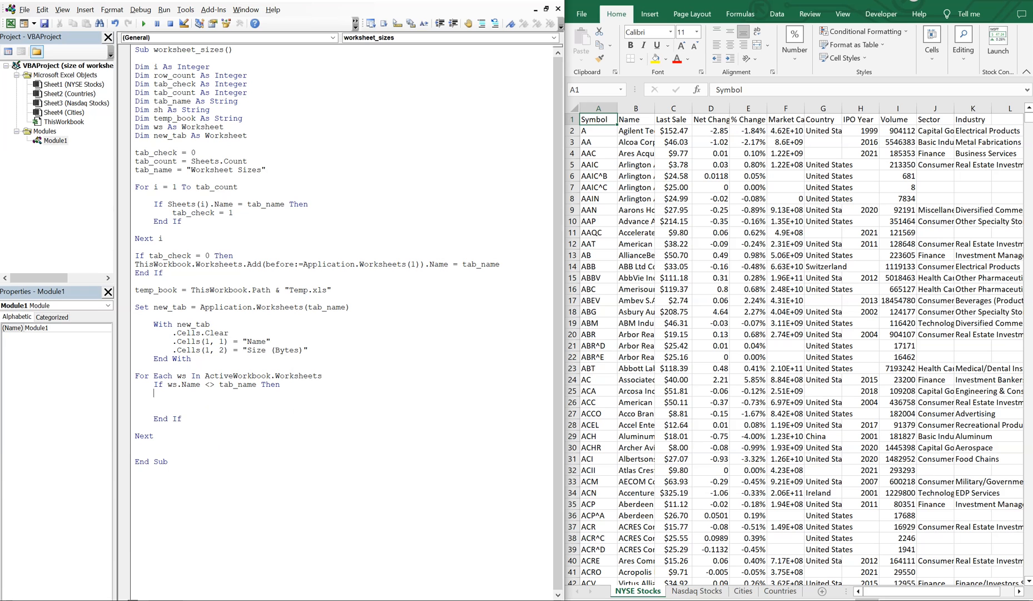
type("ws.")
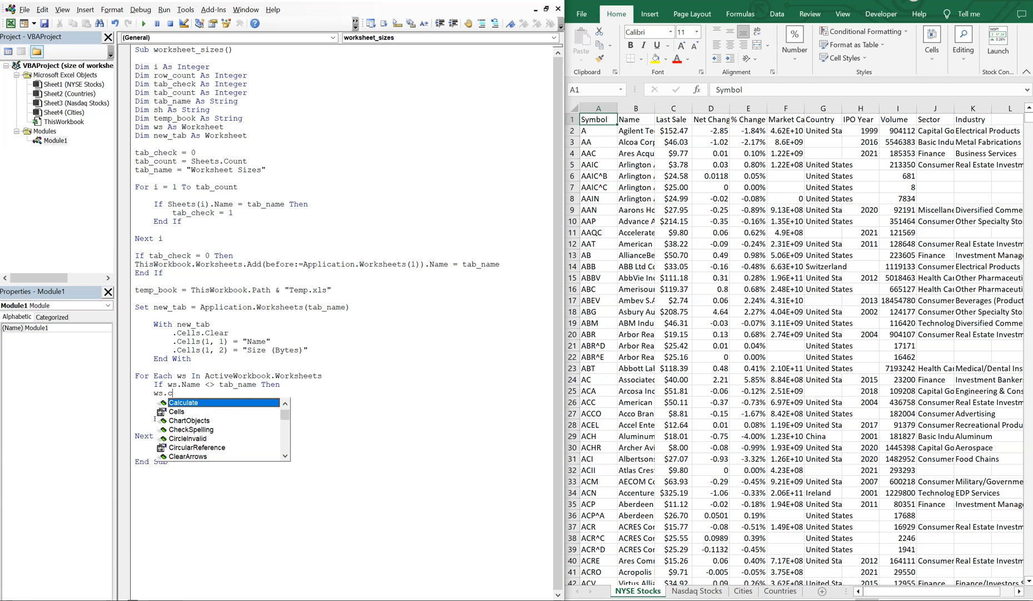
Inside the If, add ws.Copy and ActiveWorkbook.SaveAs temp_book
type("copy")
type("a")
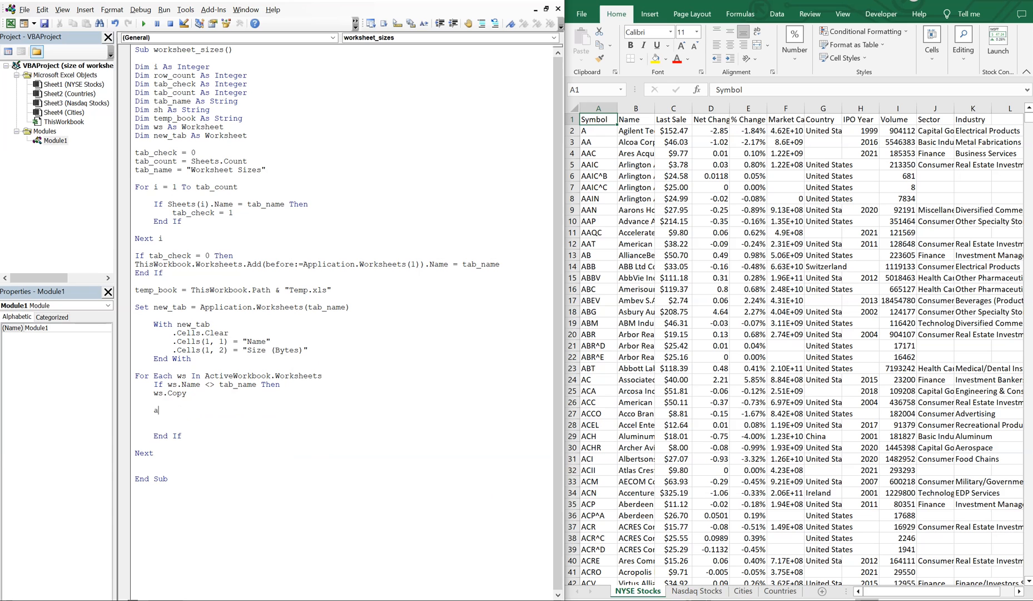
type("ctiveworkb")
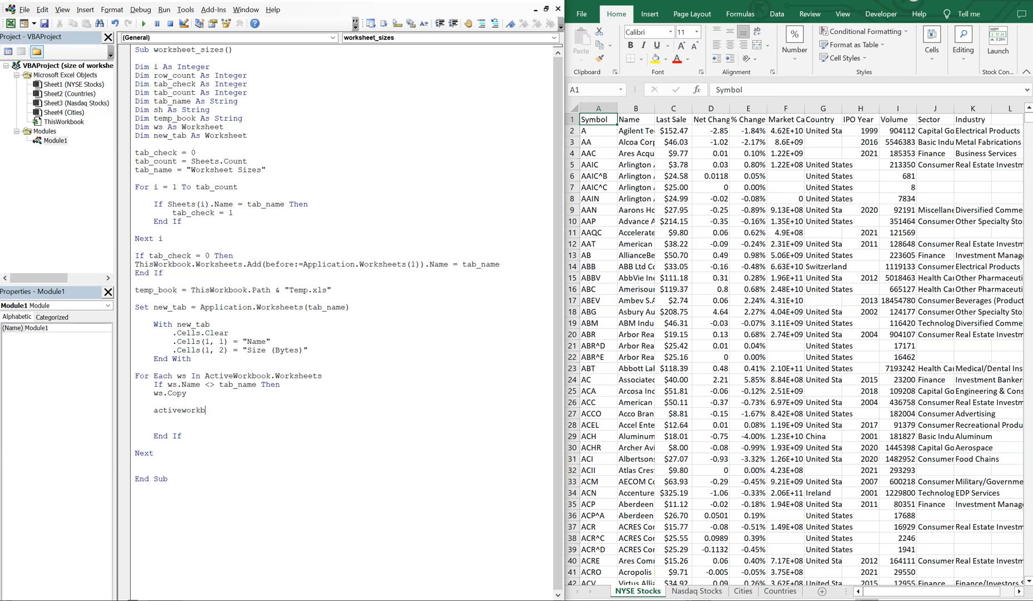
type(".")
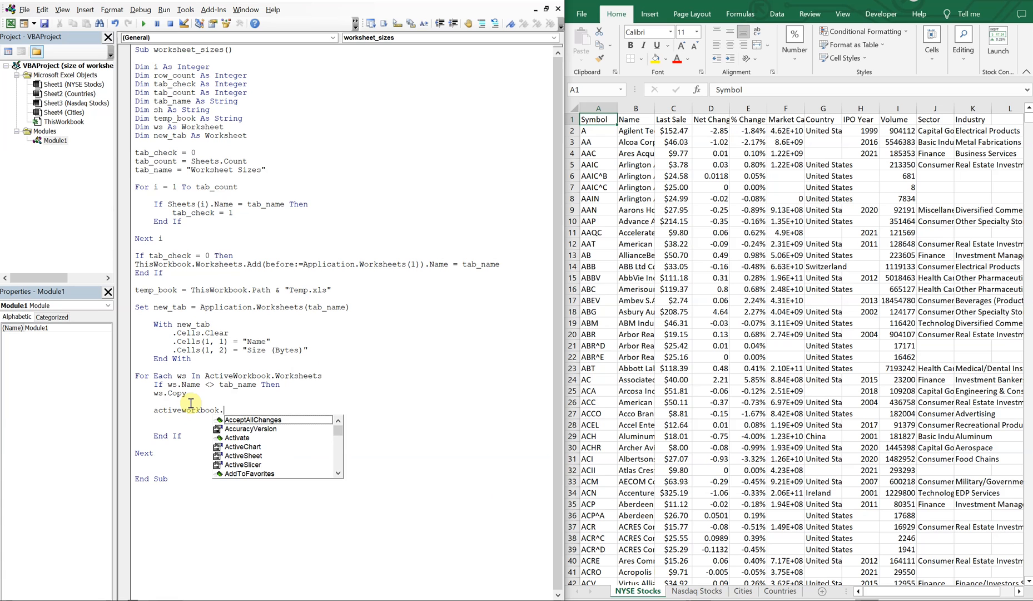
type("sav")
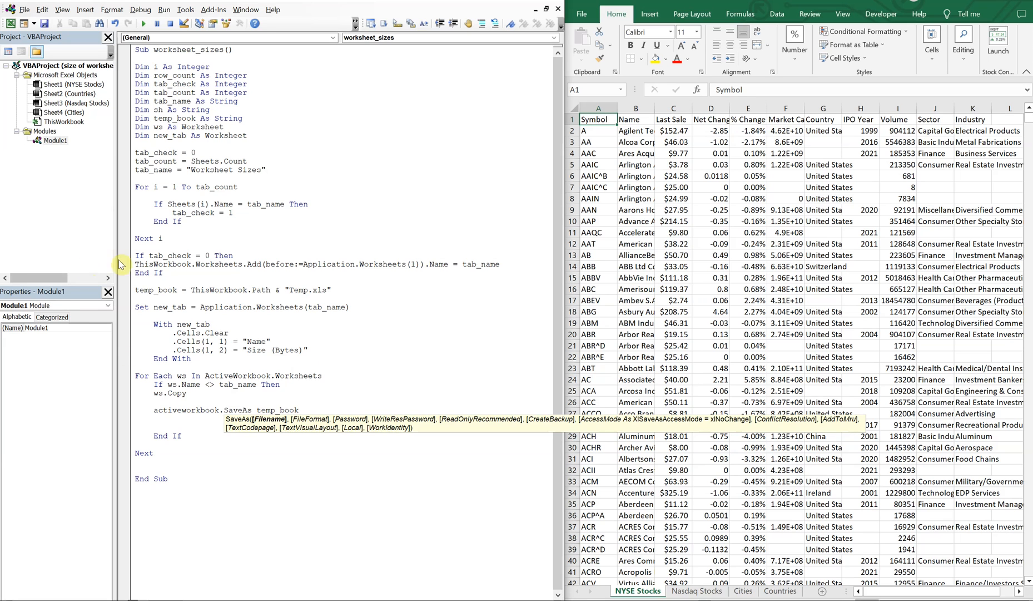
mouse_move(298, 363)
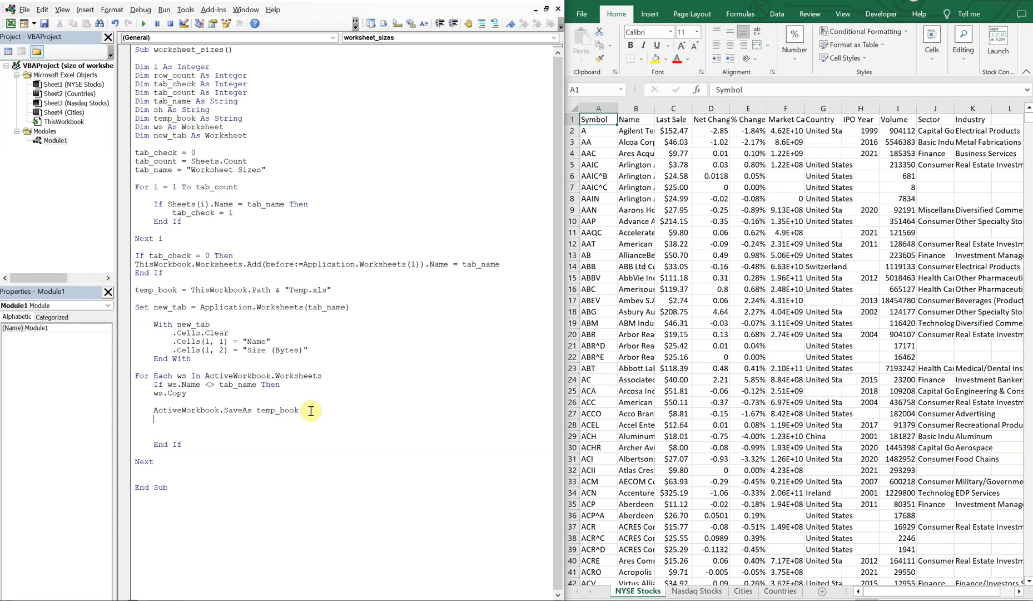
Add ActiveWorkbook.Close savechanges:=False to discard the copied workbook
type("Activeworkbook.Close savechanges")
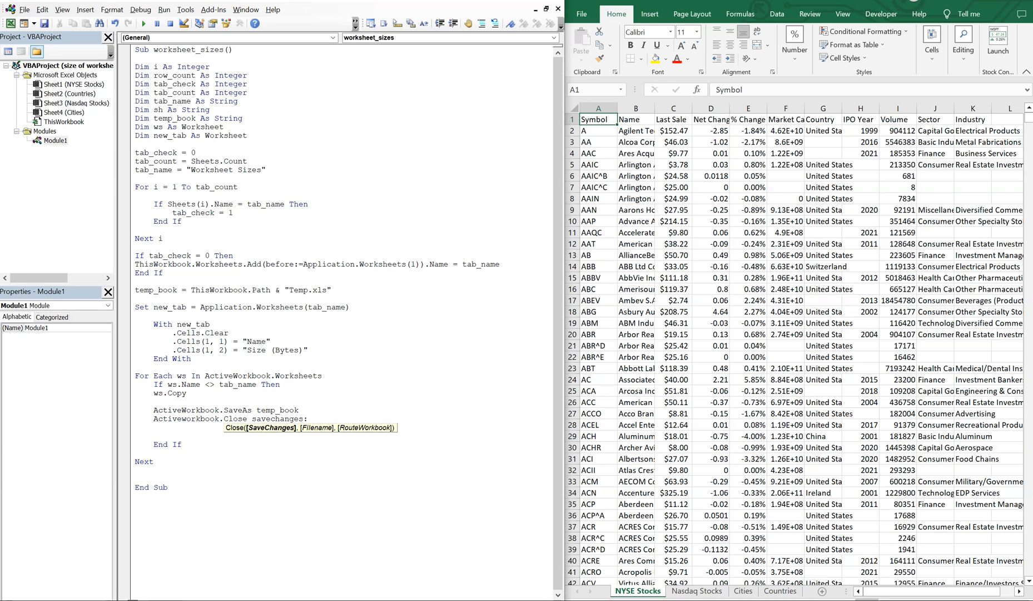
type(":=")
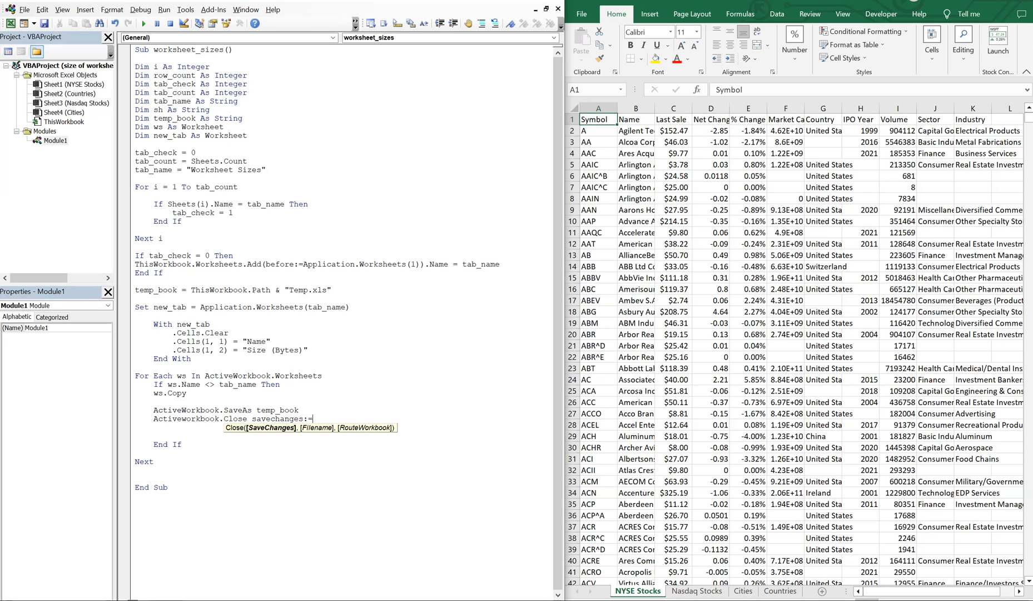
mouse_move(377, 388)
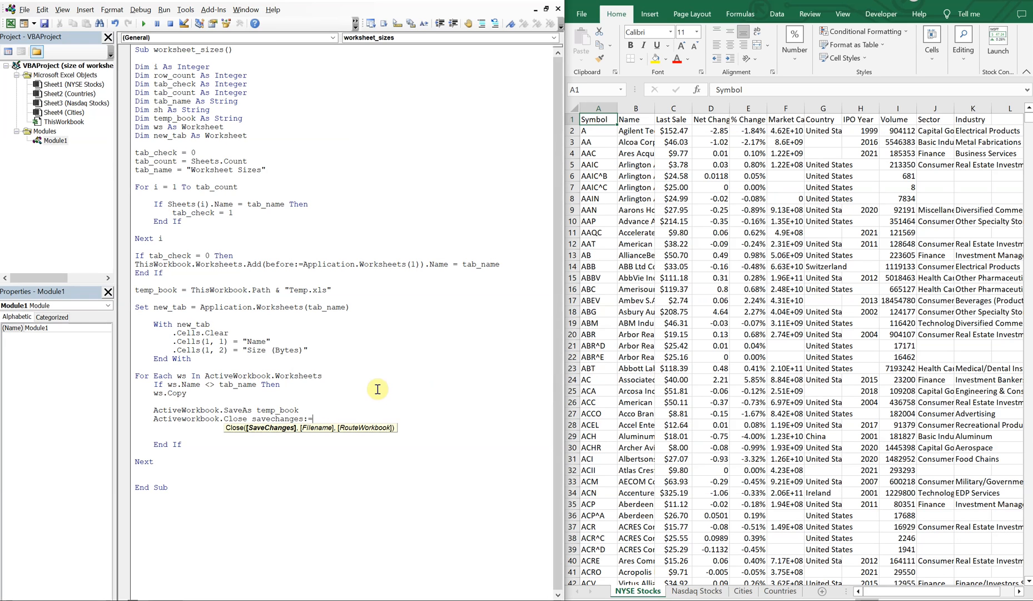
mouse_move(371, 411)
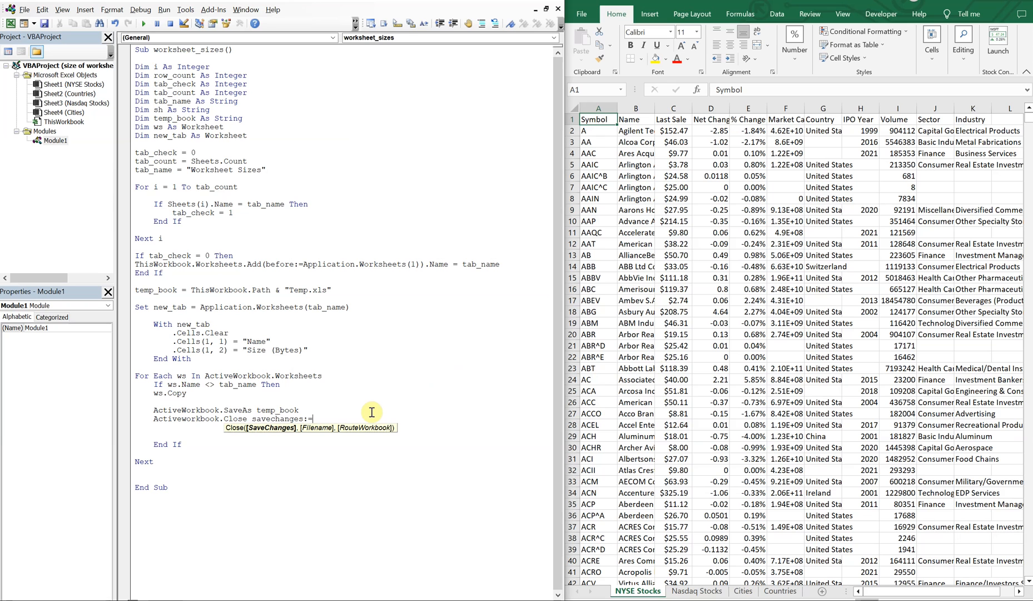
type("false")
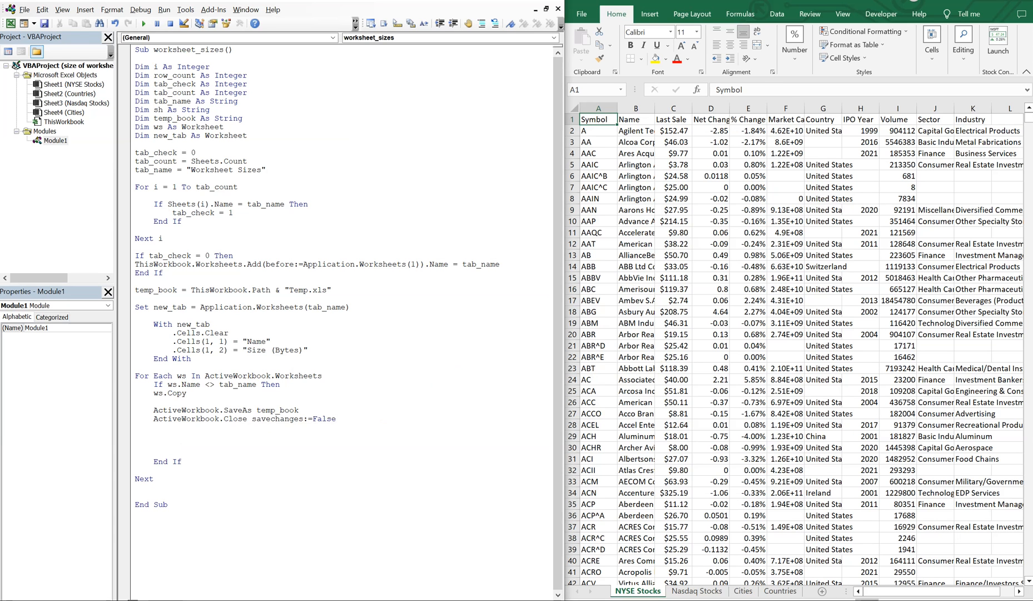
mouse_move(372, 411)
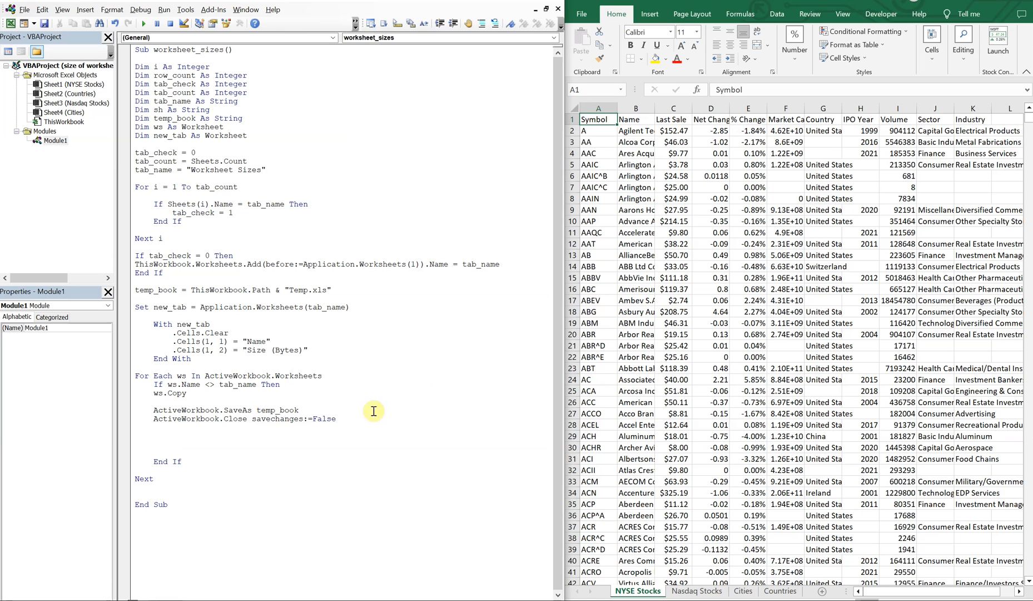
mouse_move(315, 307)
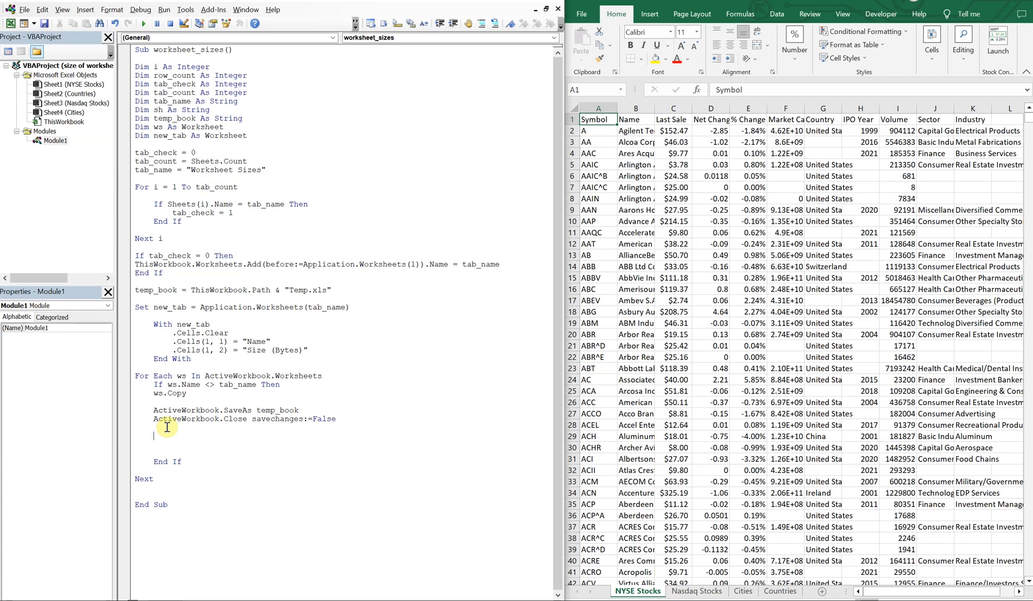
Add new_tab.Activate and begin row_count = WorksheetFunction.CountA
type("new_tab.Activate")
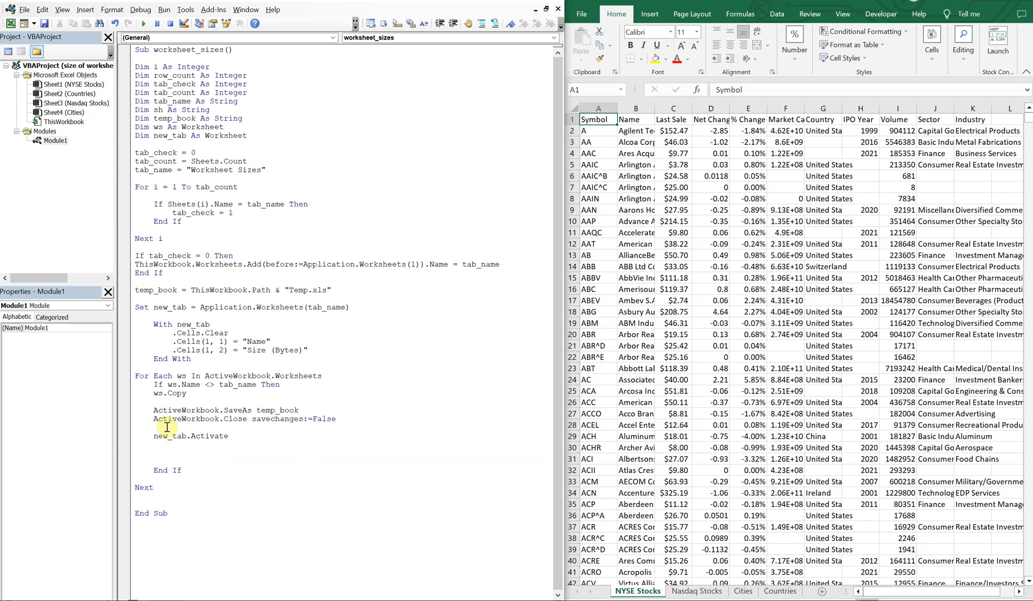
type("row_co")
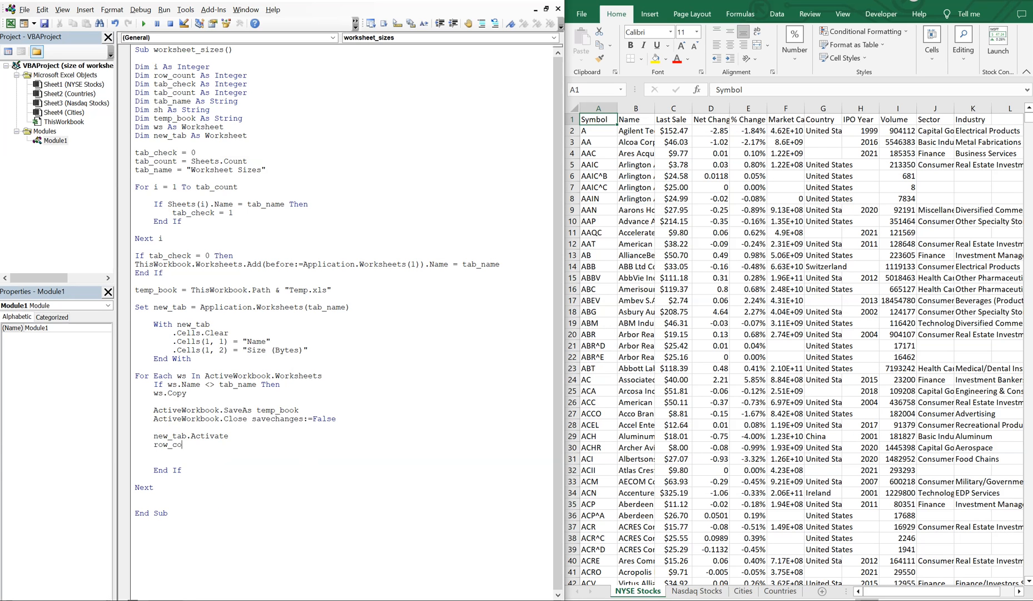
type("unt = W")
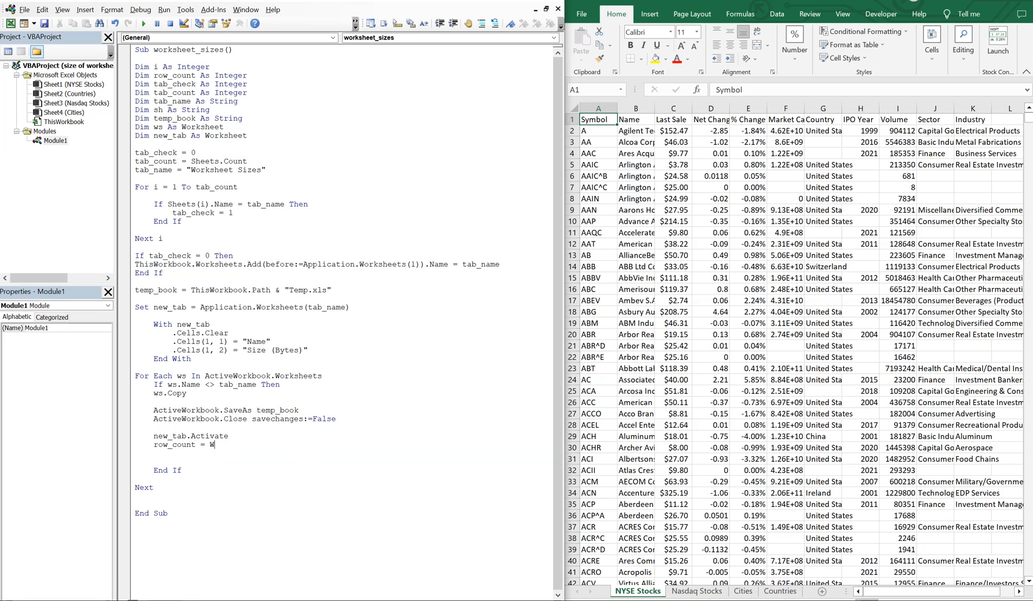
type("orksheetfunction.CountA(range(\"A1")
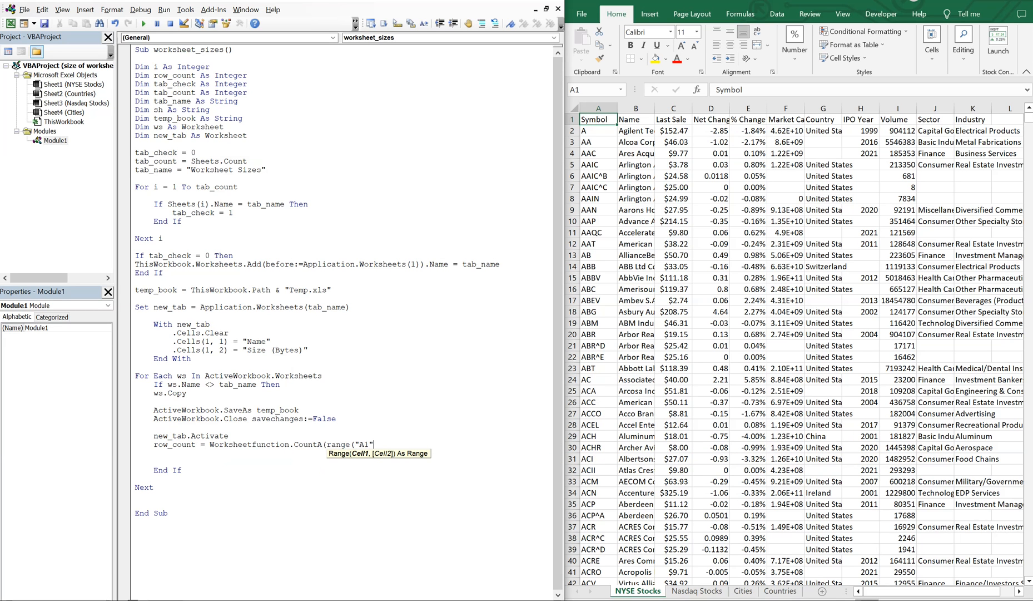
Complete CountA over Range("A1") to Range("A1").End(xlDown) and begin a With block
type(",")
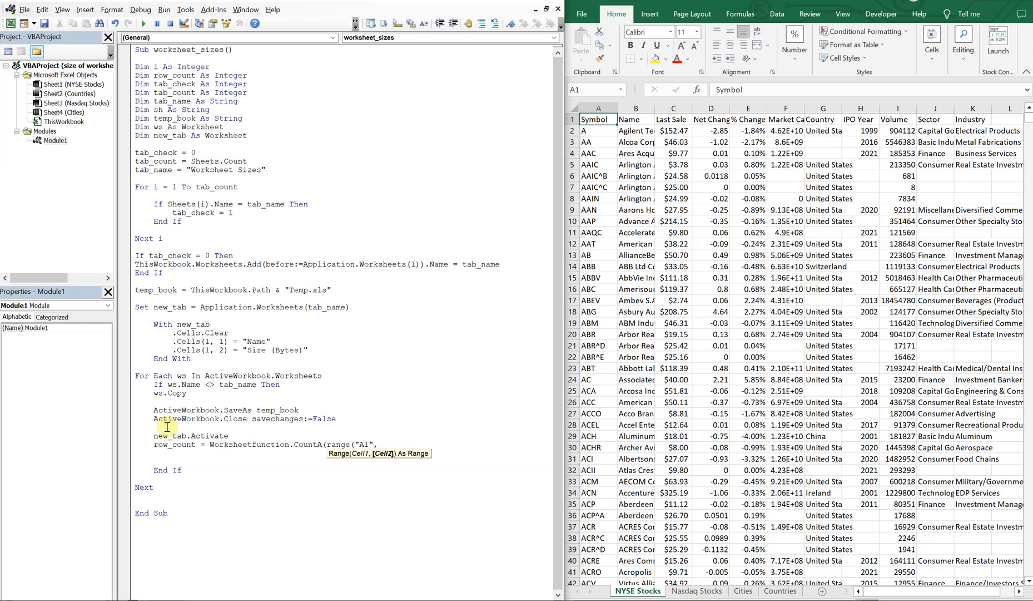
type("Ran")
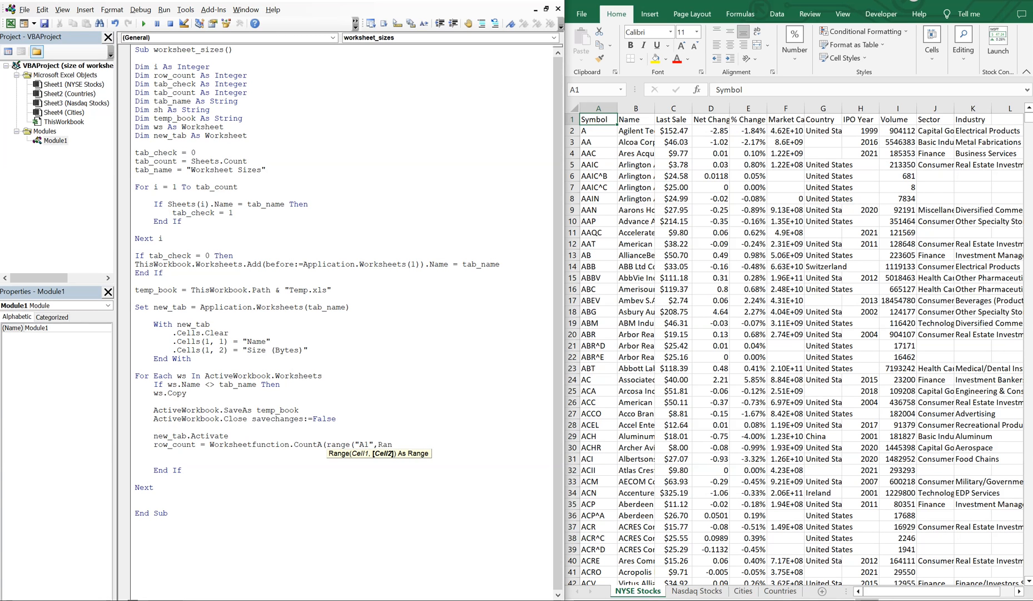
type("Range(\"A1")
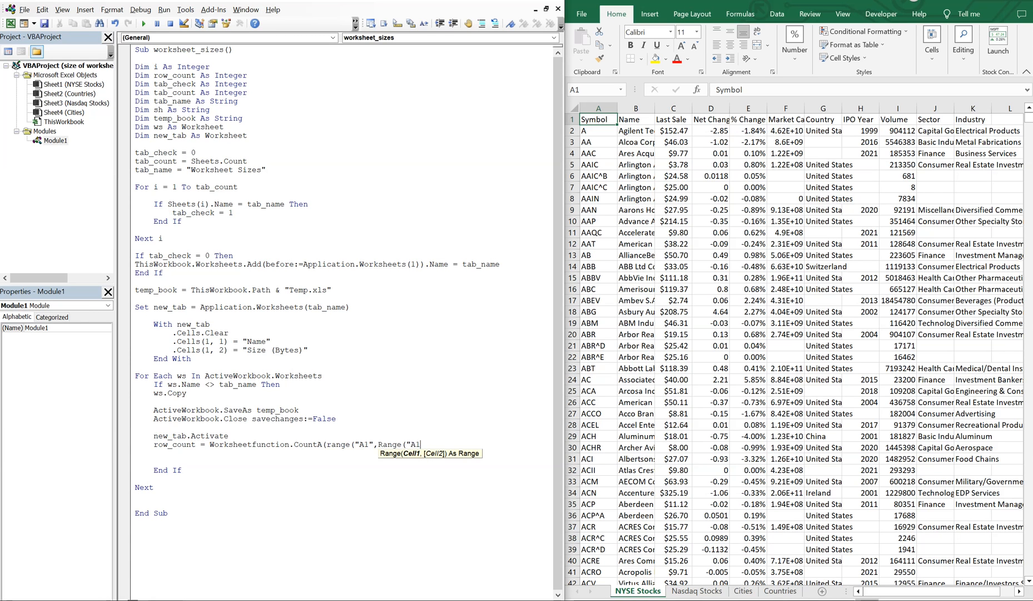
type("\")")
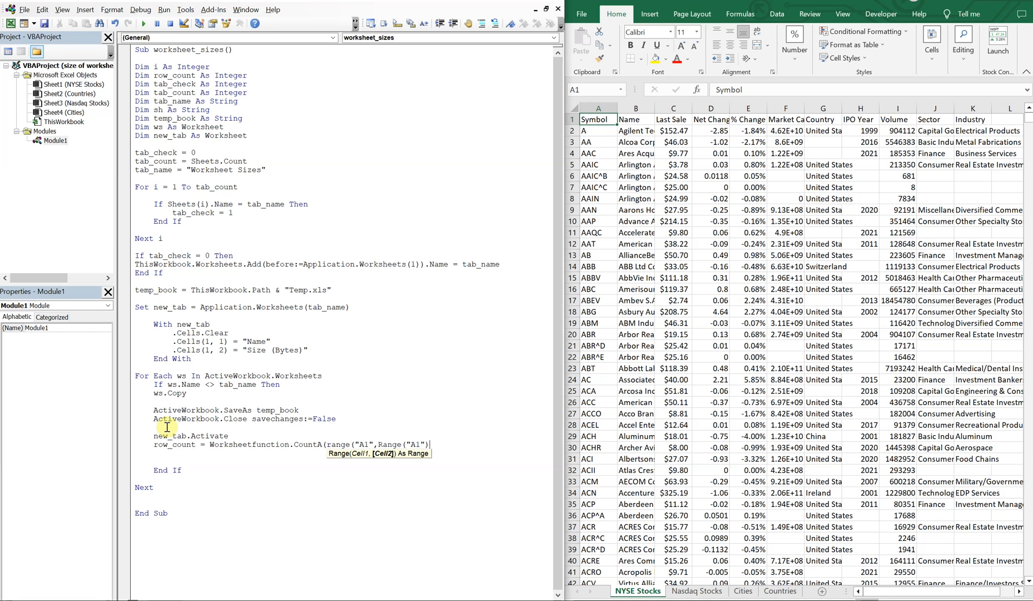
type(".End(xlDown)))")
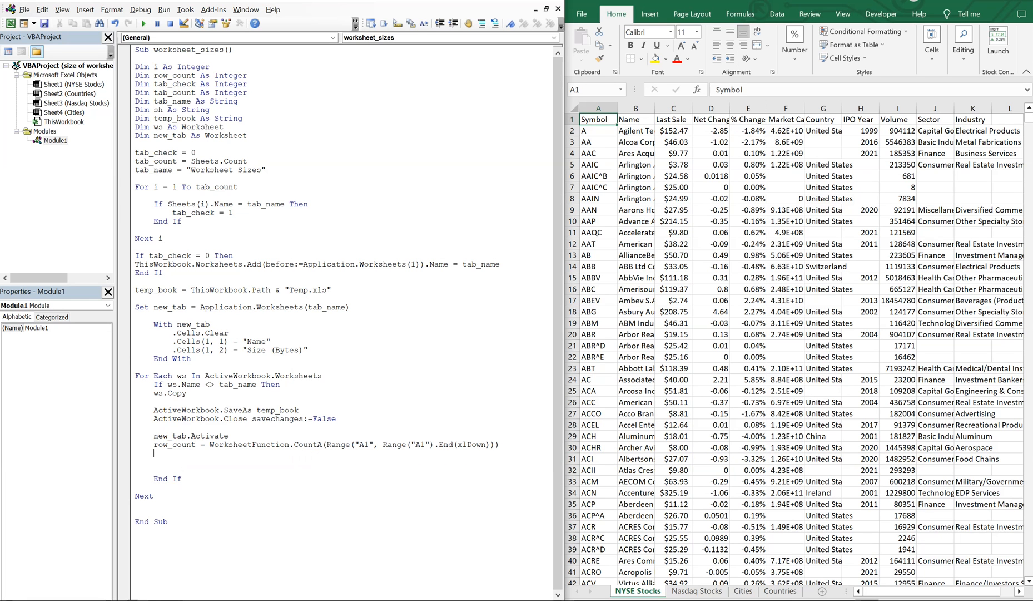
type("with")
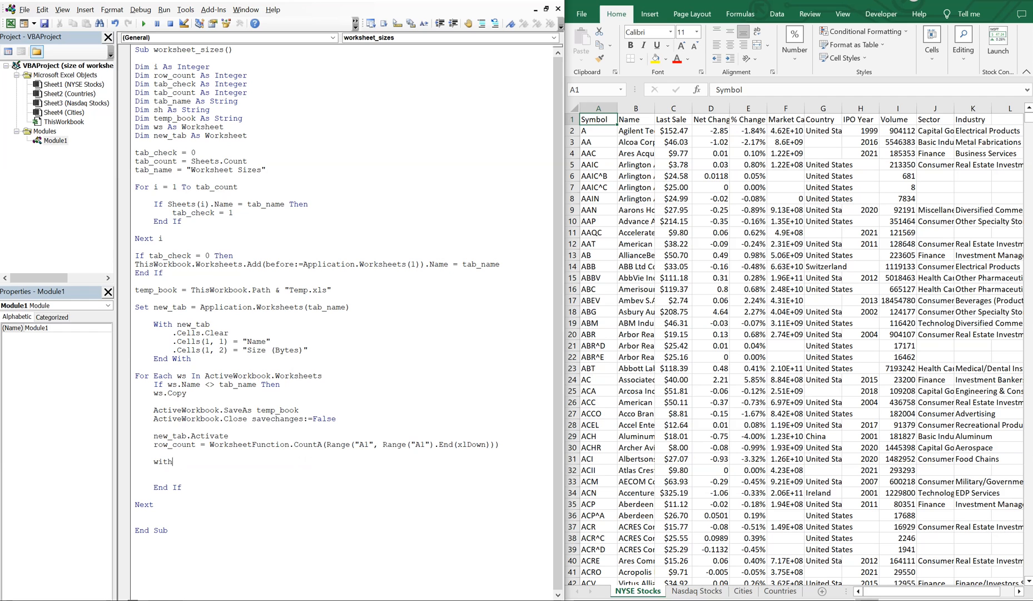
In With new_tab, set .Cells(row_count + 1, 1) = ws.Name
type("new_tab")
type(".Cells(")
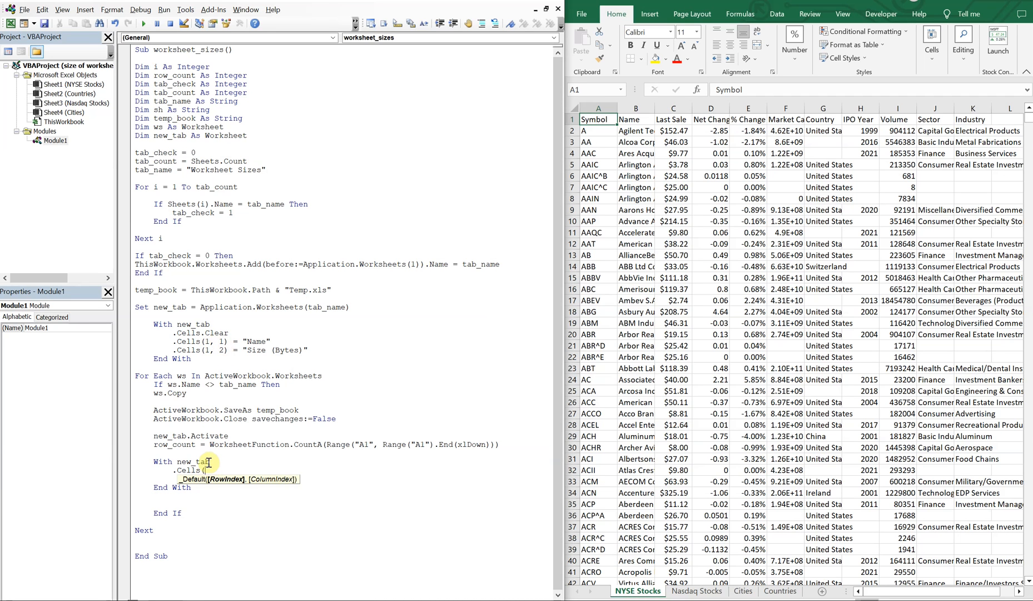
mouse_move(201, 424)
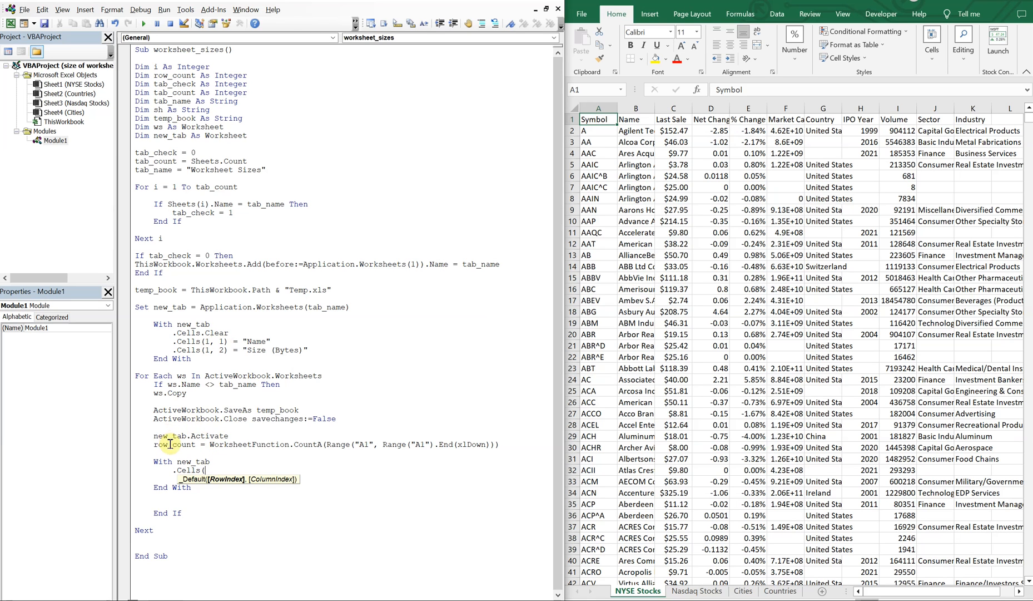
mouse_move(215, 469)
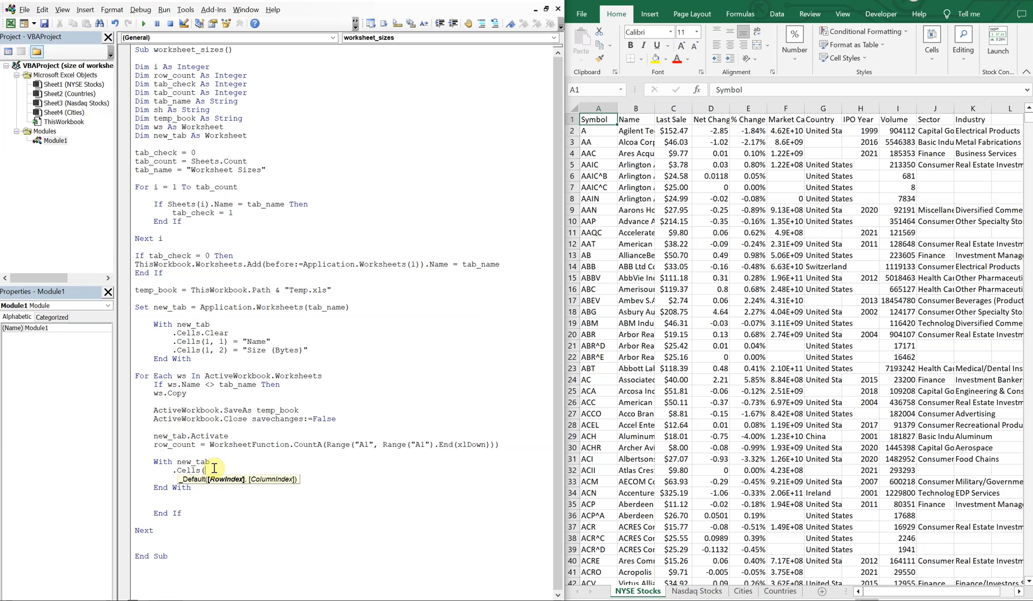
type("row_count")
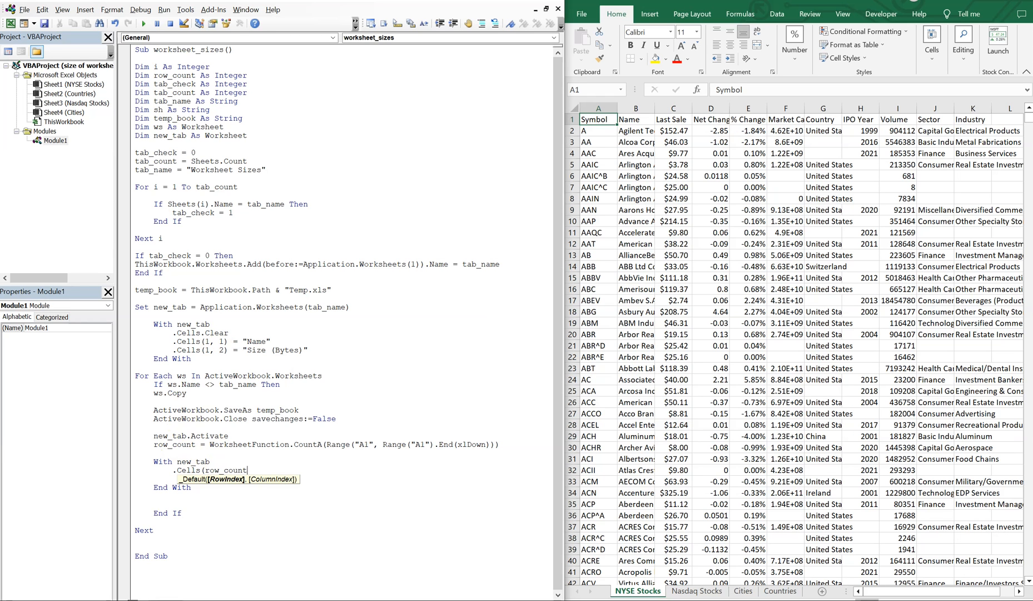
type("+1")
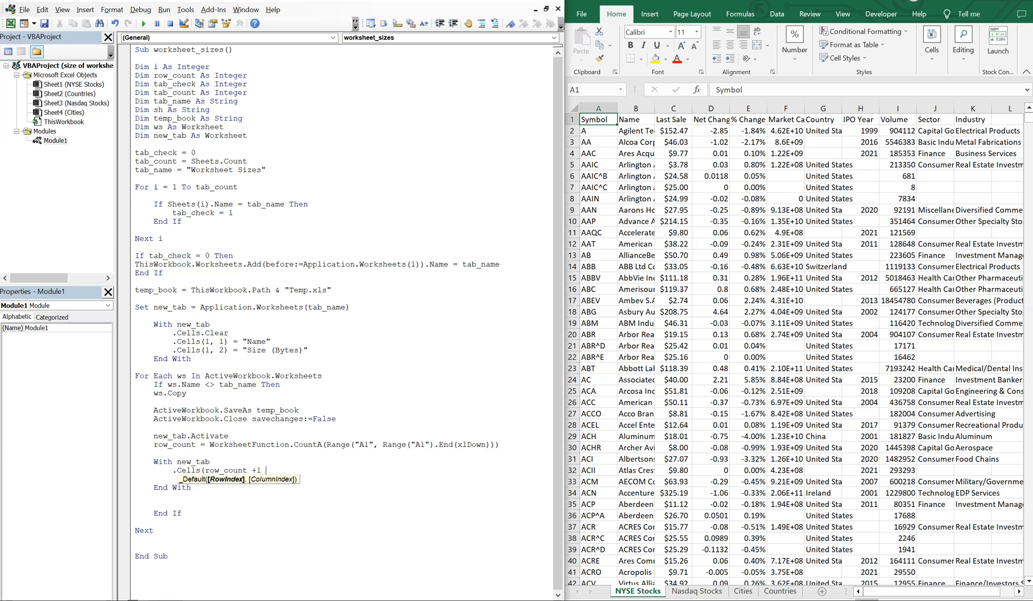
type(", 1) =")
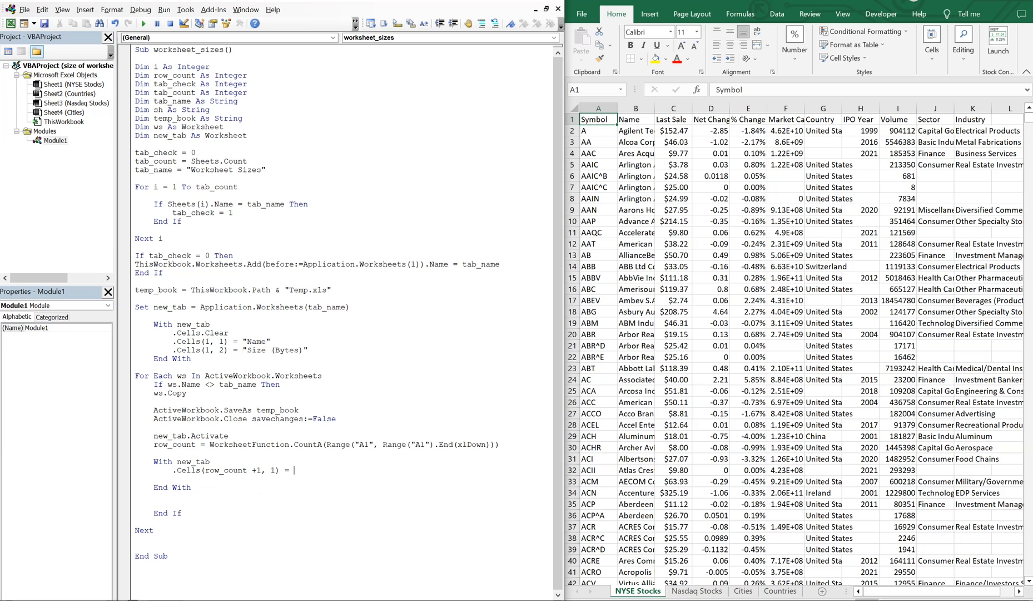
type("ws.Name")
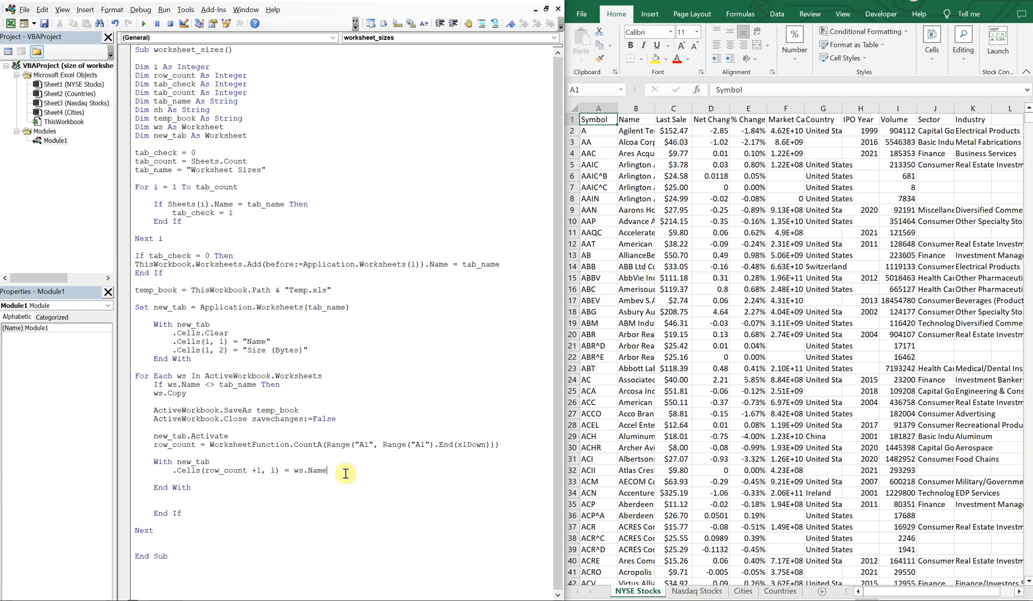
Set .Cells(rows_count + 1, 2) = FileLen(temp_book) for the worksheet's file size
type(".cells(rows_count+1, 2")
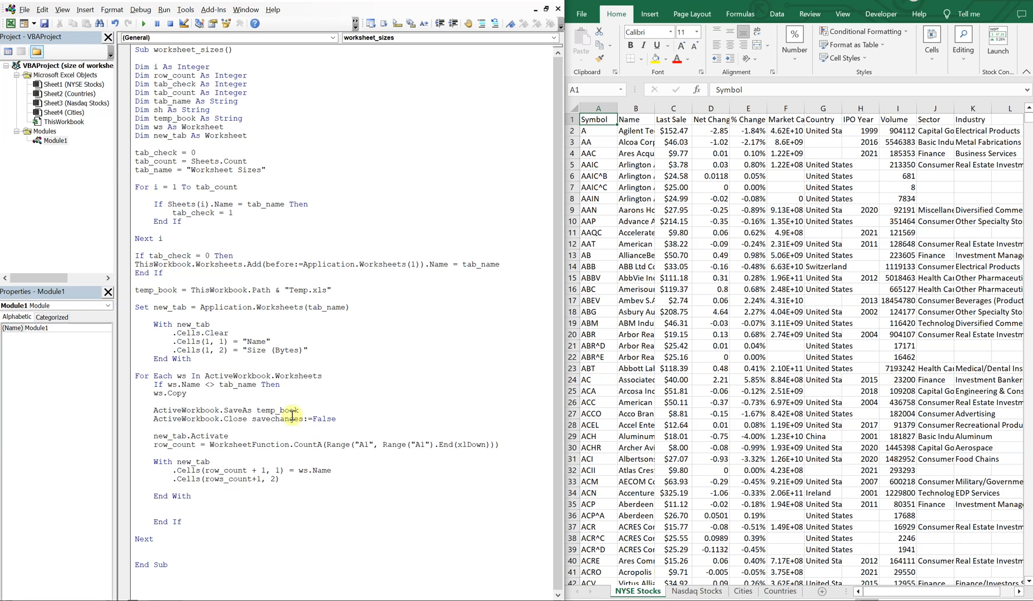
mouse_move(302, 478)
type(" =")
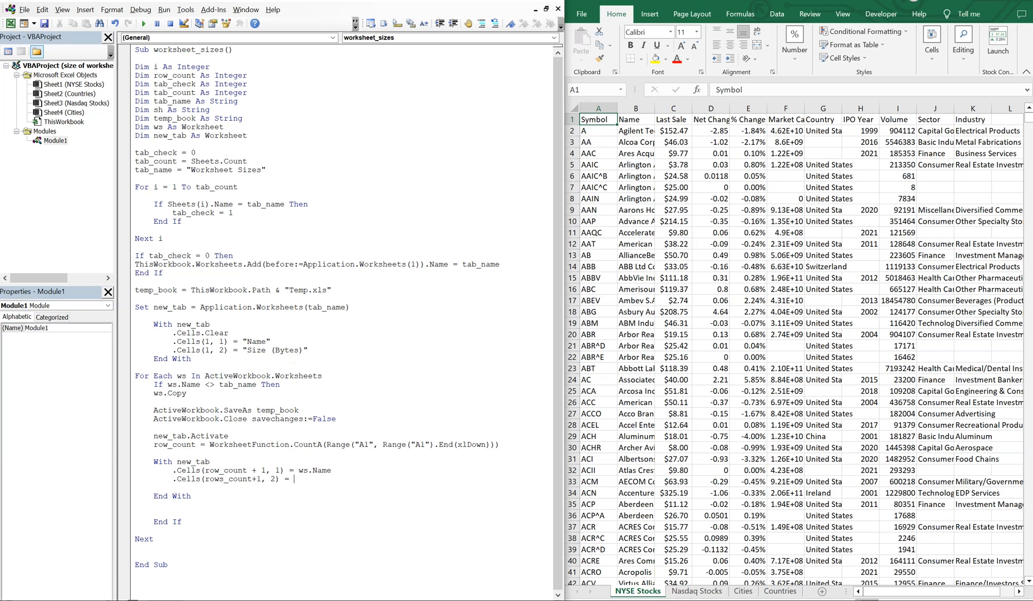
type("FileLen(tem")
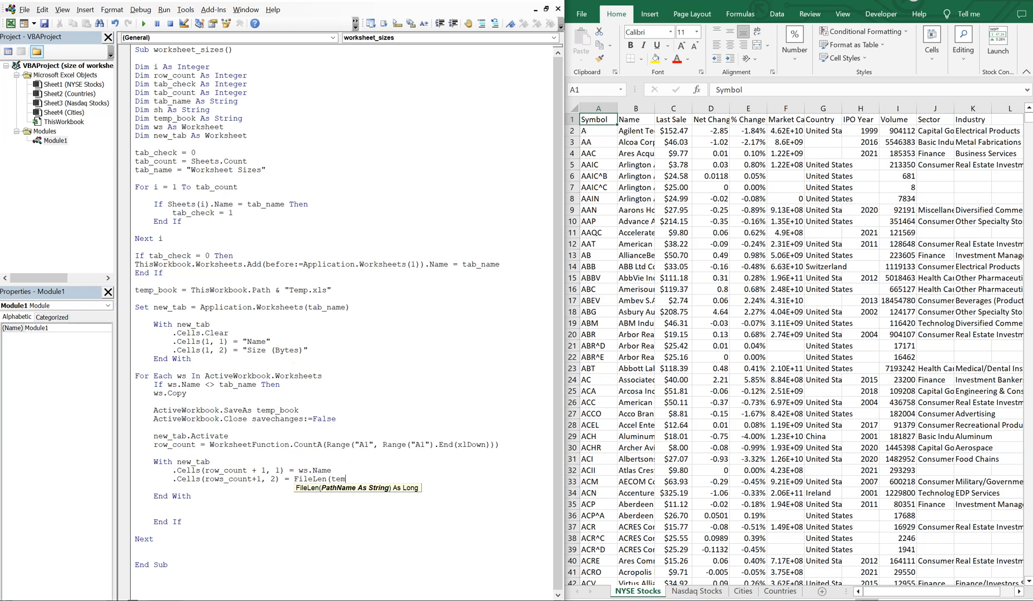
type("p_book)")
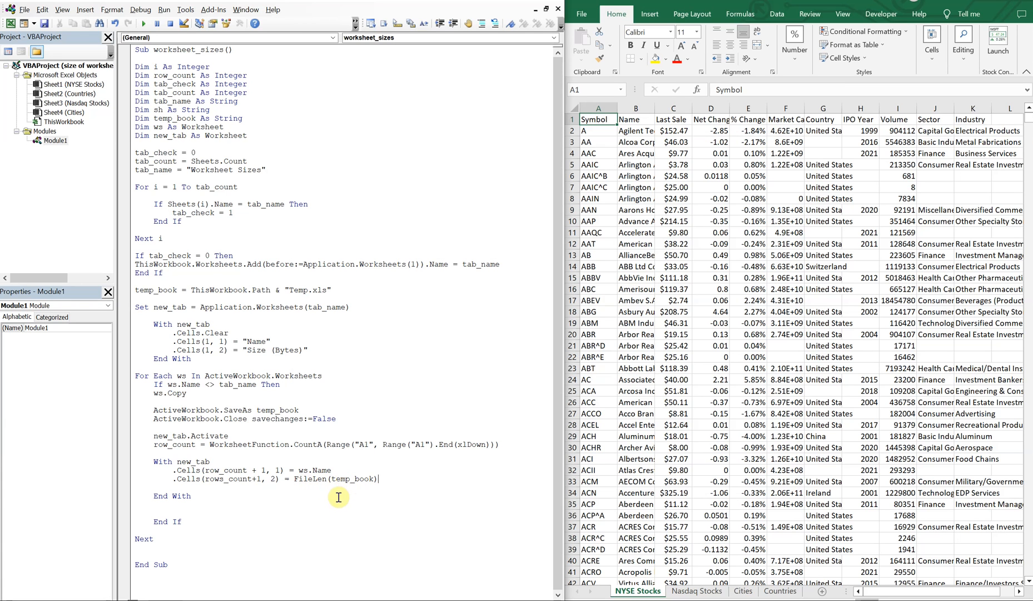
mouse_move(381, 488)
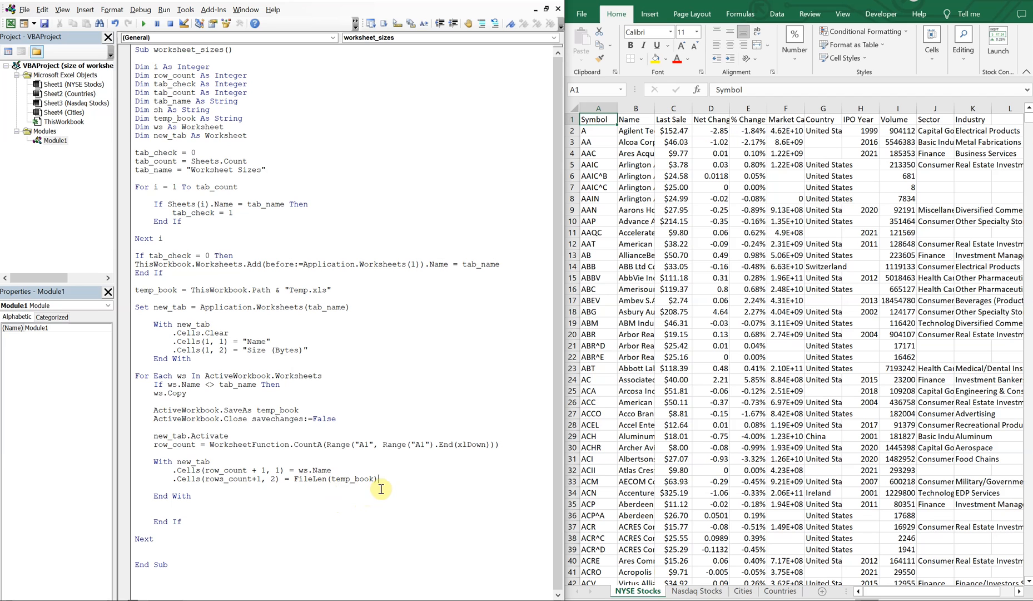
mouse_move(166, 492)
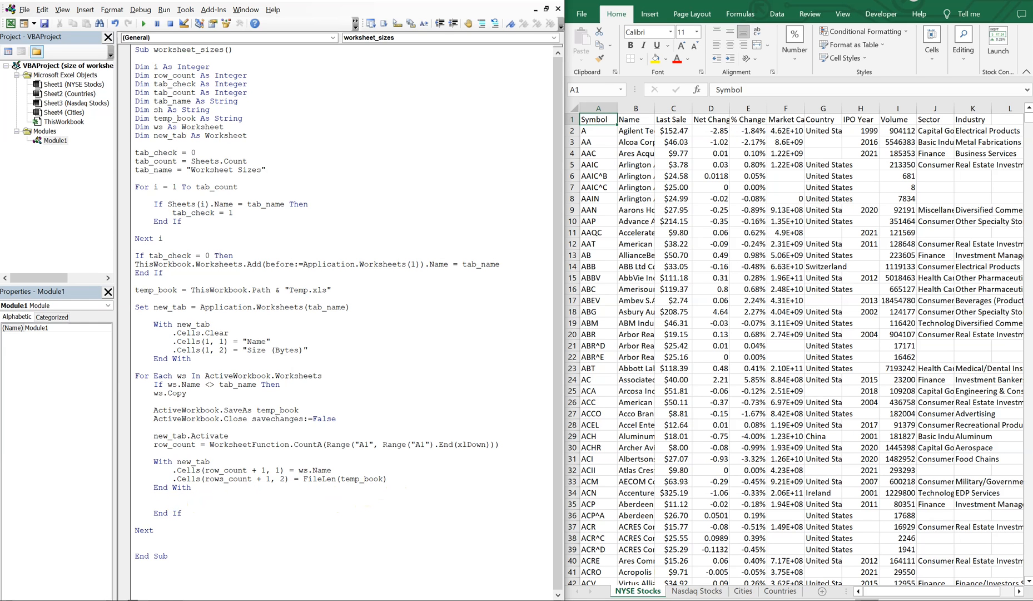
Add Kill temp_book before End If to delete the temporary file each pass
left_click(151, 502)
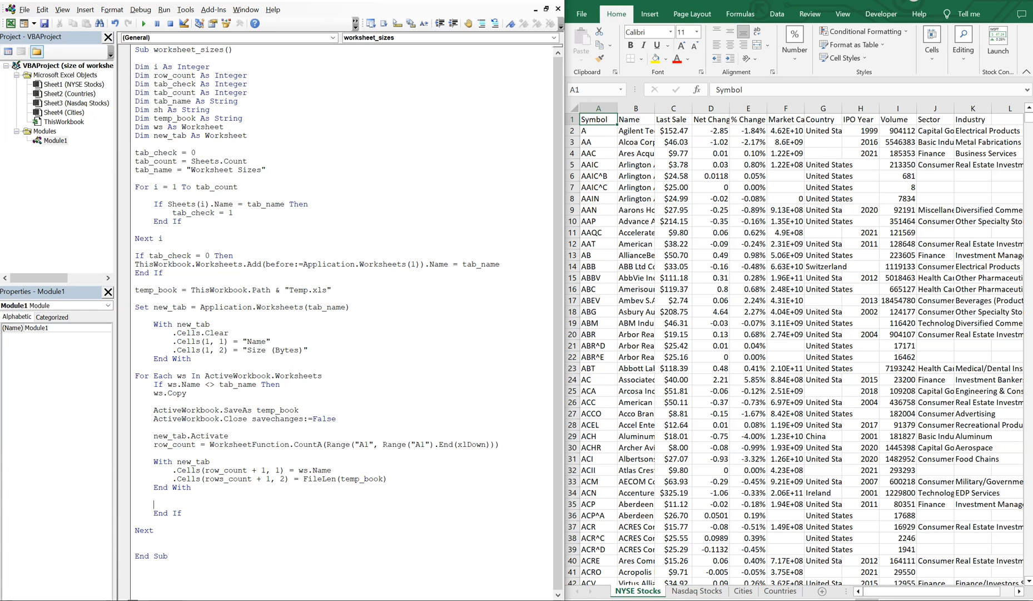
type("Kill temp_book")
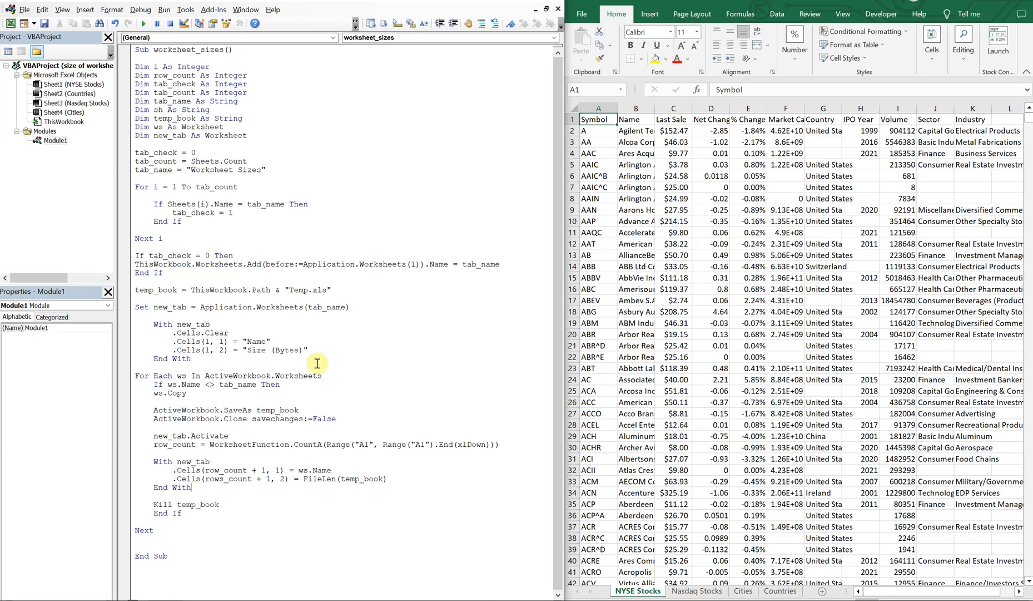
mouse_move(294, 290)
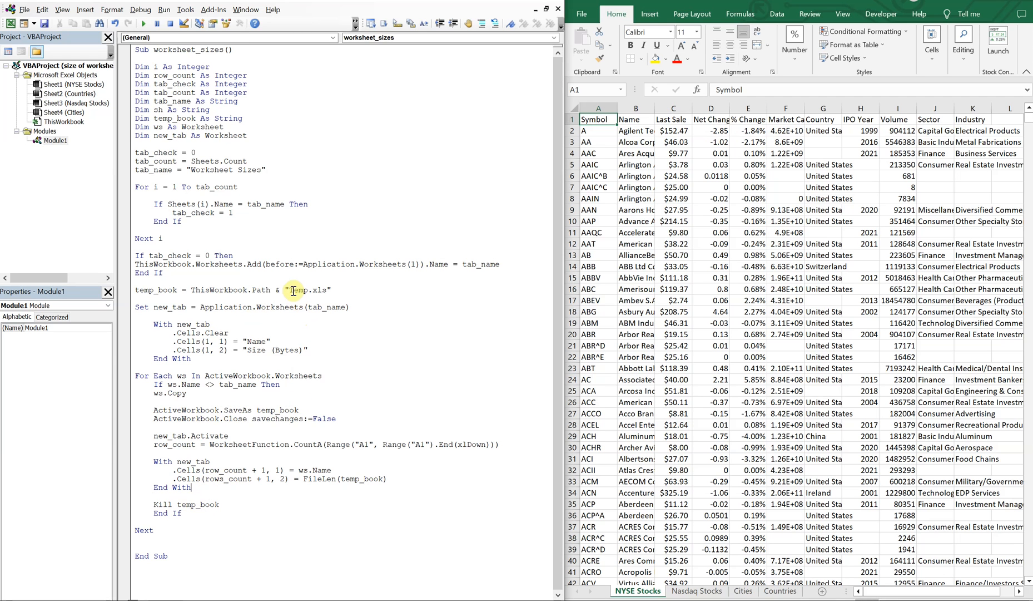
mouse_move(164, 522)
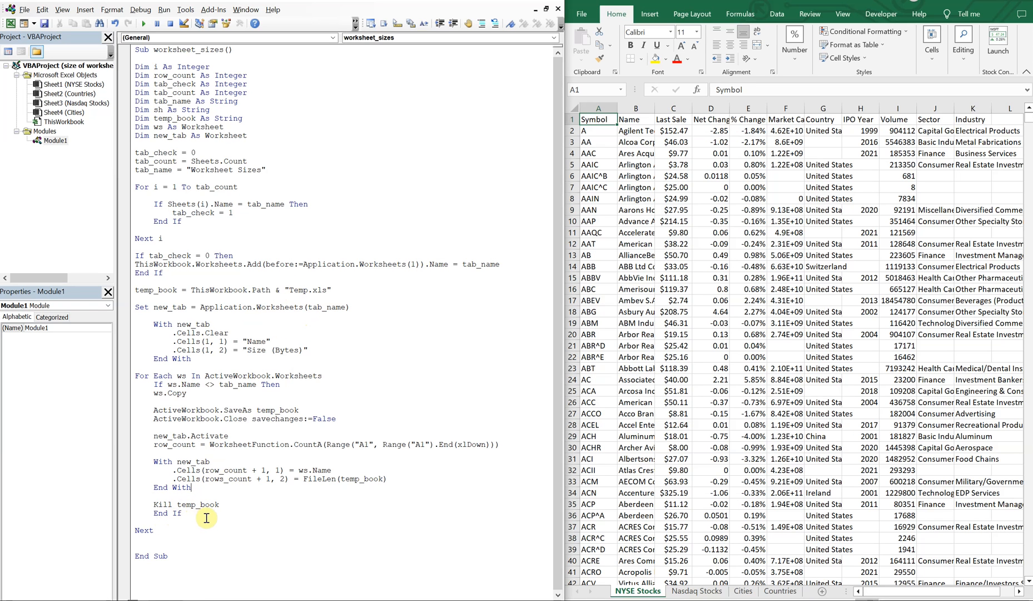
mouse_move(223, 486)
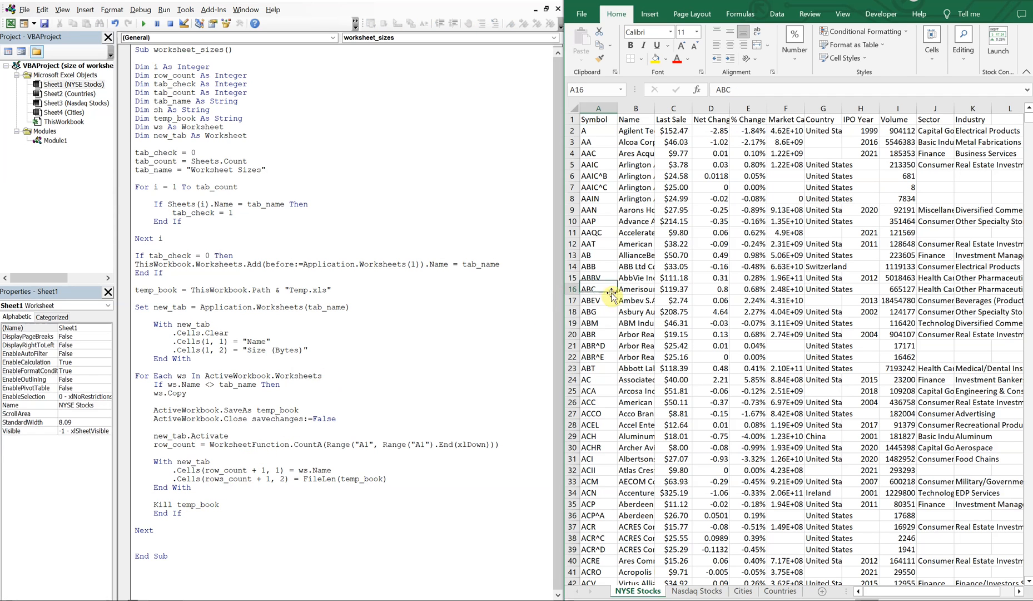
left_click(54, 140)
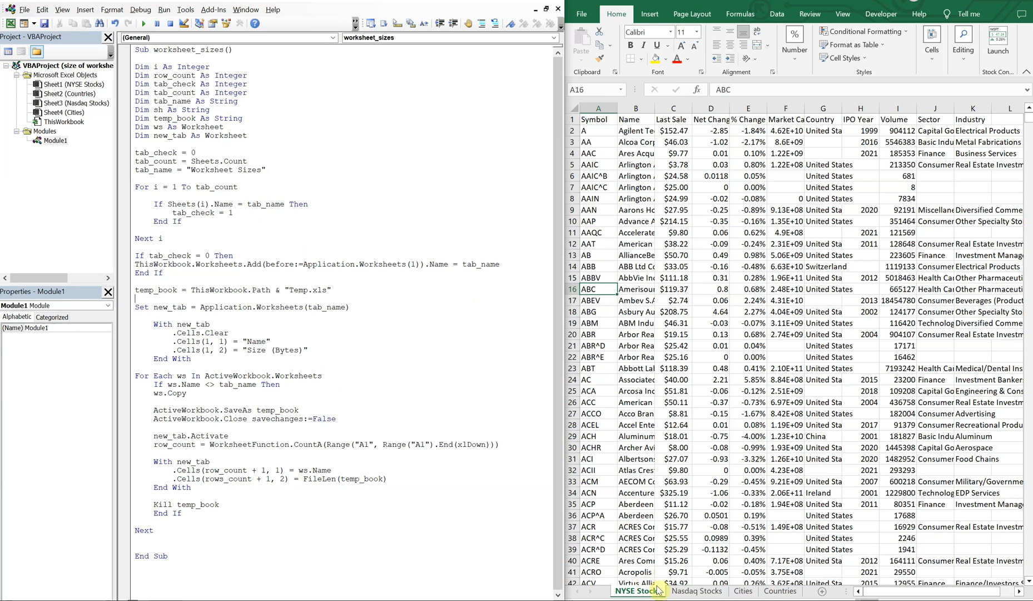
mouse_move(657, 442)
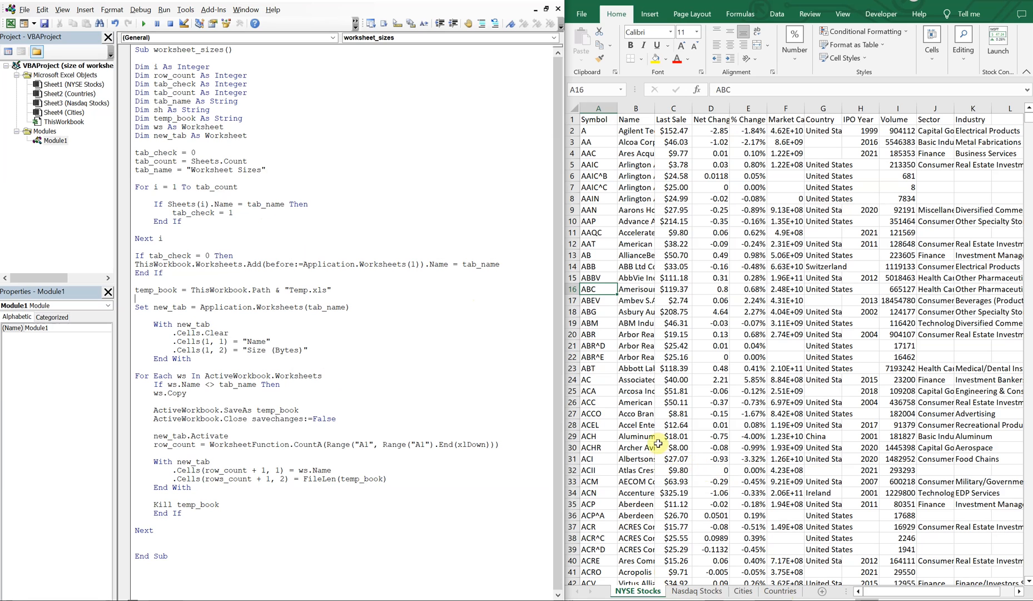
Run worksheet_sizes and check the Worksheet Sizes sheet, noting size 40526 beside Name
left_click(144, 24)
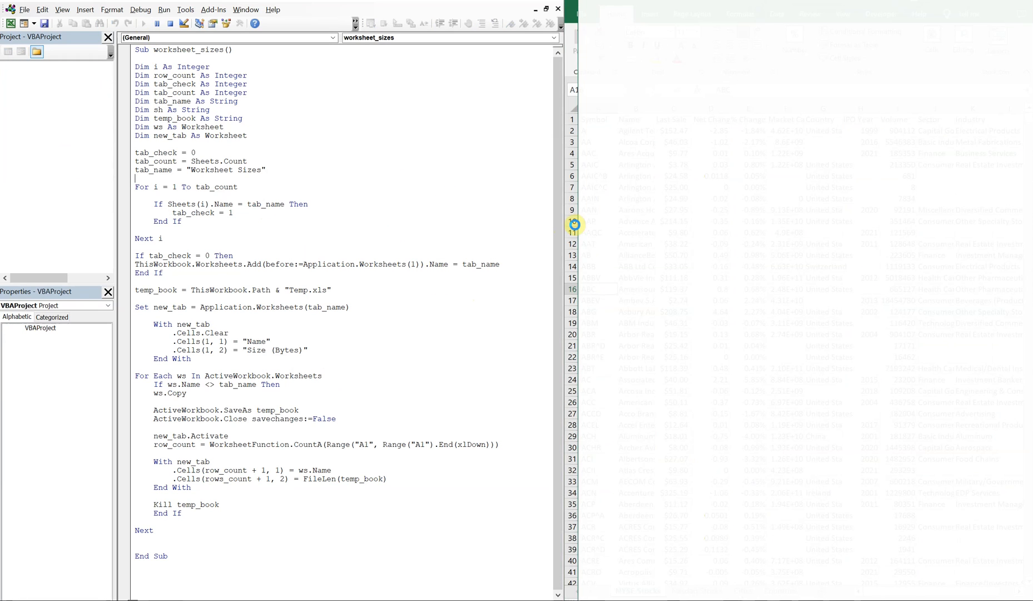
left_click(143, 23)
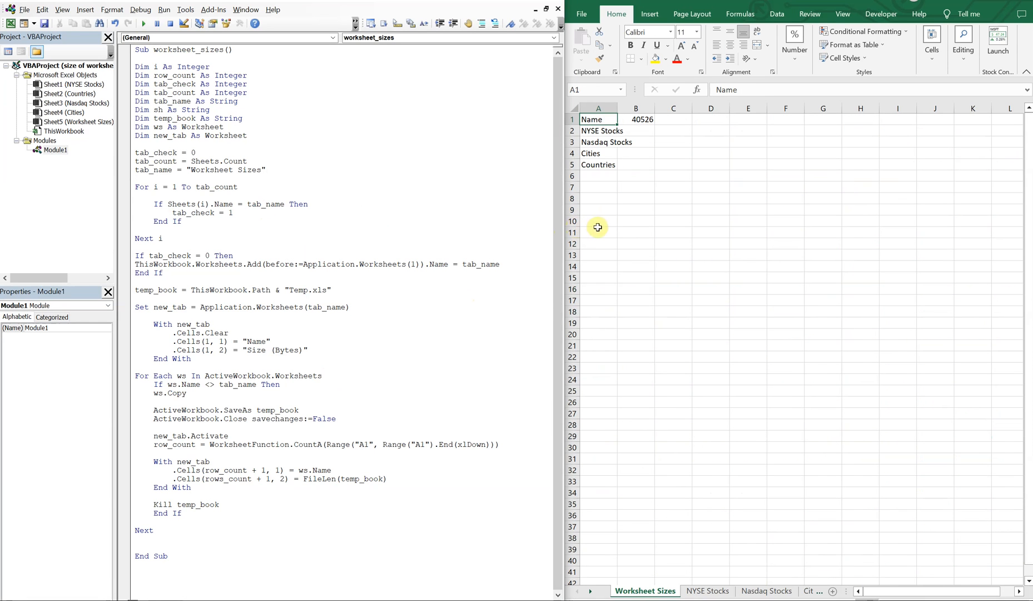
mouse_move(640, 147)
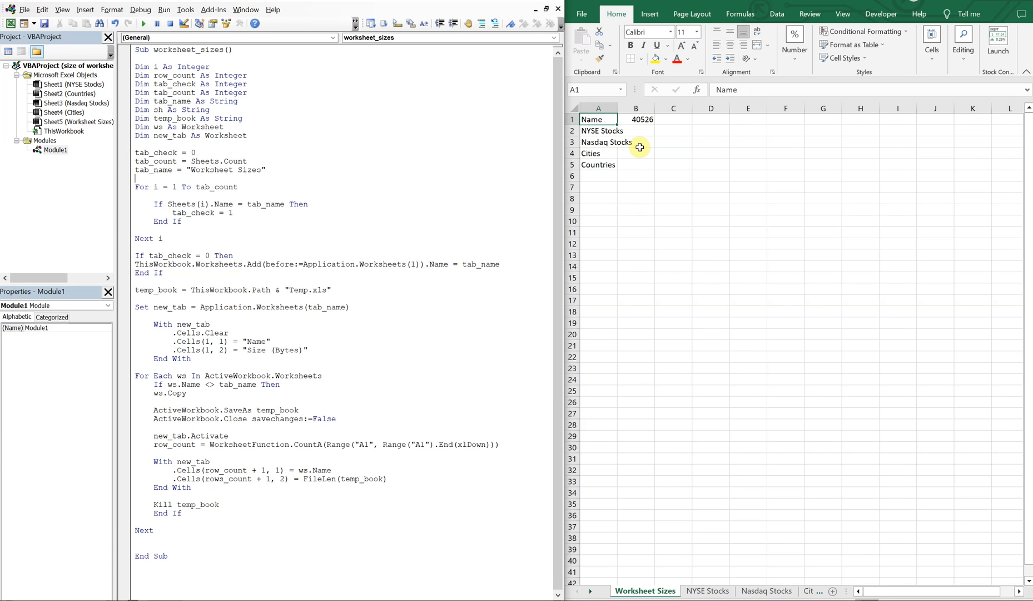
mouse_move(440, 437)
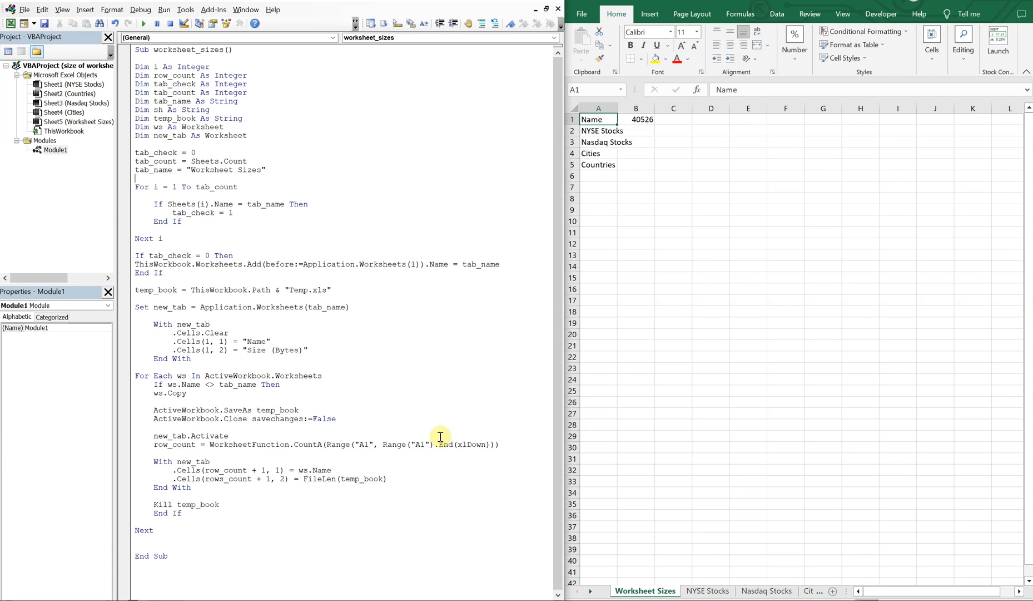
mouse_move(341, 489)
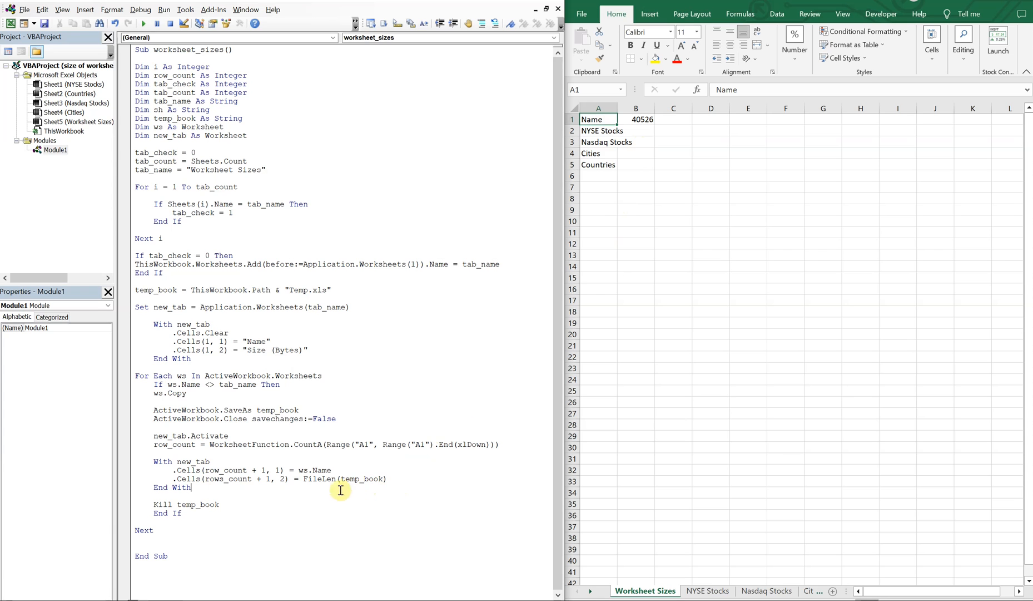
mouse_move(643, 125)
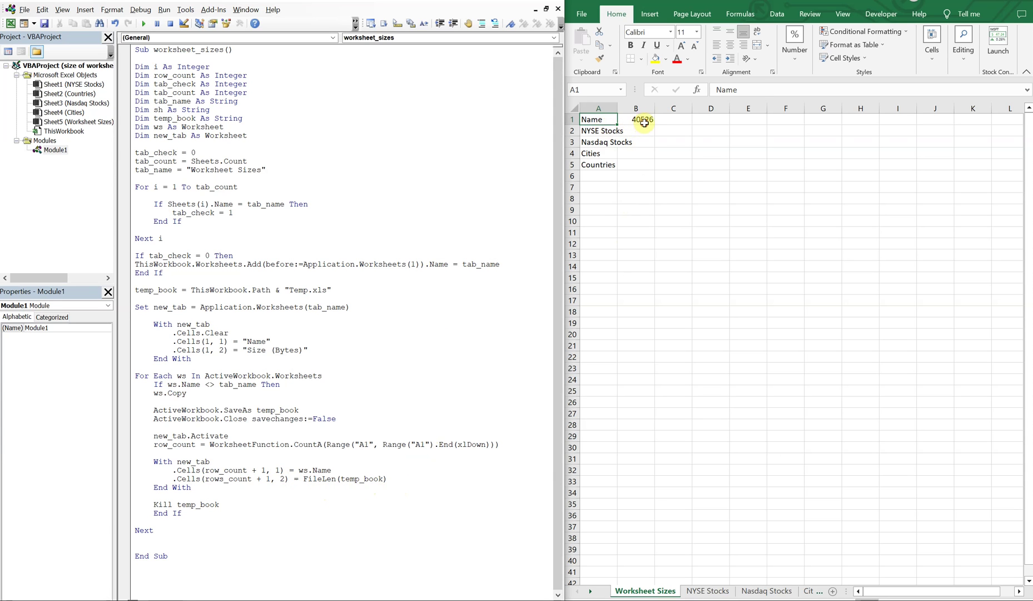
left_click(635, 119)
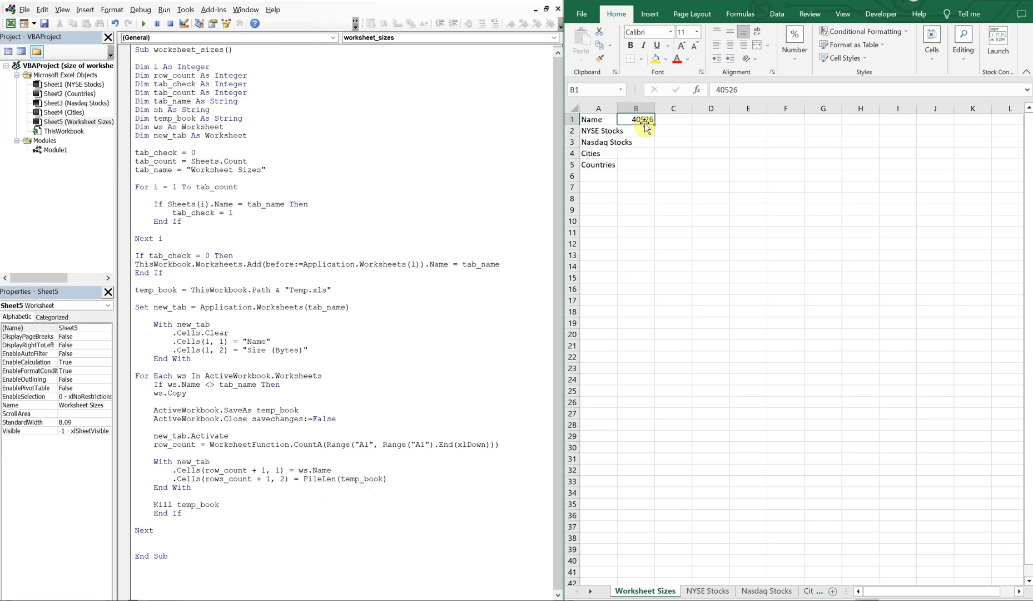
mouse_move(402, 237)
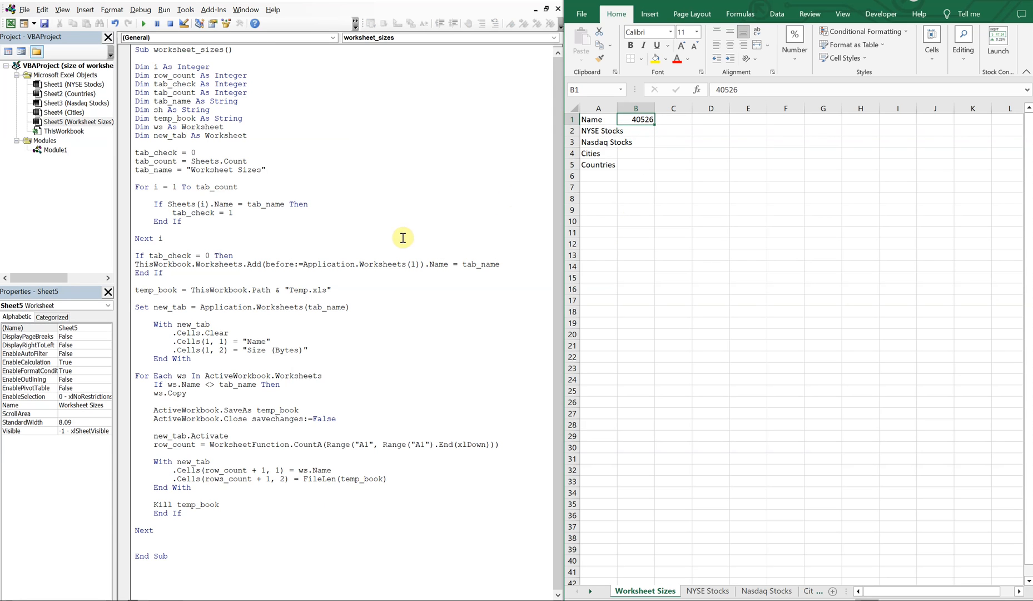
mouse_move(300, 349)
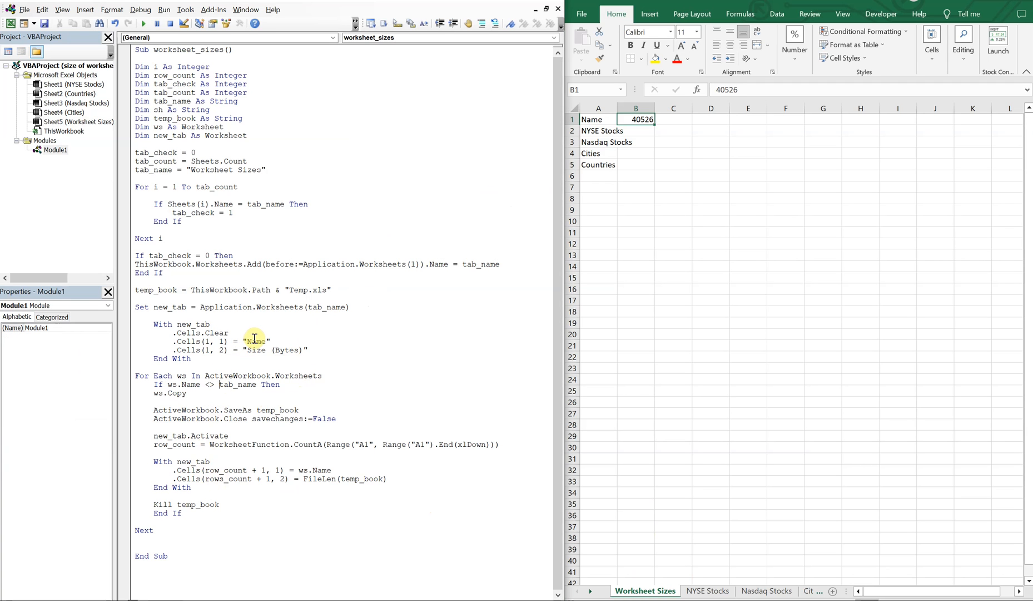
mouse_move(287, 290)
type("\\")
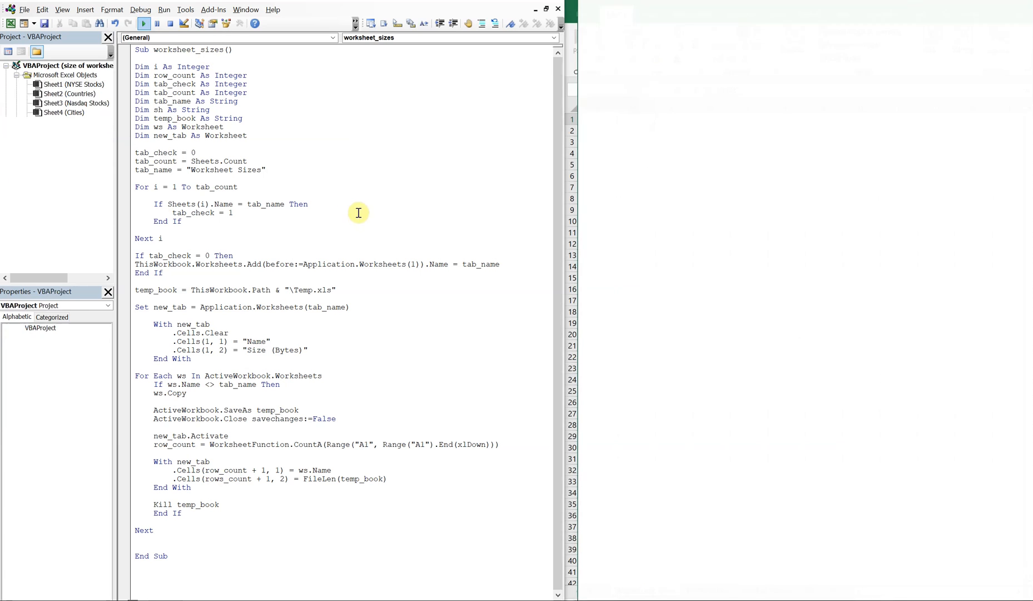
Correct rows_count to row_count and rerun so all four sheets get byte sizes
left_click(143, 23)
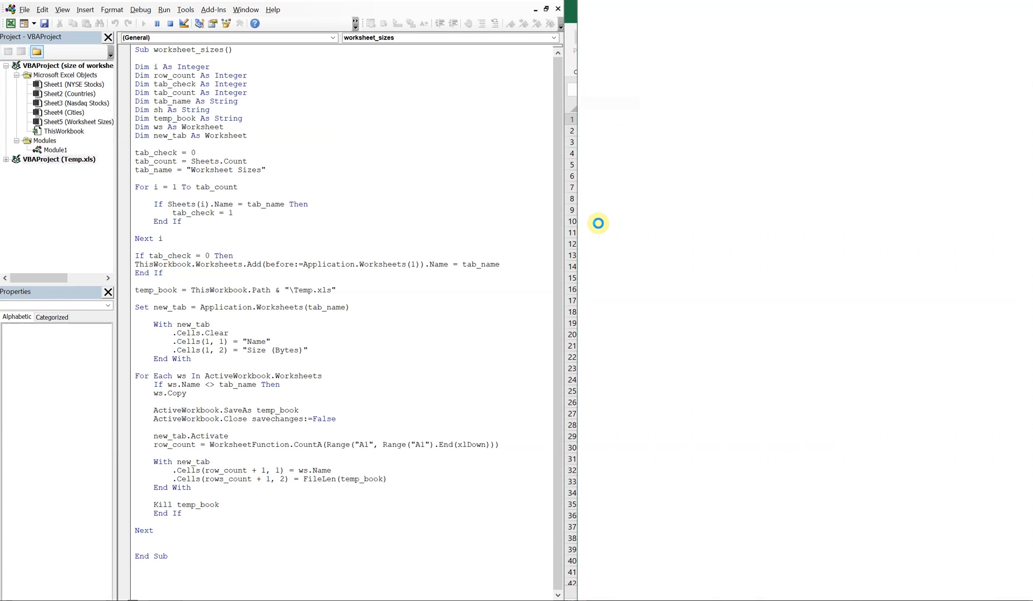
left_click(143, 24)
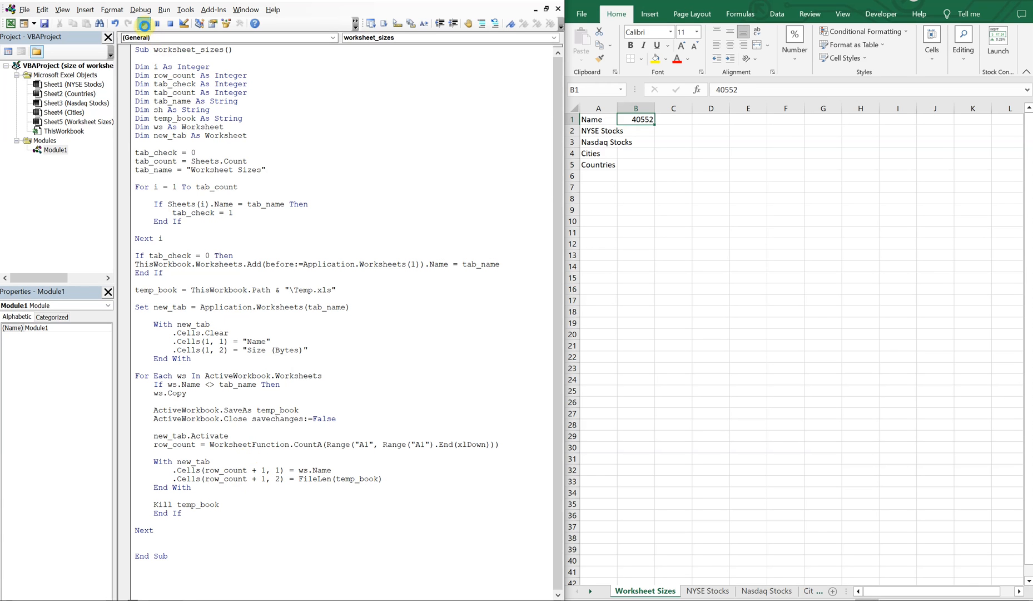
left_click(144, 23)
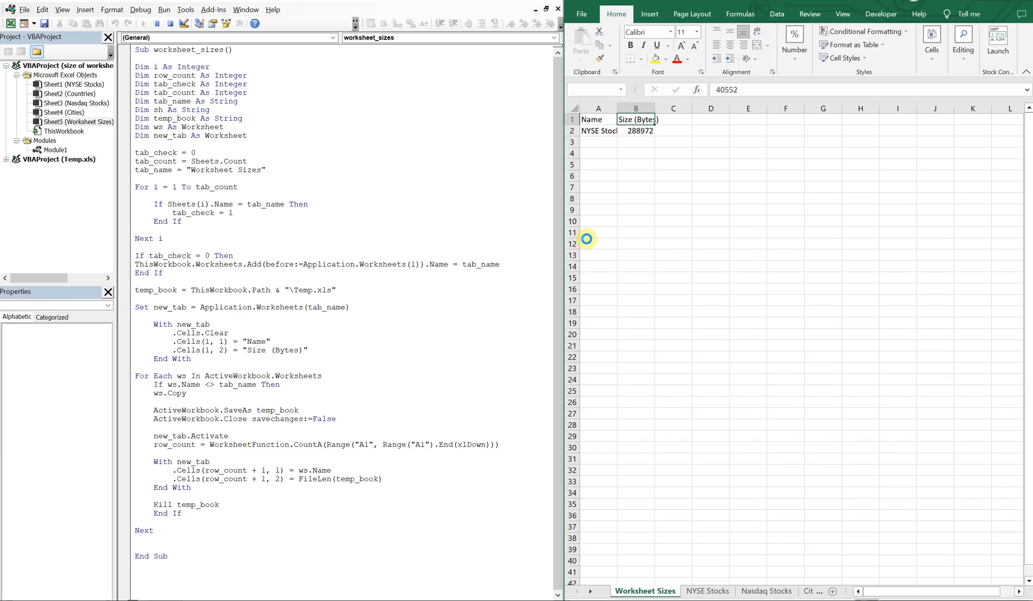
left_click(145, 23)
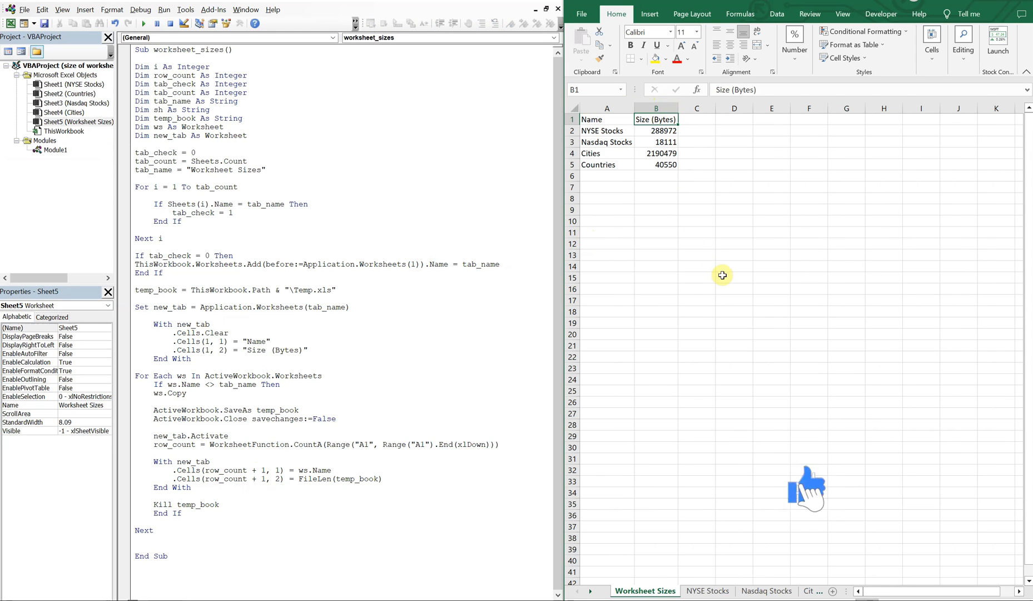
mouse_move(798, 488)
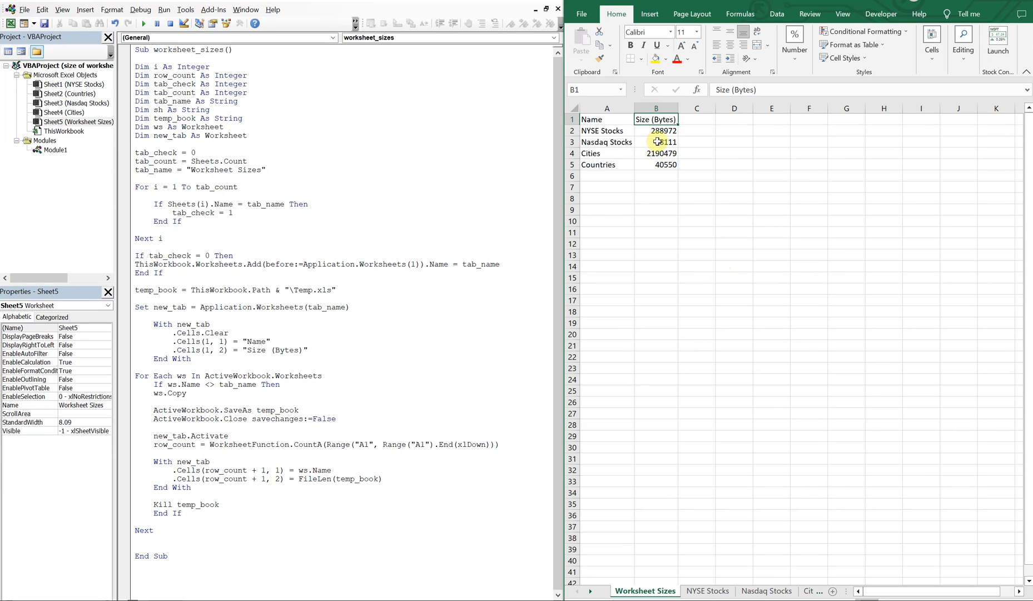
mouse_move(650, 165)
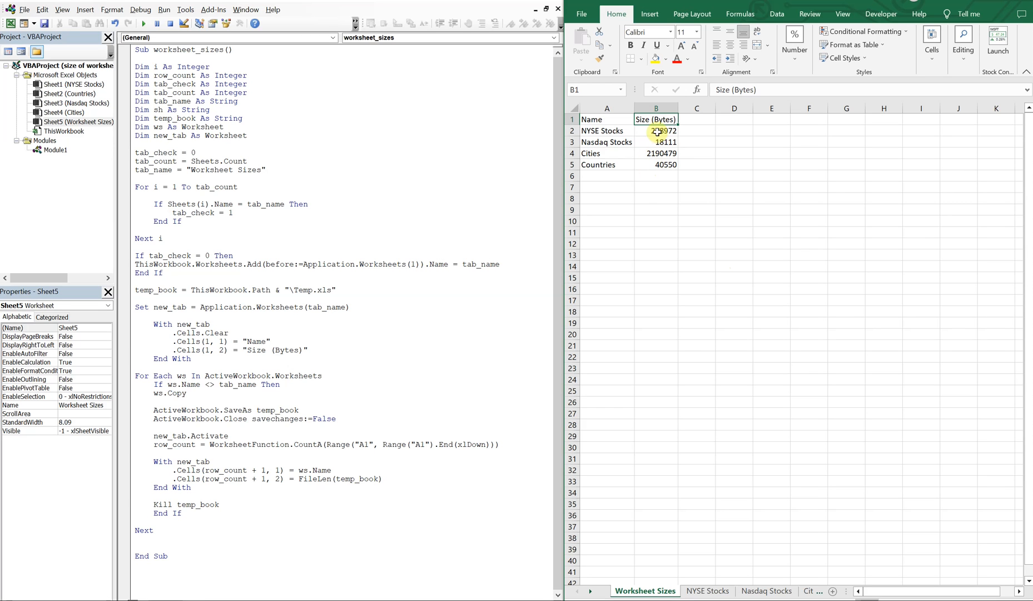
mouse_move(706, 130)
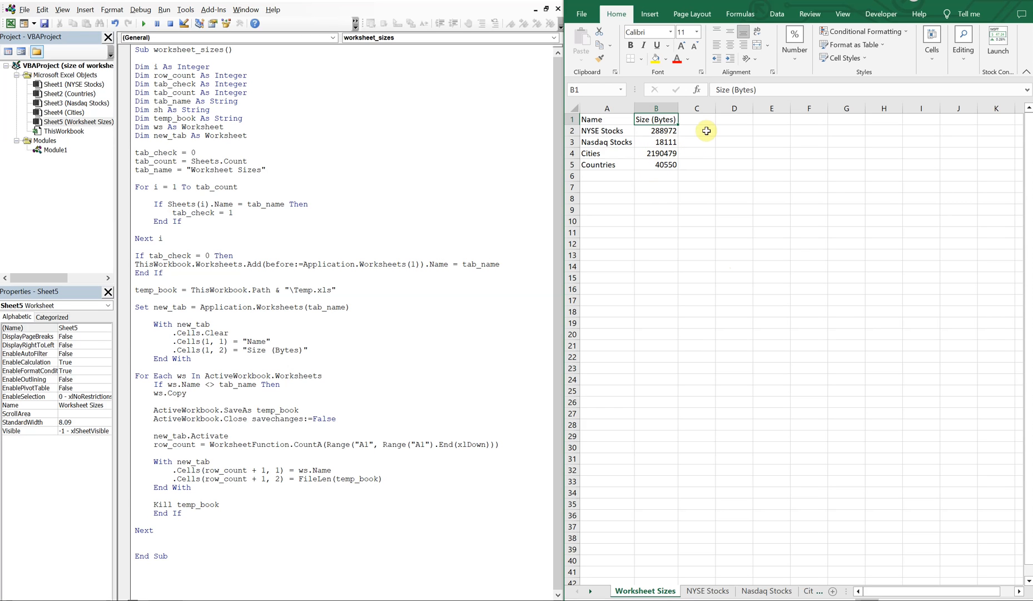
Divide FileLen(temp_book) by 1000 under a "Size (KB)" header and rerun
left_click(389, 478)
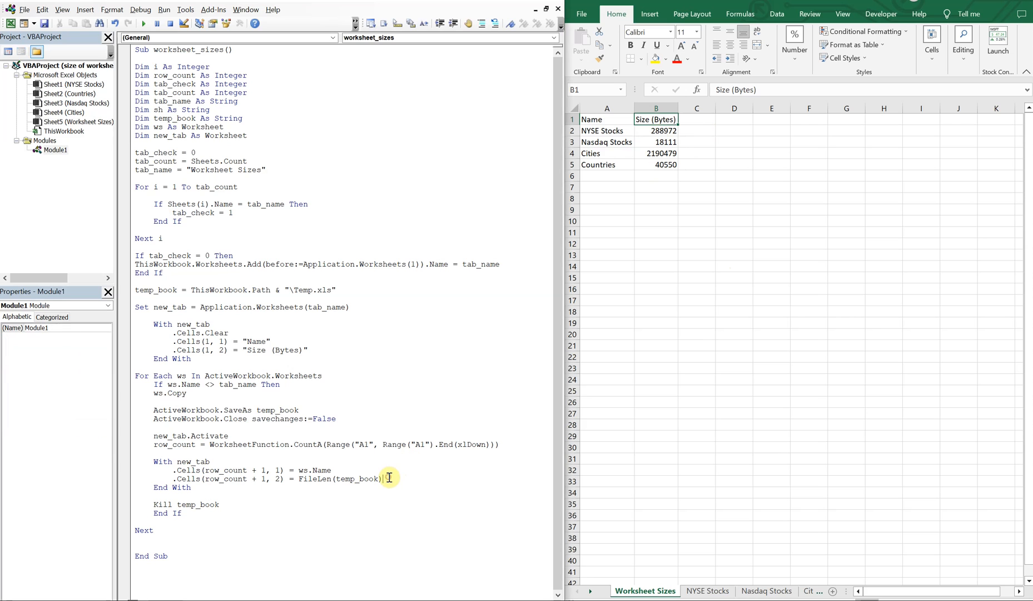
type("/1000")
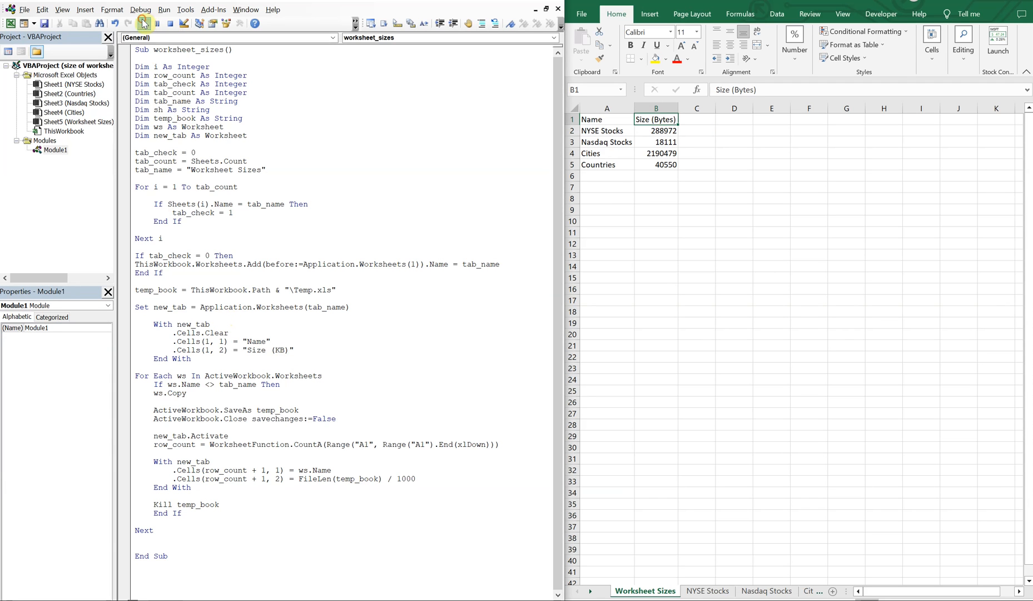
left_click(143, 23)
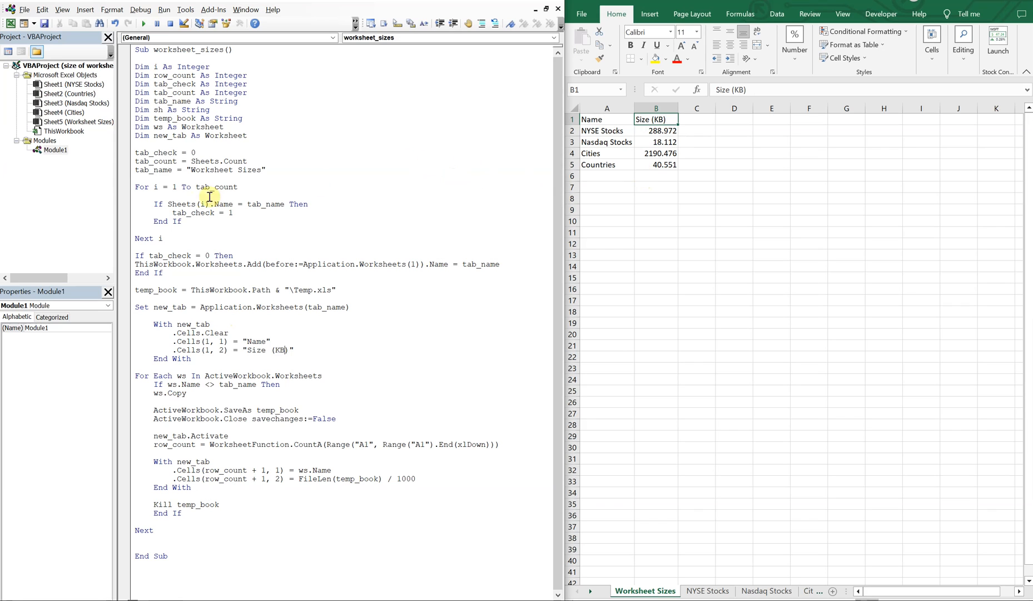
mouse_move(153, 153)
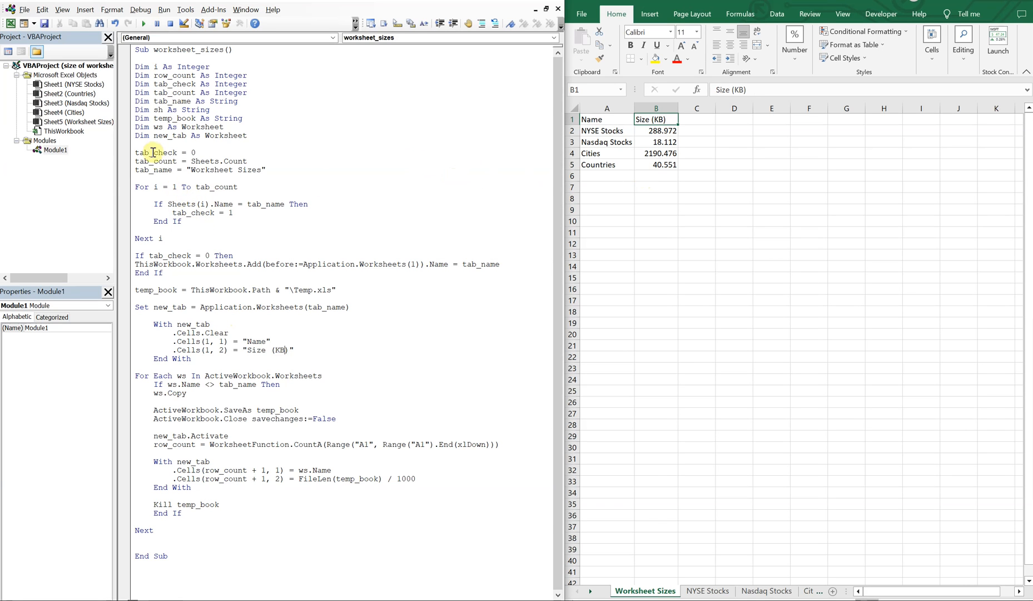
mouse_move(268, 219)
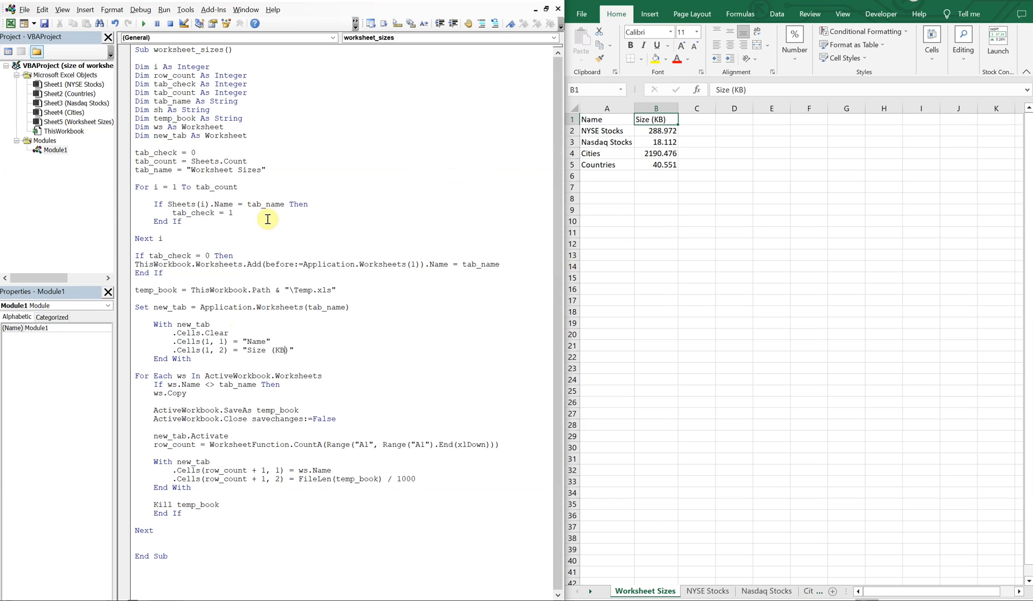
mouse_move(144, 147)
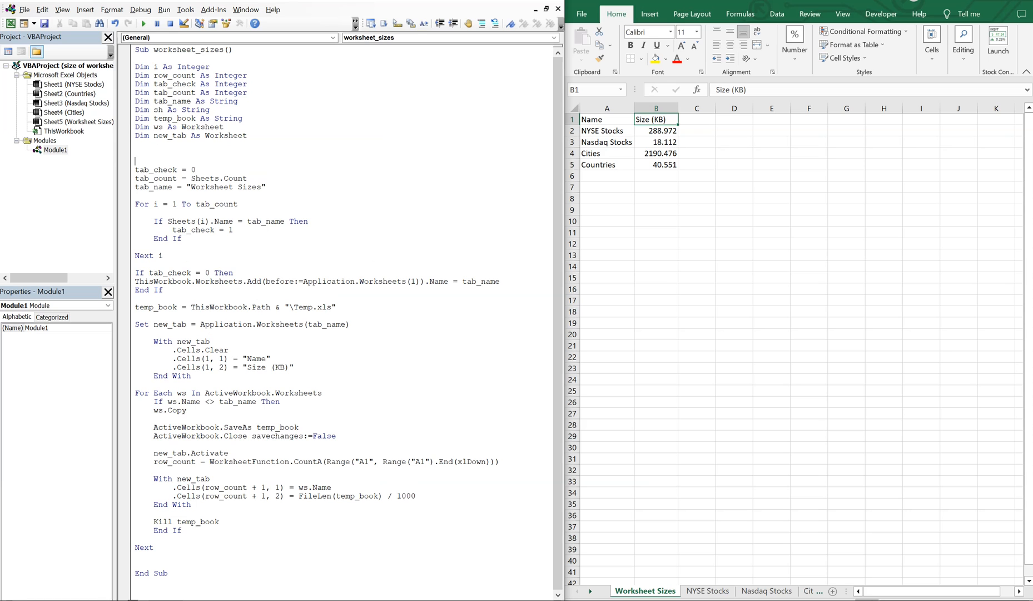
Add Application.ScreenUpdating = False after the Dims and = True after Next
type("Appli")
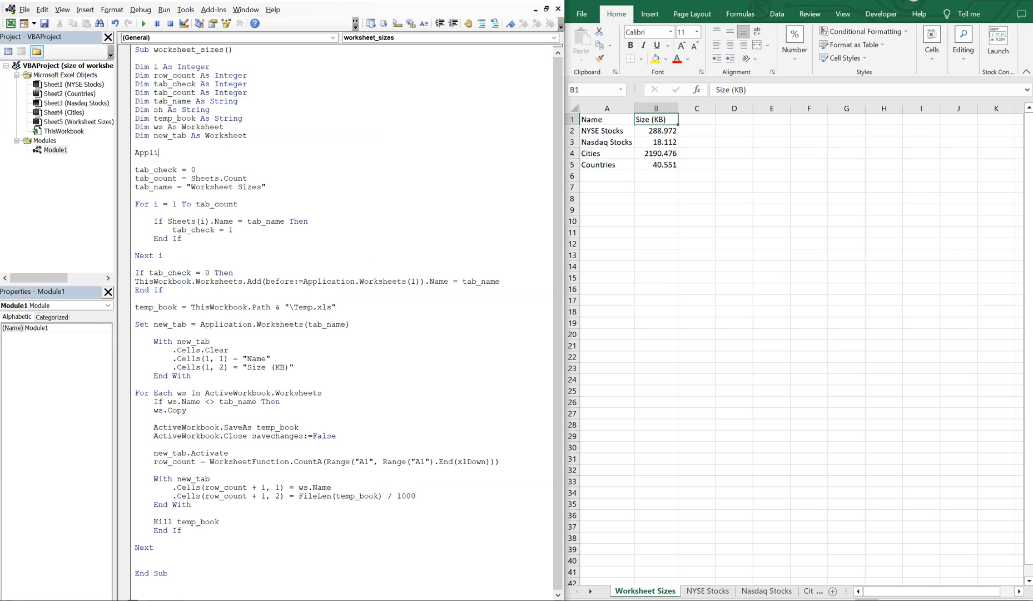
type("cation.ScreenUpdating = False")
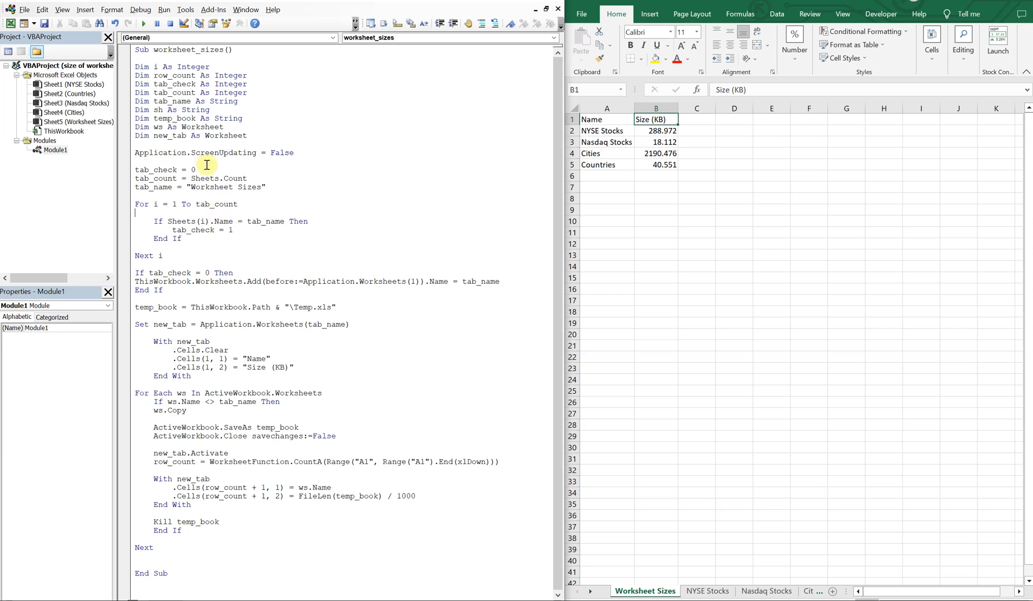
mouse_move(264, 144)
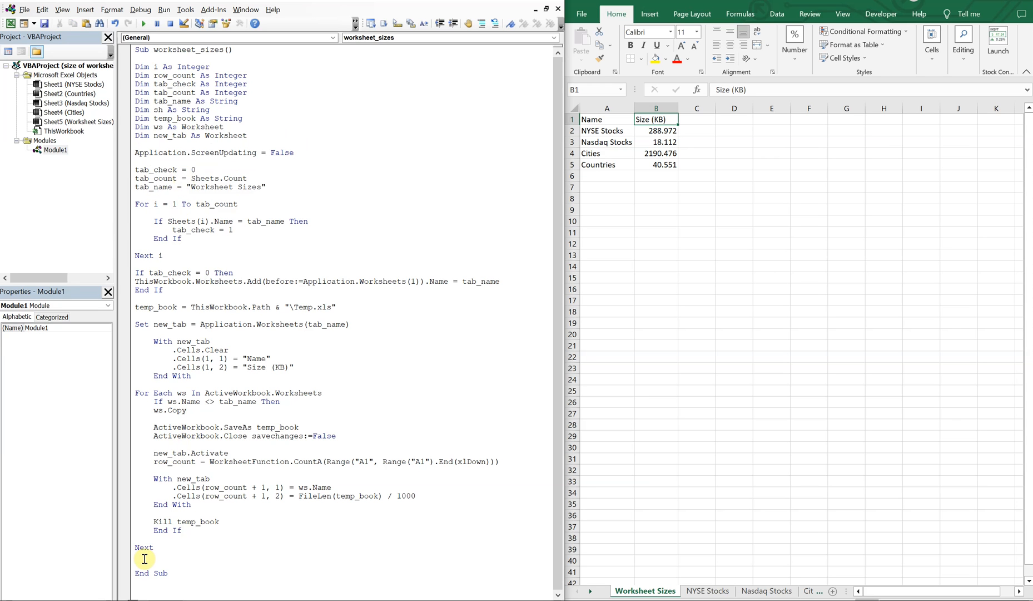
right_click(144, 558)
type("Application.ScreenUpdating = True")
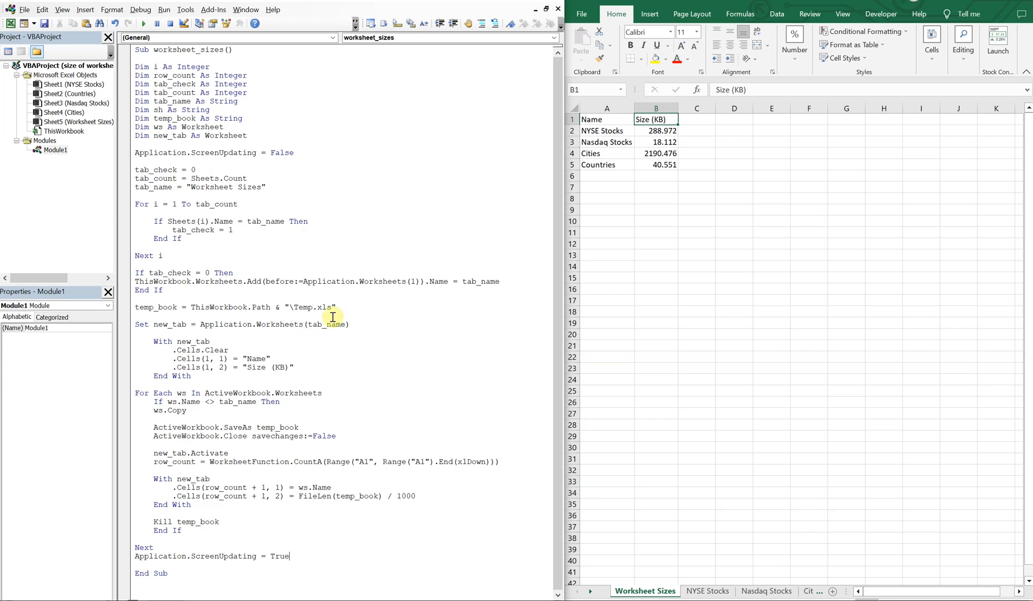
Rerun the macro with screen updating suppressed to refresh the sizes
left_click(143, 23)
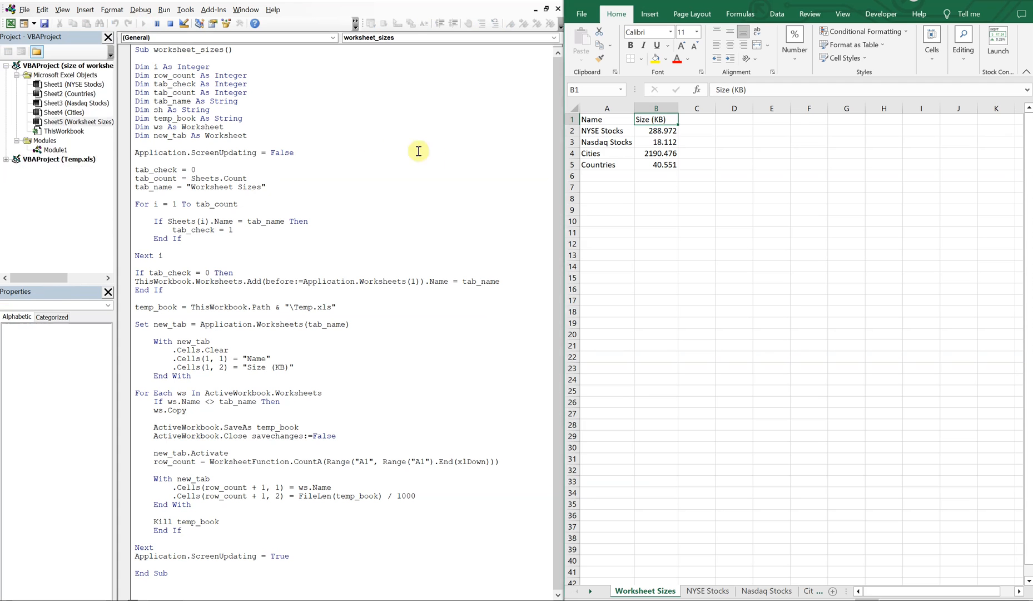
mouse_move(553, 239)
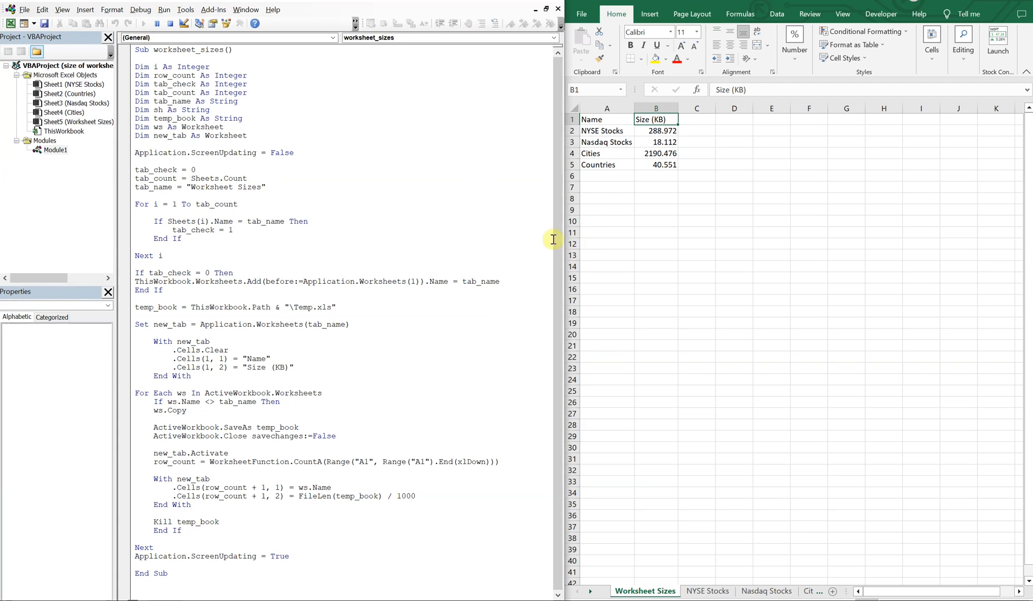
left_click(144, 23)
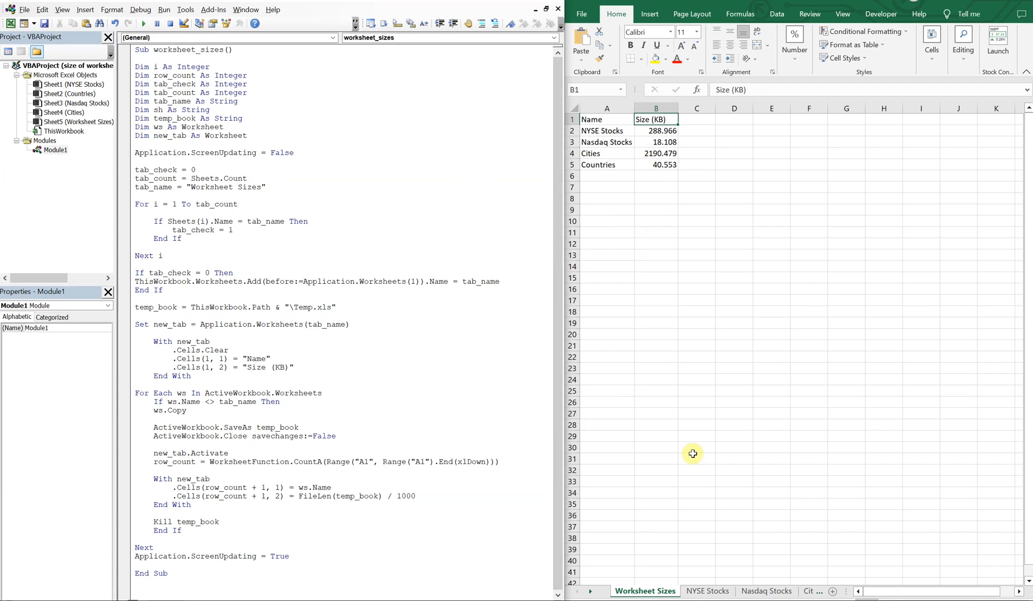
right_click(707, 591)
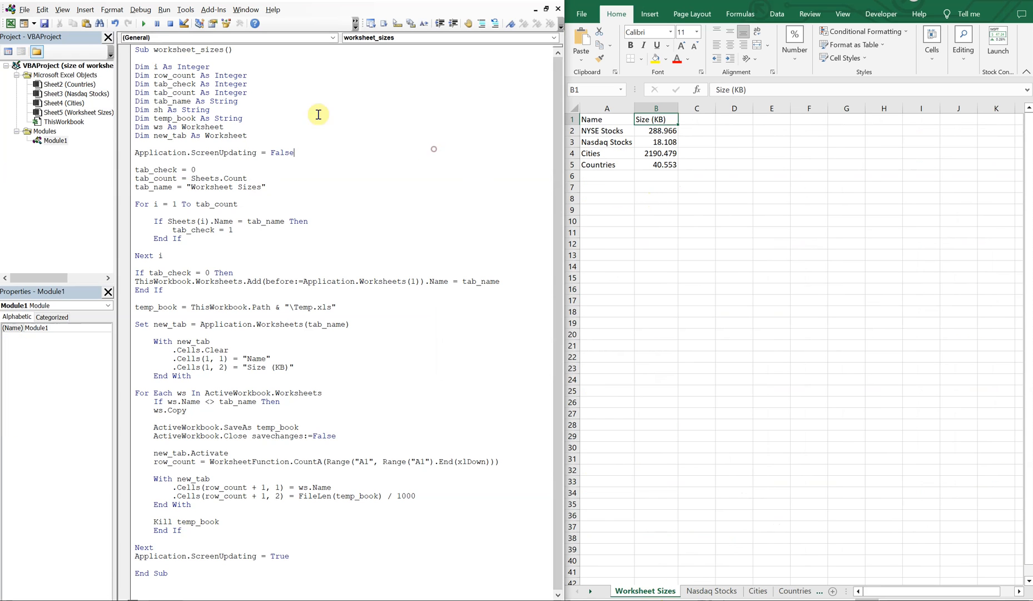
Rerun the macro after deleting the NYSE Stocks sheet
left_click(143, 23)
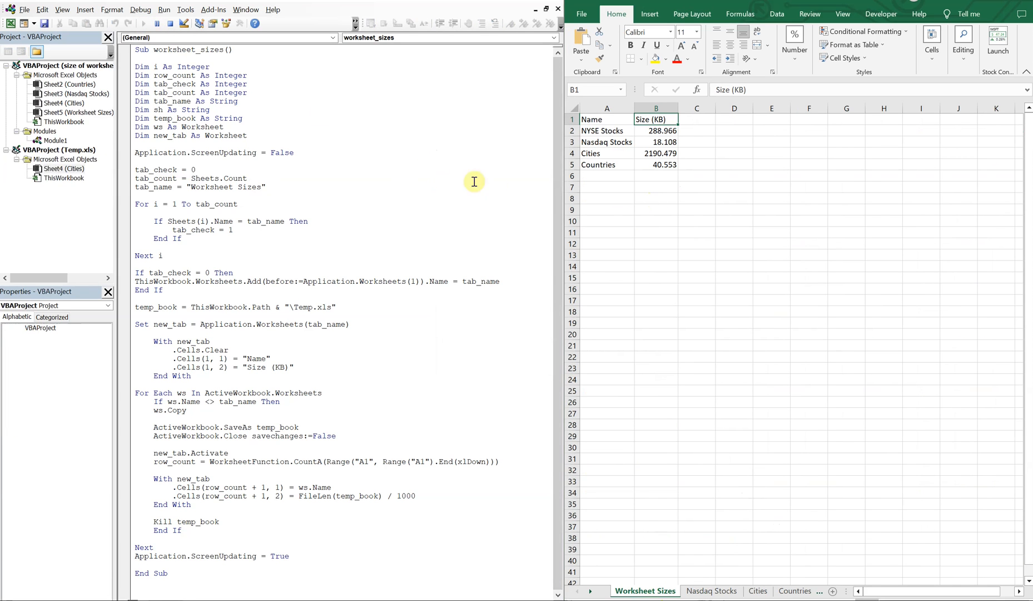
left_click(144, 23)
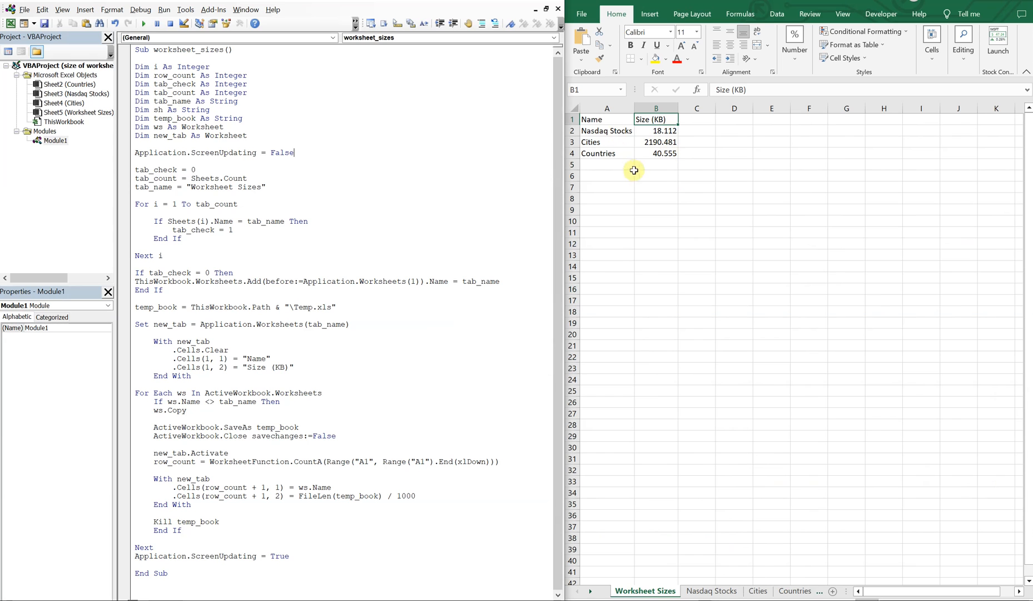
mouse_move(785, 568)
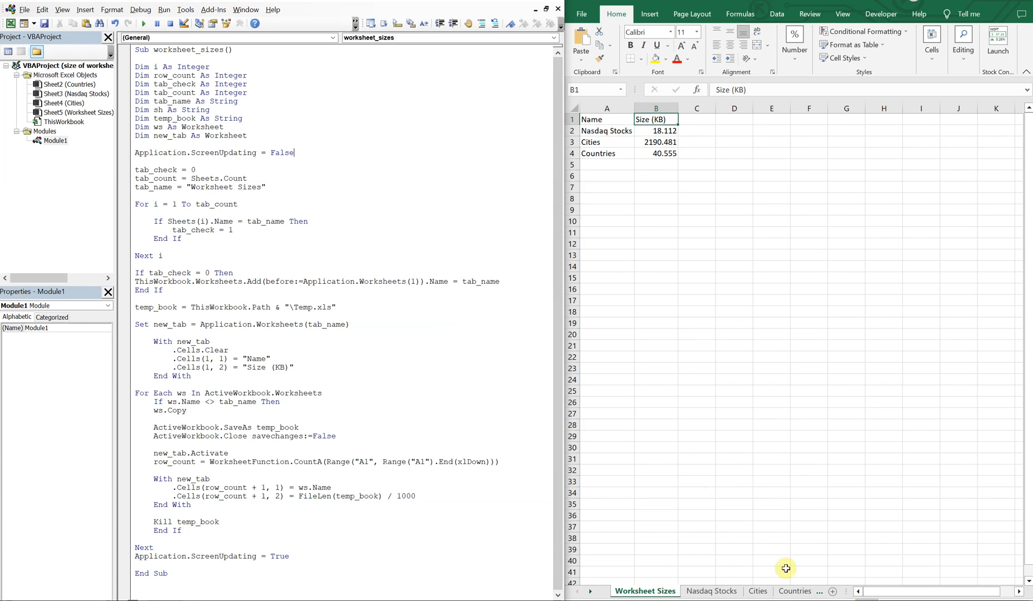
Add blank Sheet2 and Sheet3, return to Worksheet Sizes and rerun to list five sheets
left_click(144, 23)
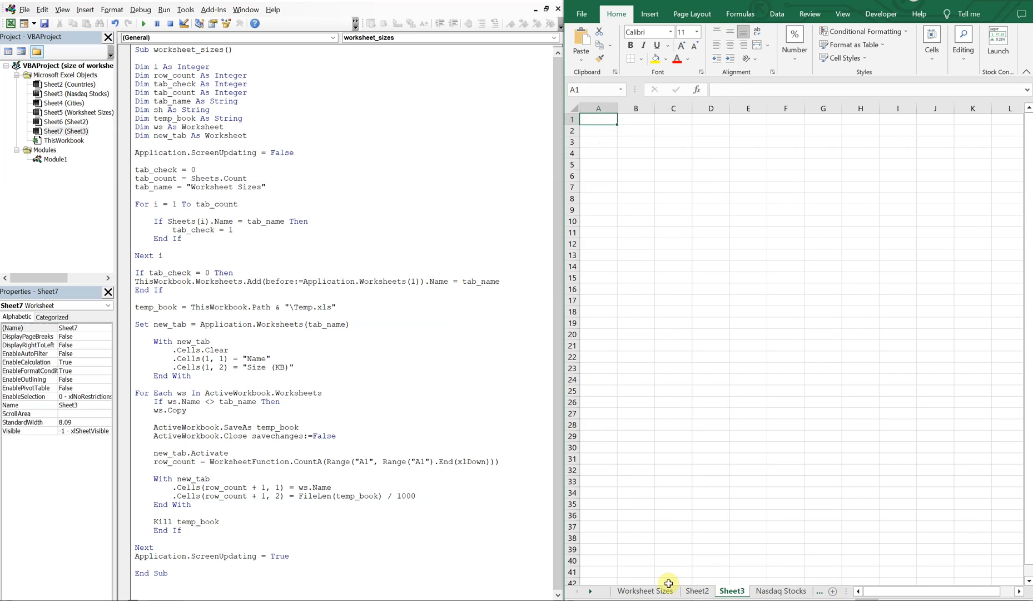
left_click(143, 23)
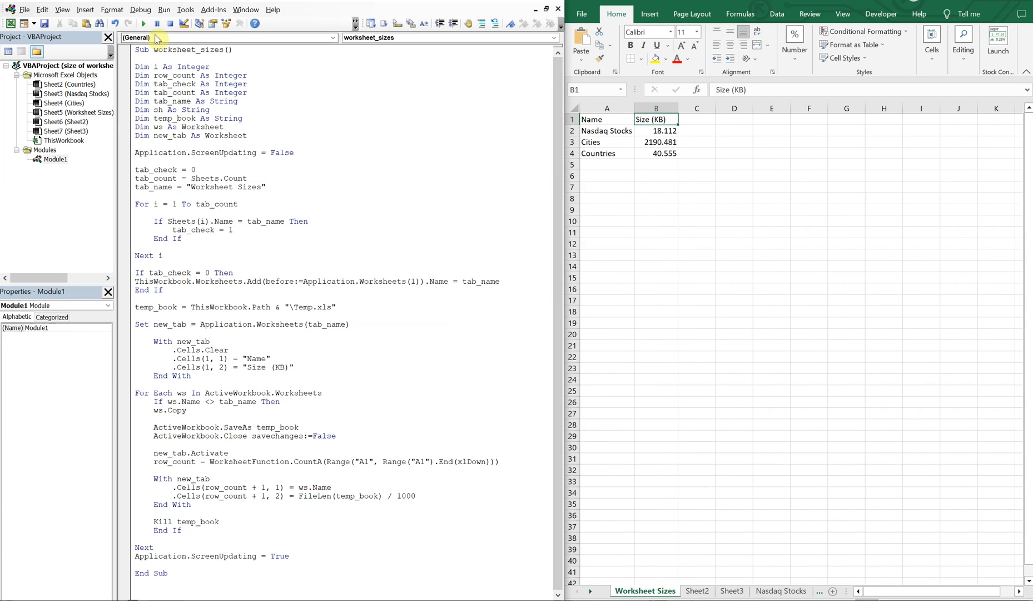
left_click(144, 23)
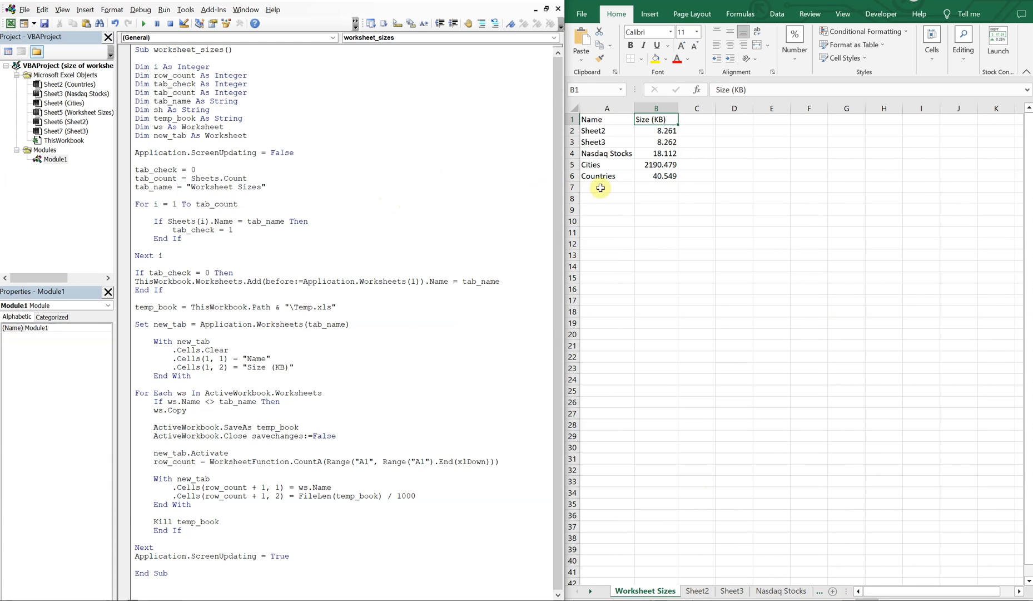
mouse_move(673, 299)
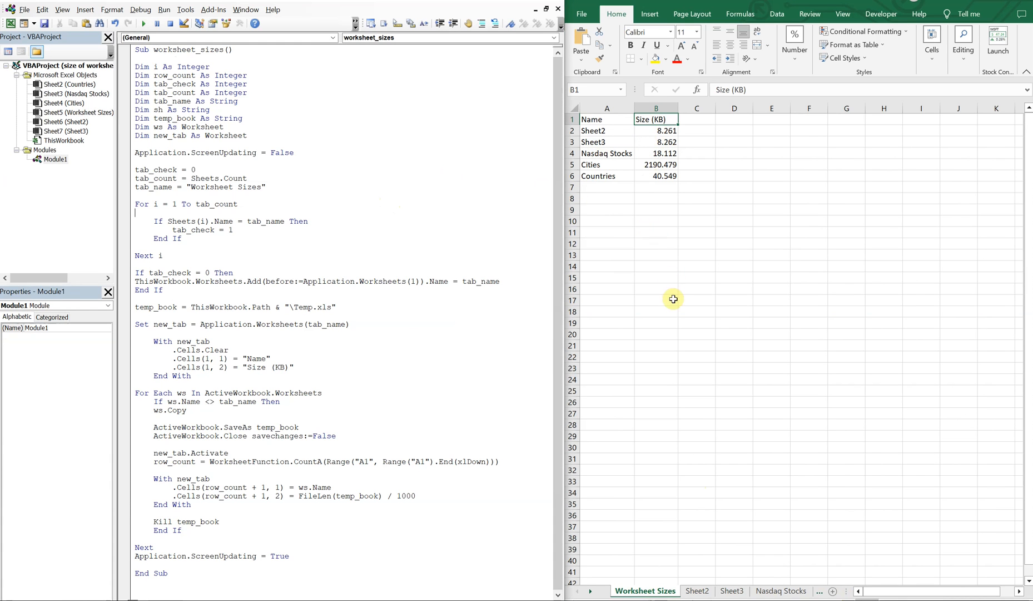